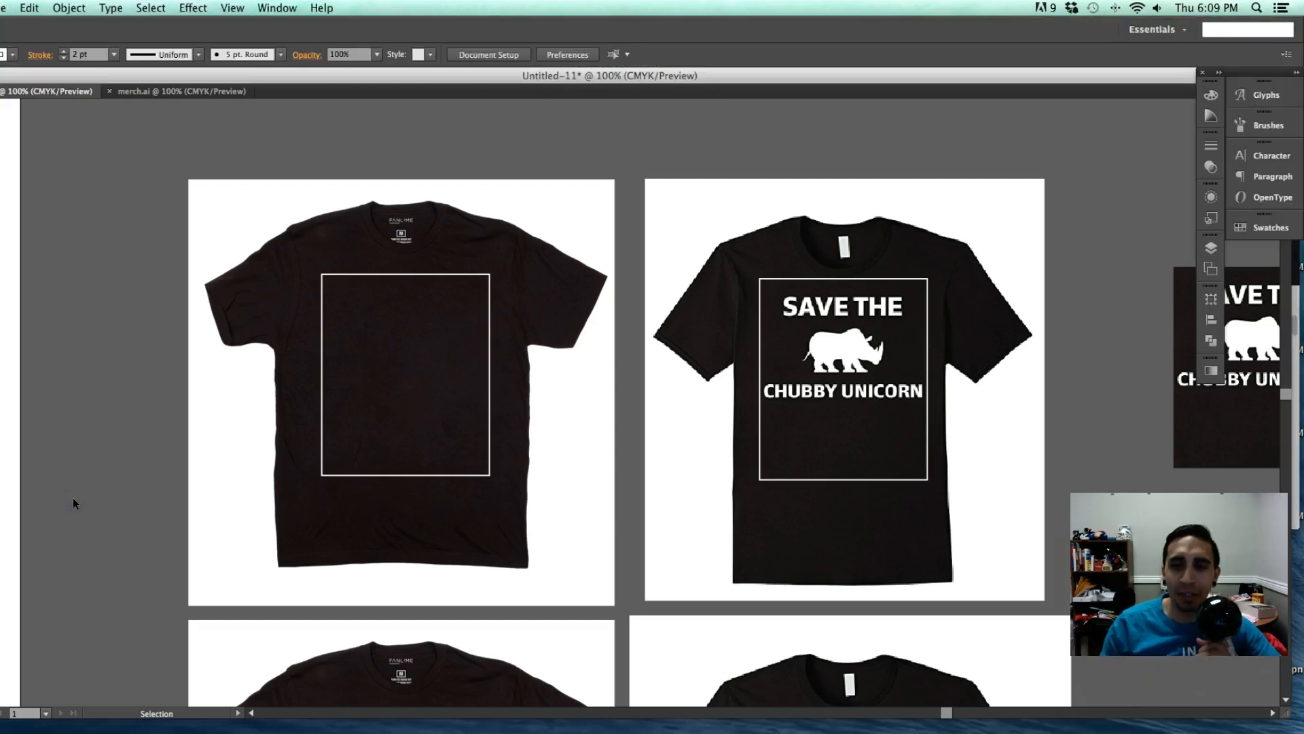
mouse_move(121, 613)
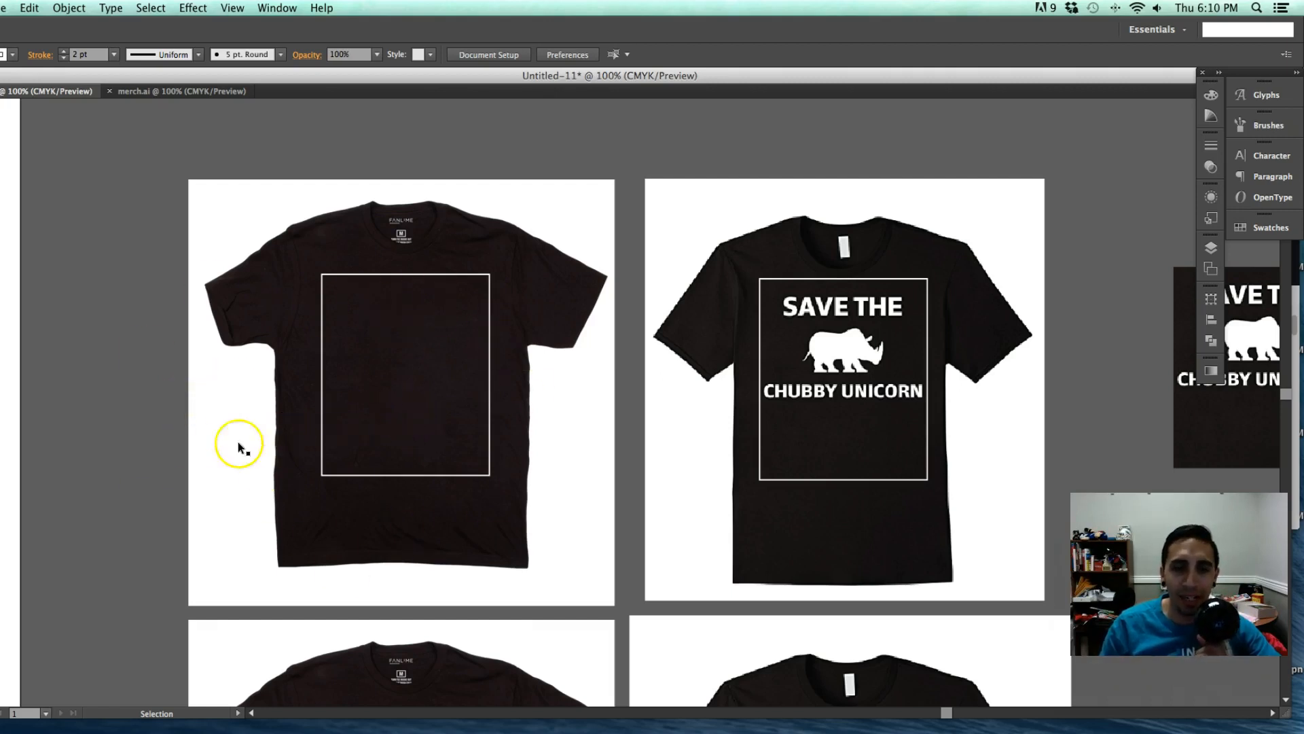
mouse_move(171, 443)
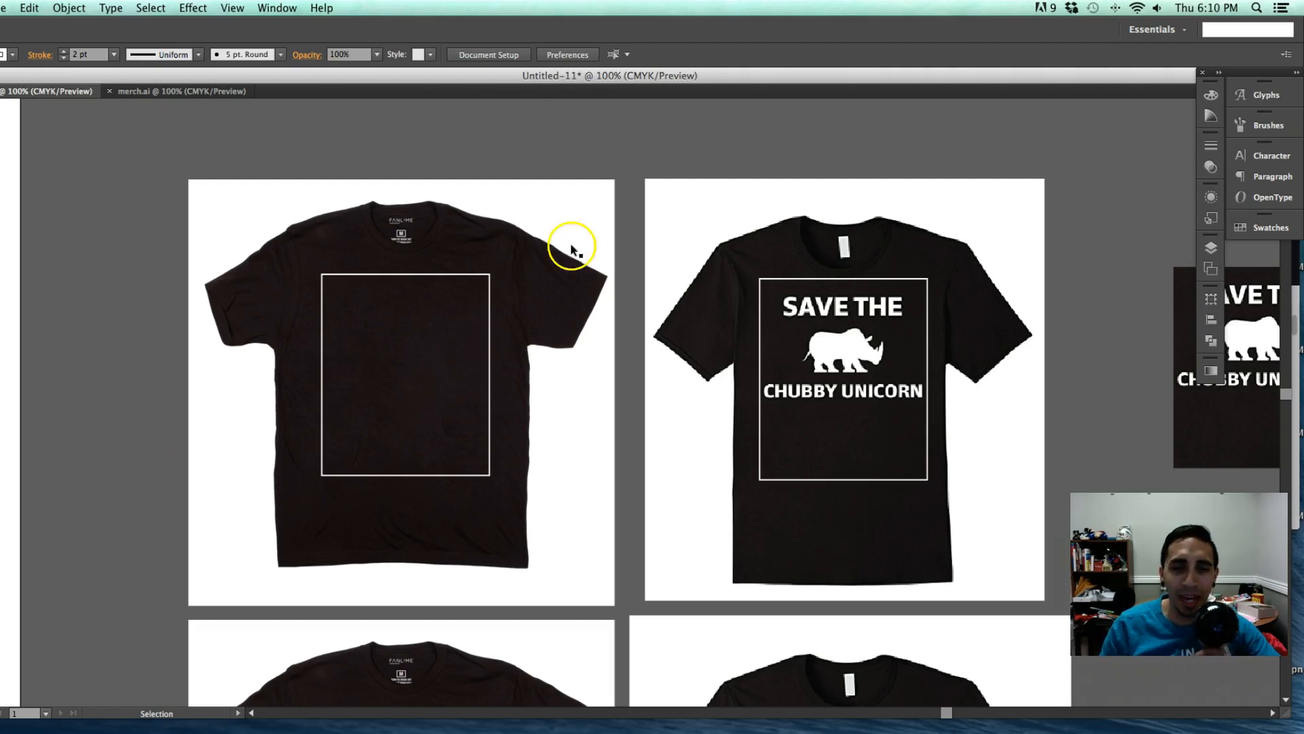
mouse_move(302, 365)
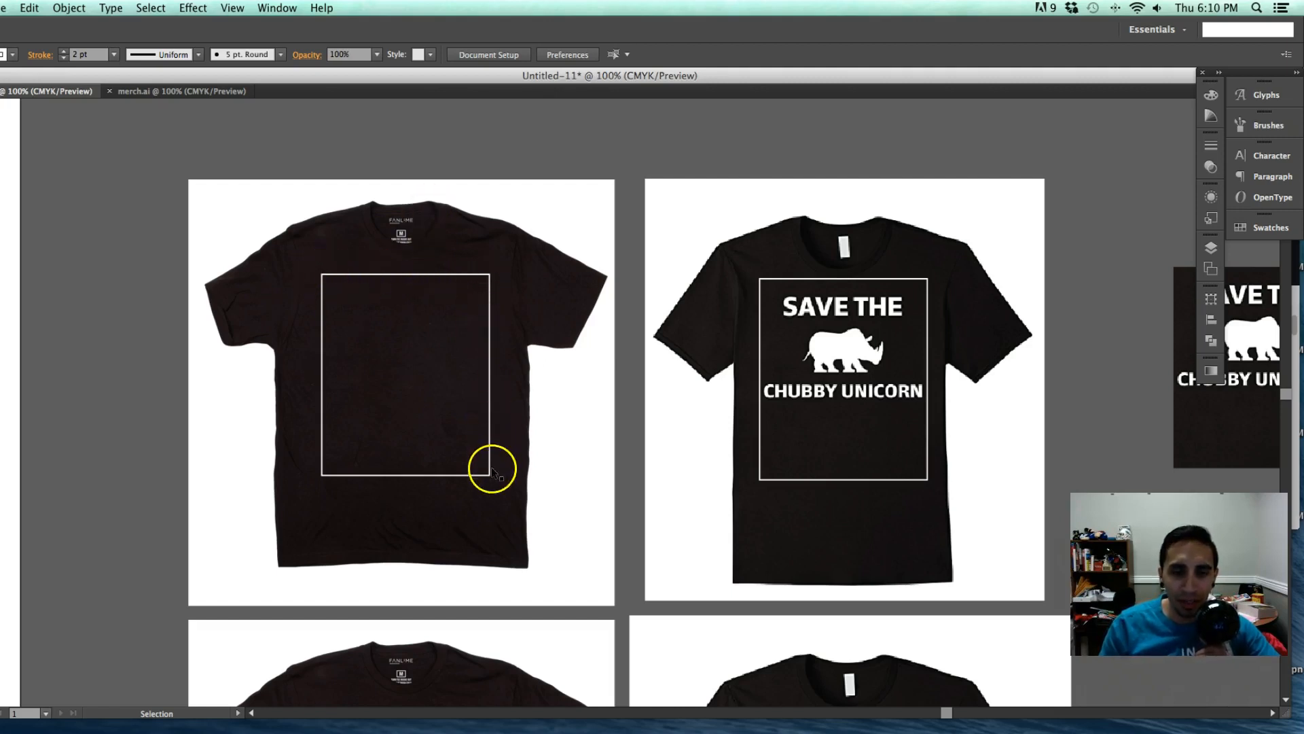
mouse_move(493, 490)
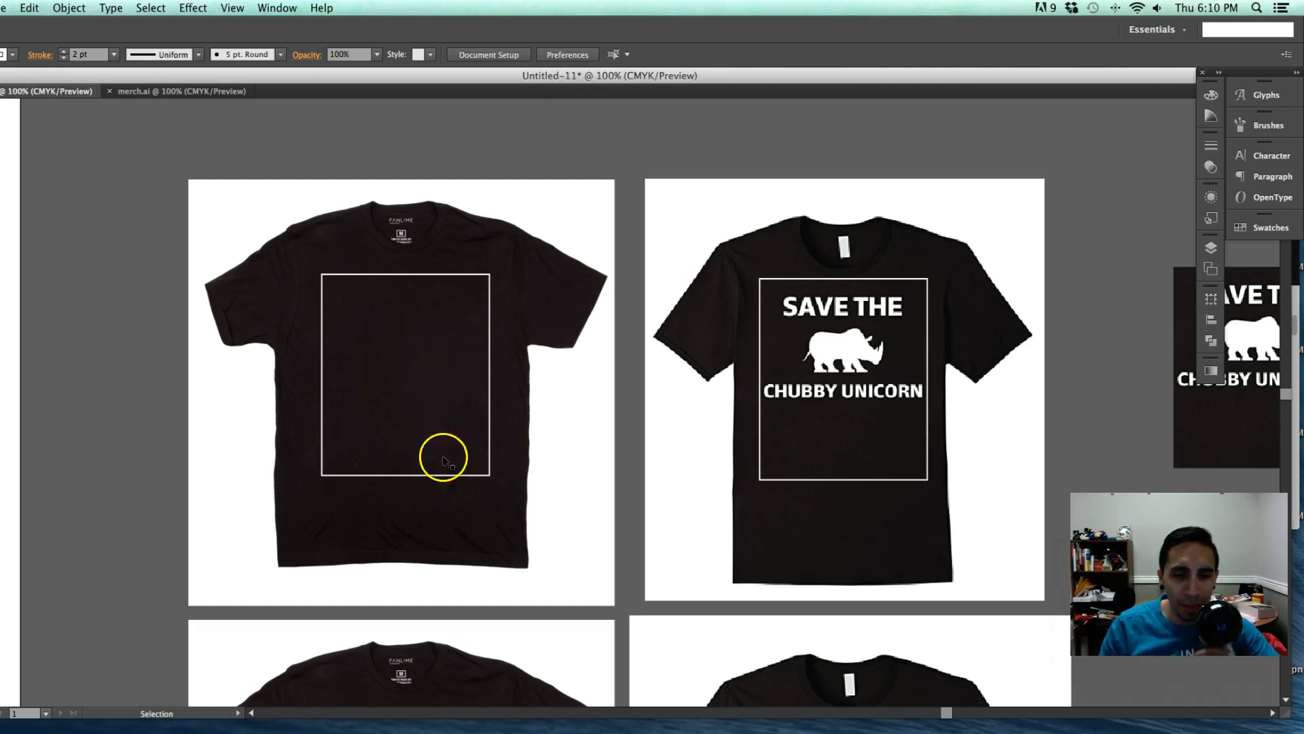
mouse_move(487, 439)
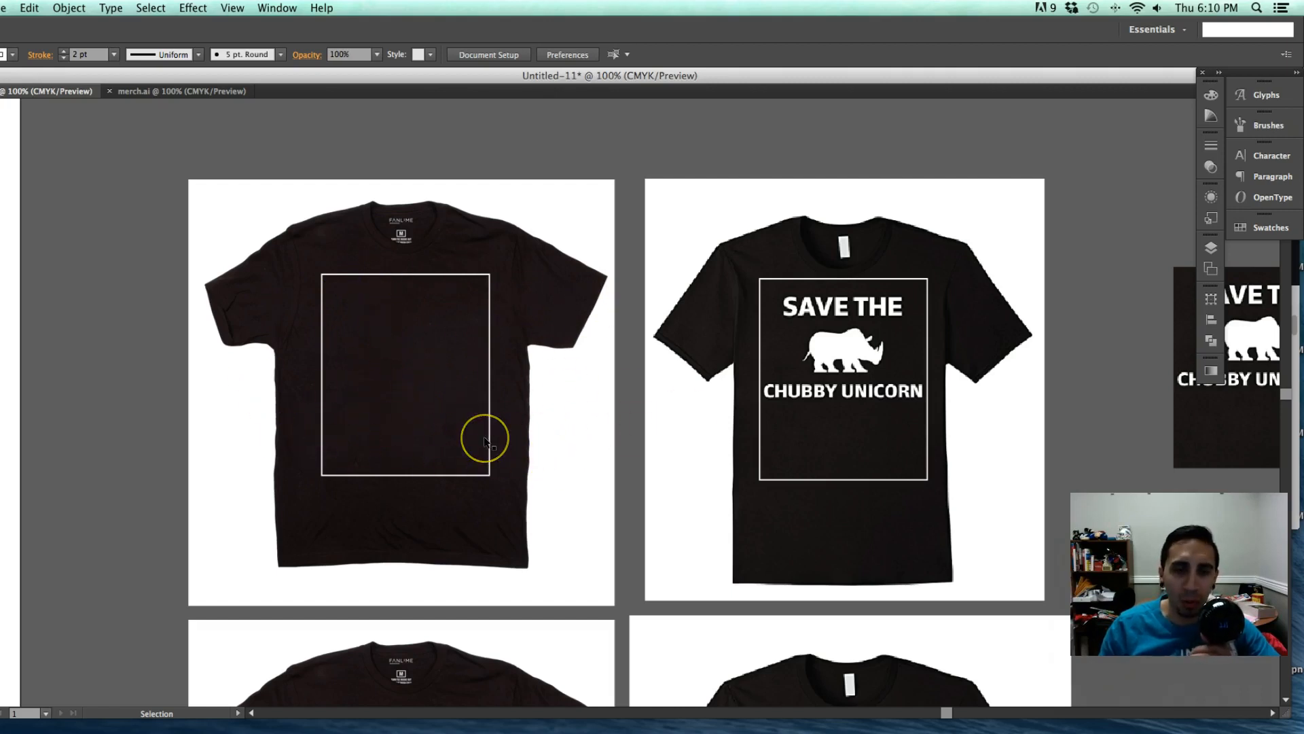
mouse_move(497, 206)
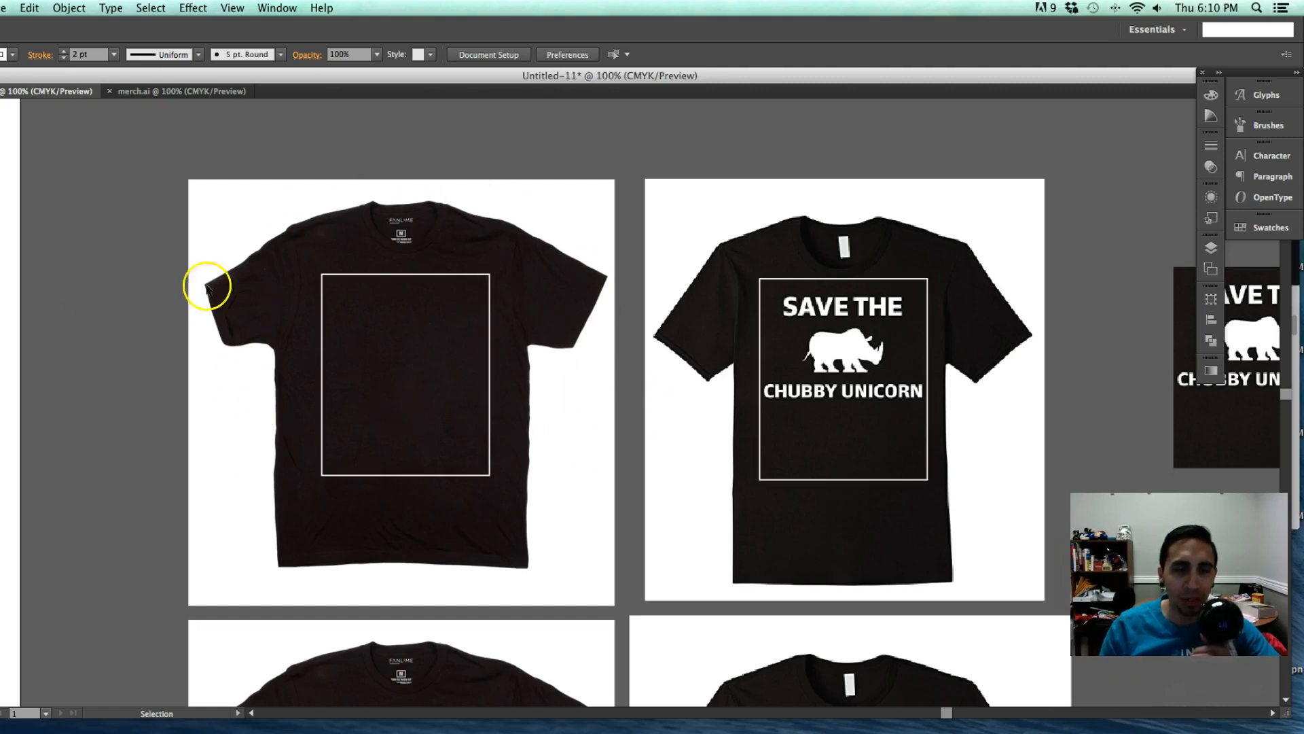
mouse_move(153, 270)
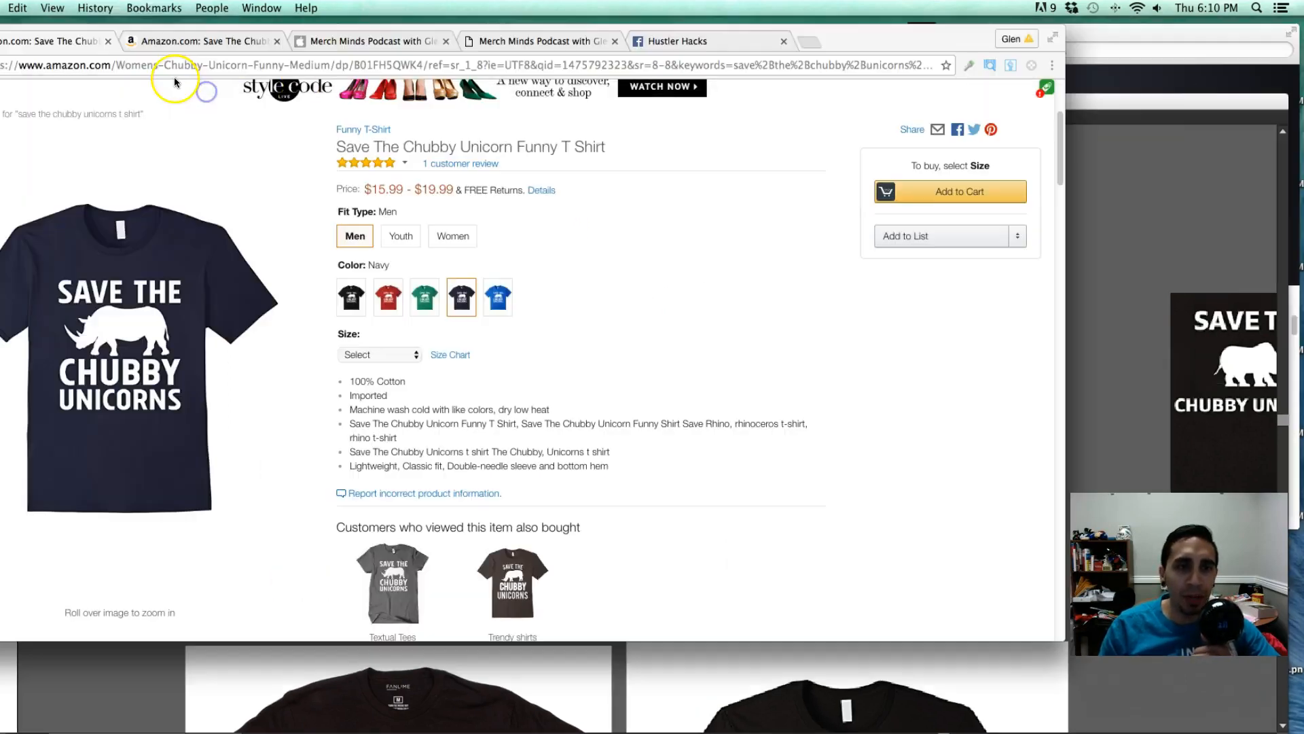
View the Hustler Hacks blank black shirt template photo full-size with its options menu.
click(675, 41)
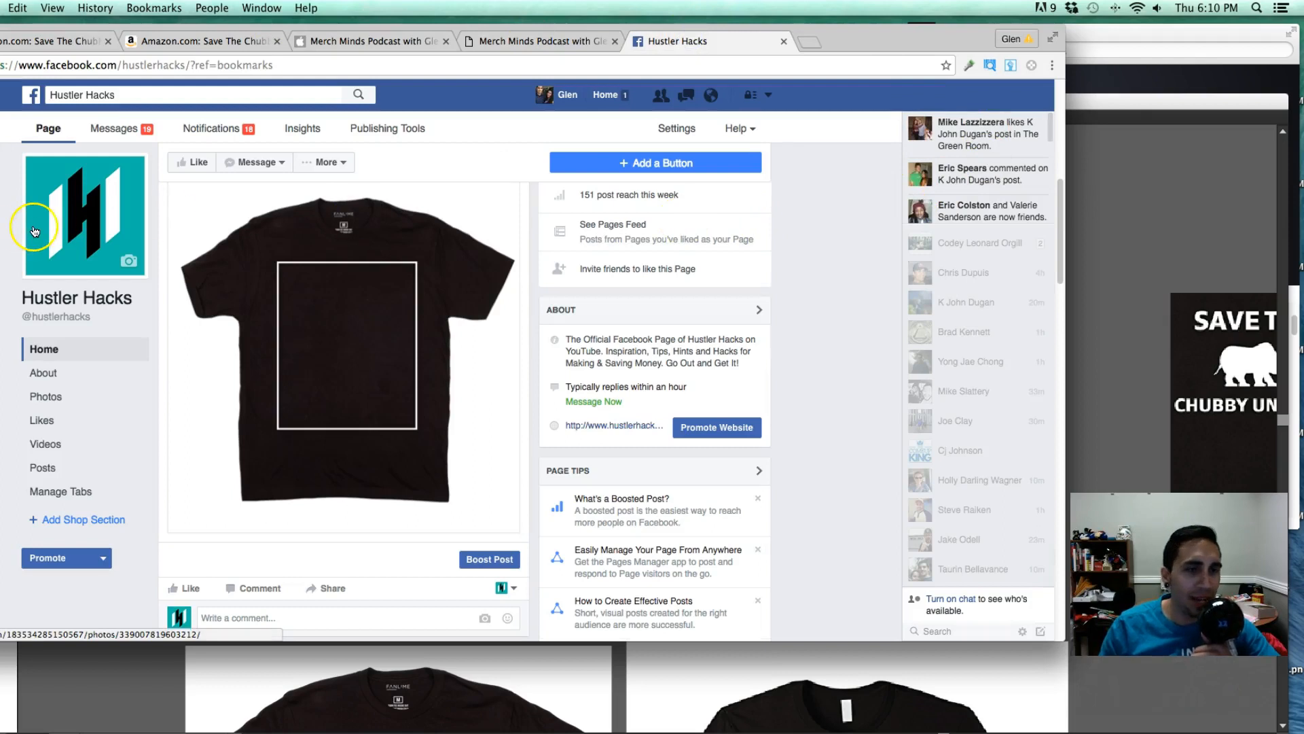
mouse_move(270, 343)
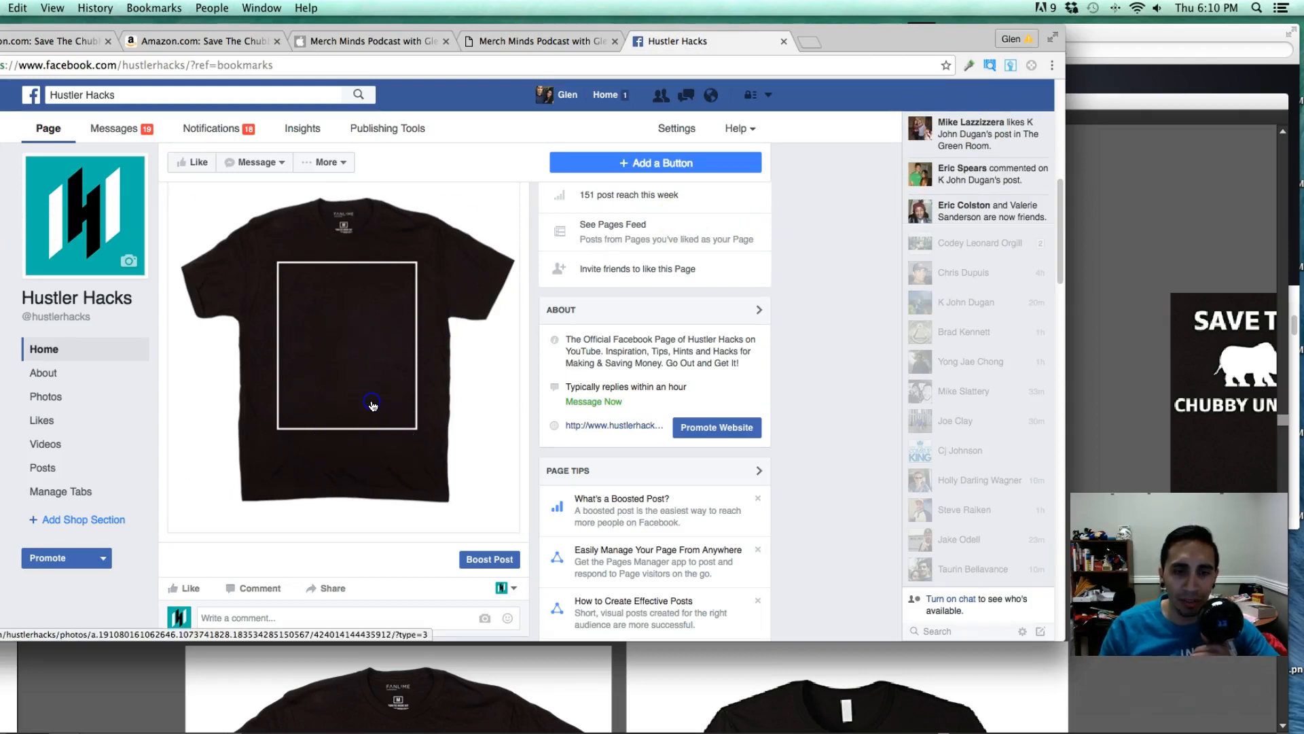
click(372, 405)
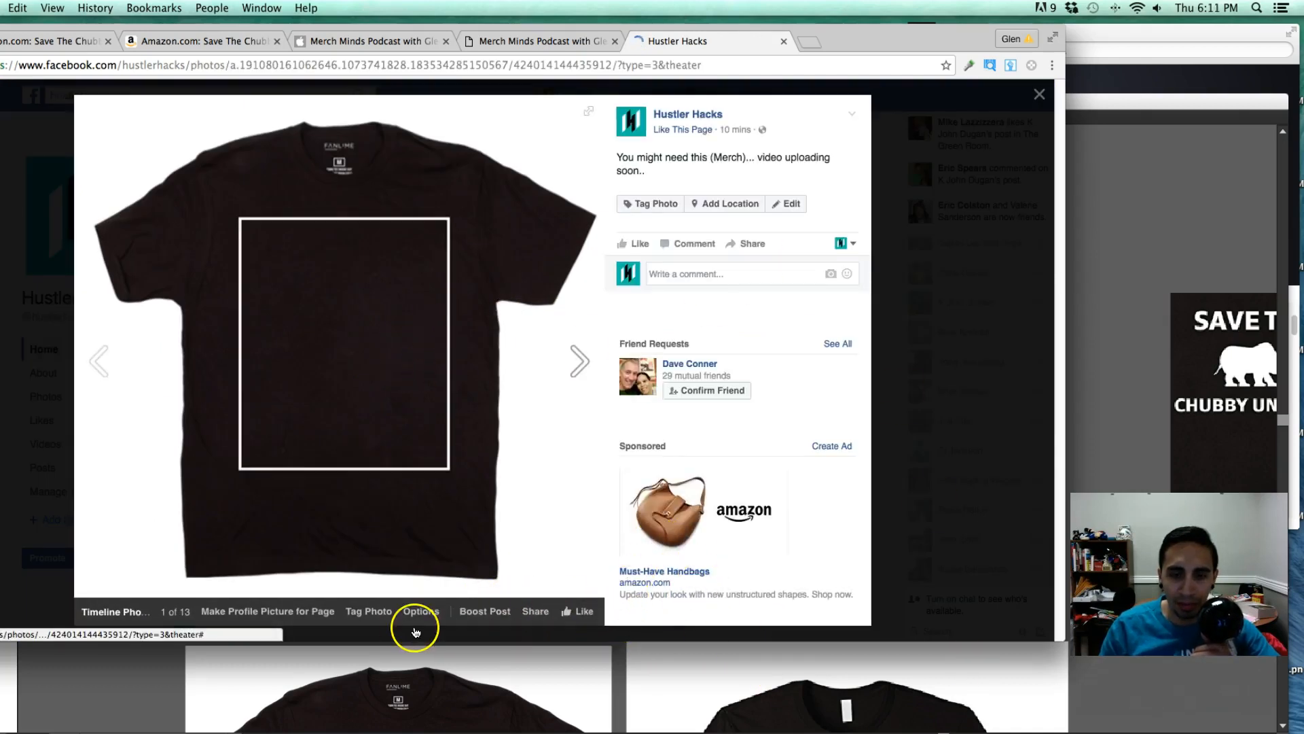
click(421, 611)
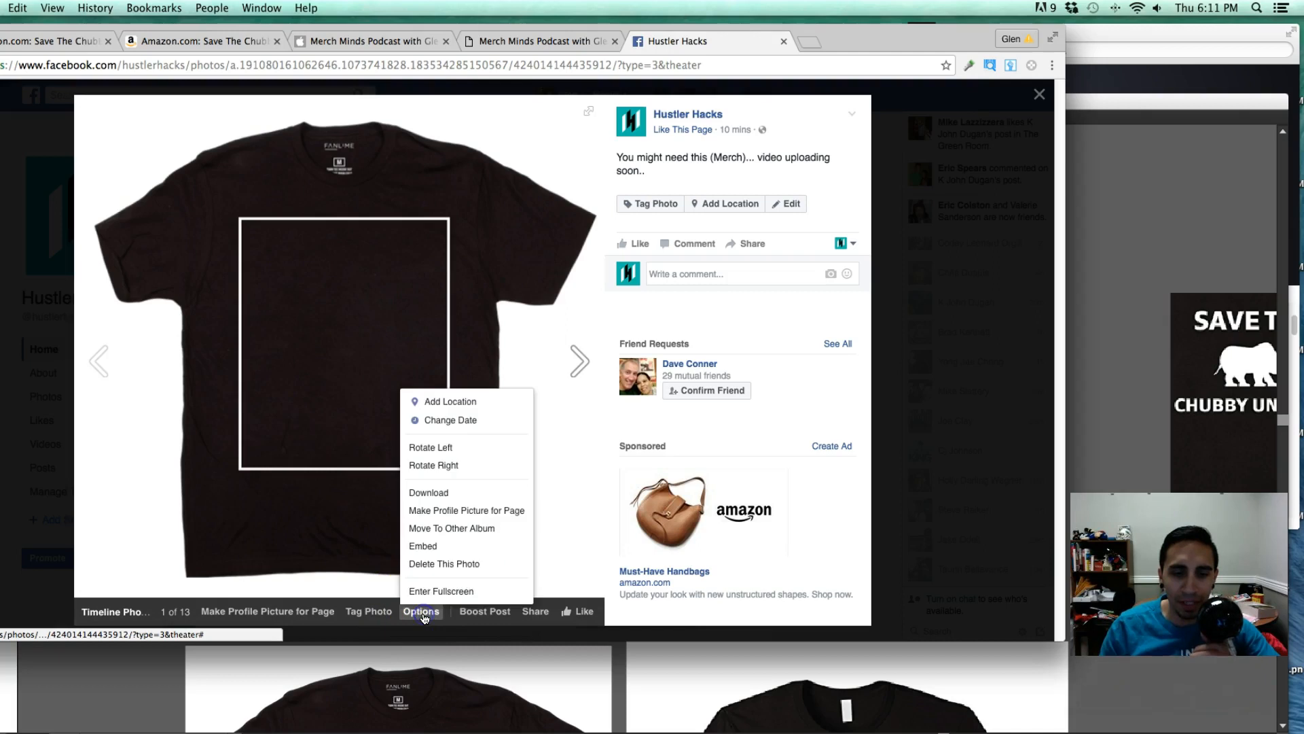
mouse_move(428, 492)
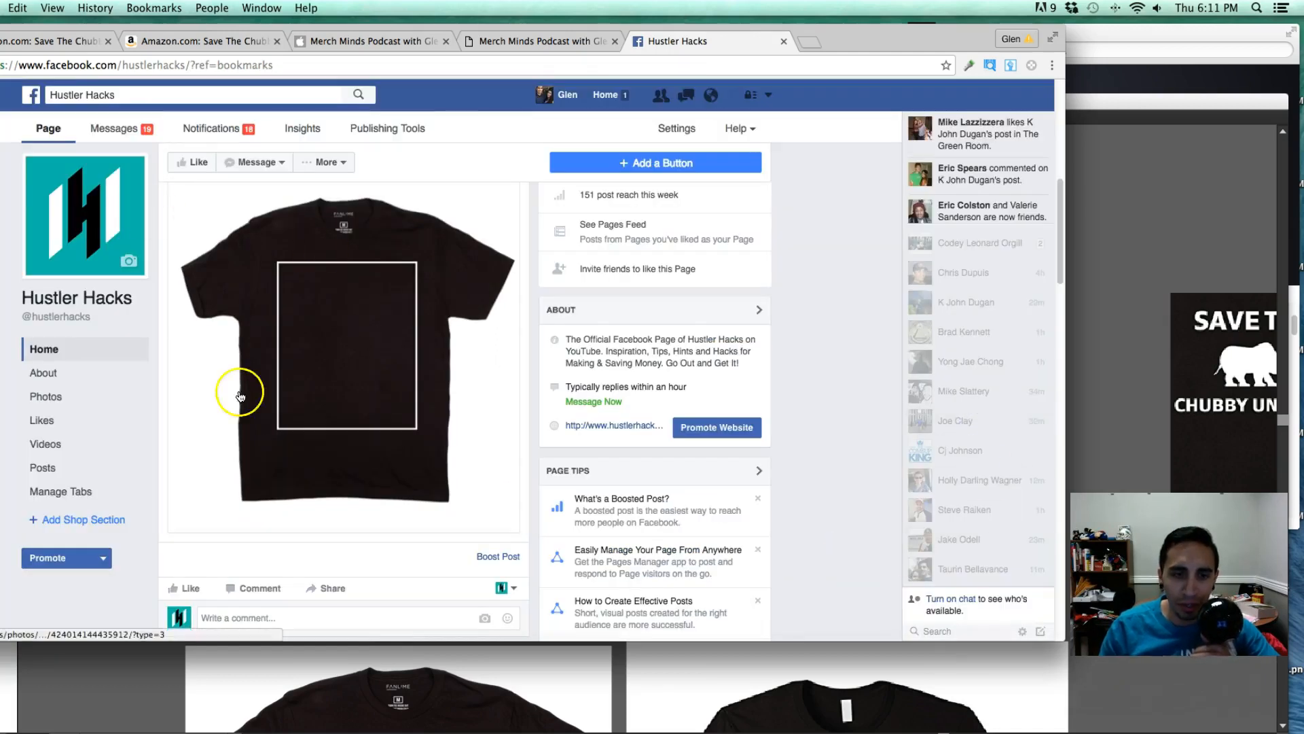
mouse_move(1098, 204)
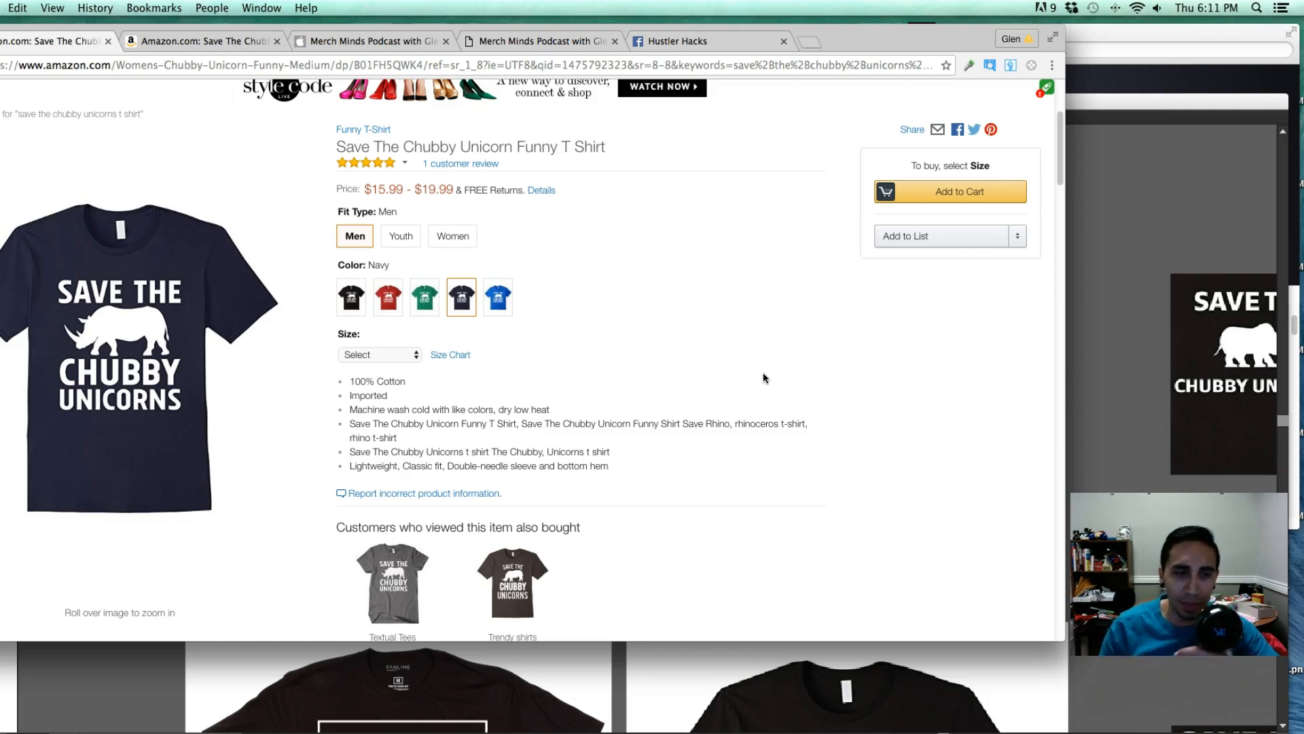
mouse_move(149, 413)
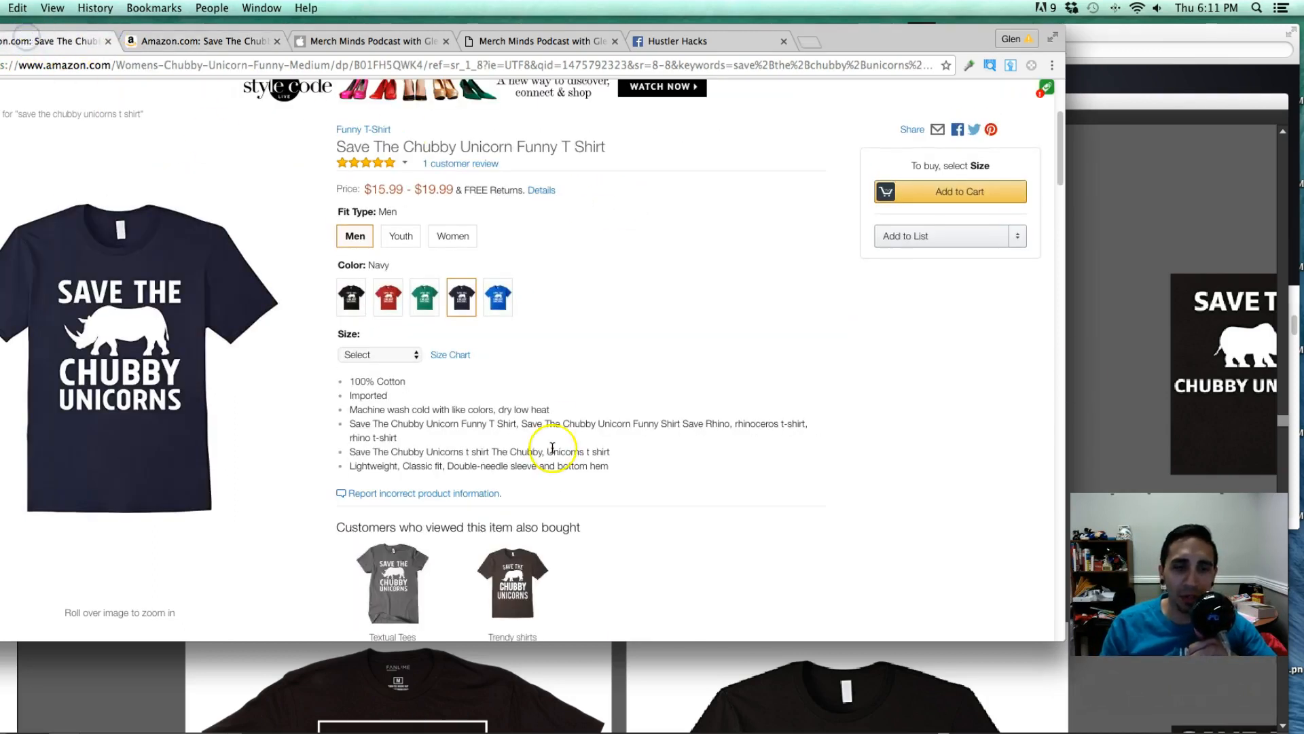
mouse_move(129, 340)
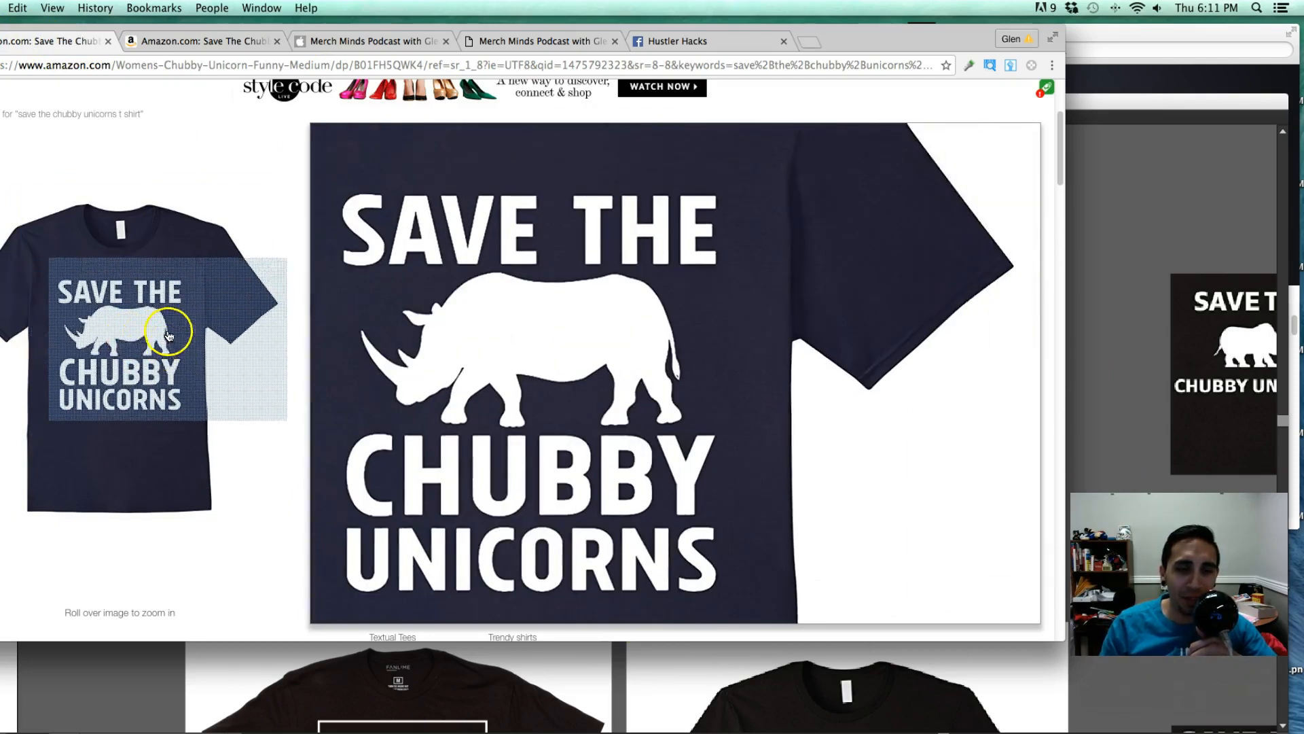
mouse_move(826, 391)
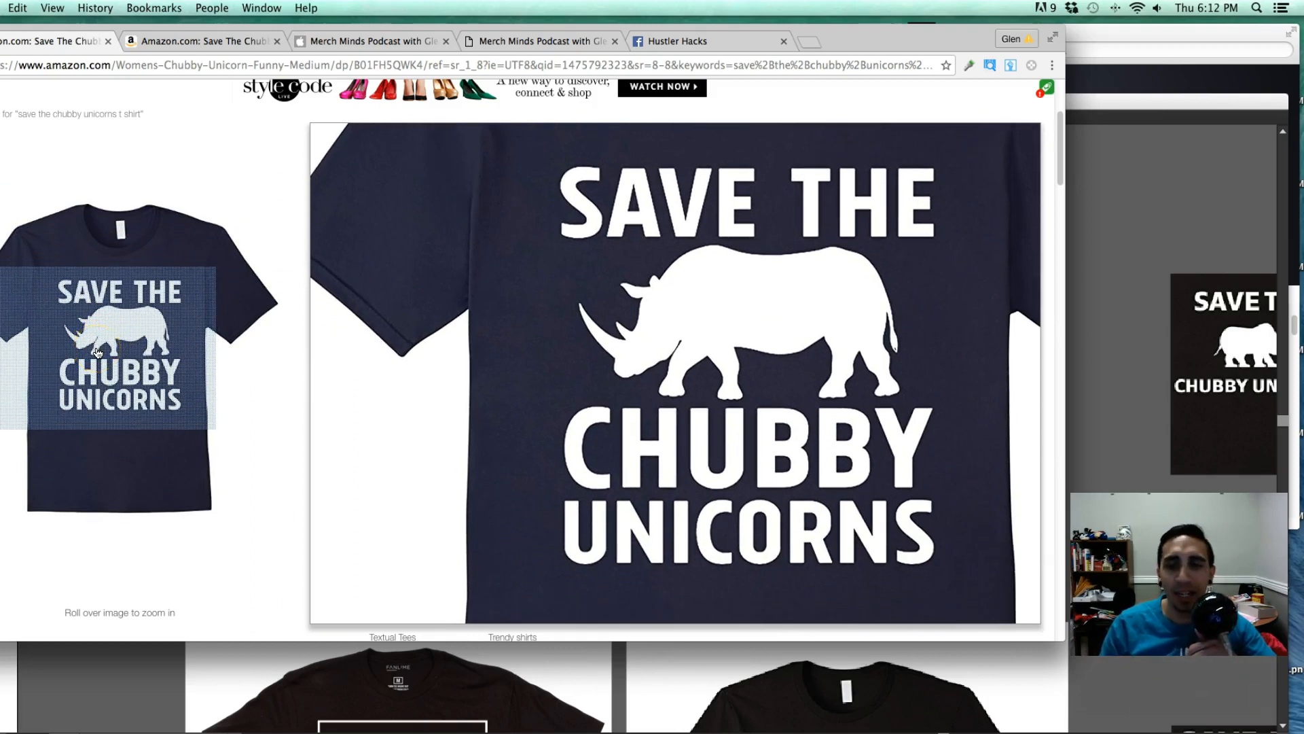
Browse the Chubby Unicorn listing, preview royal blue, then return to navy.
scroll(down, 3)
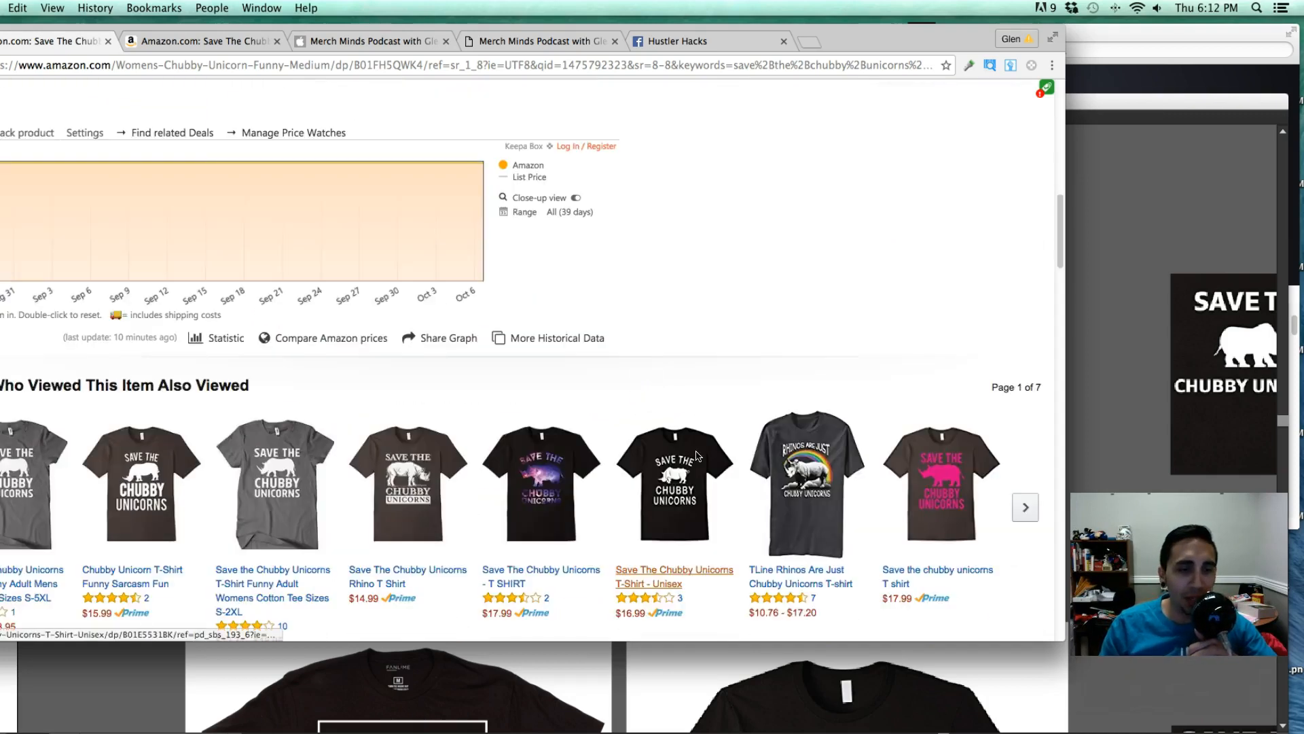
scroll(down, 3)
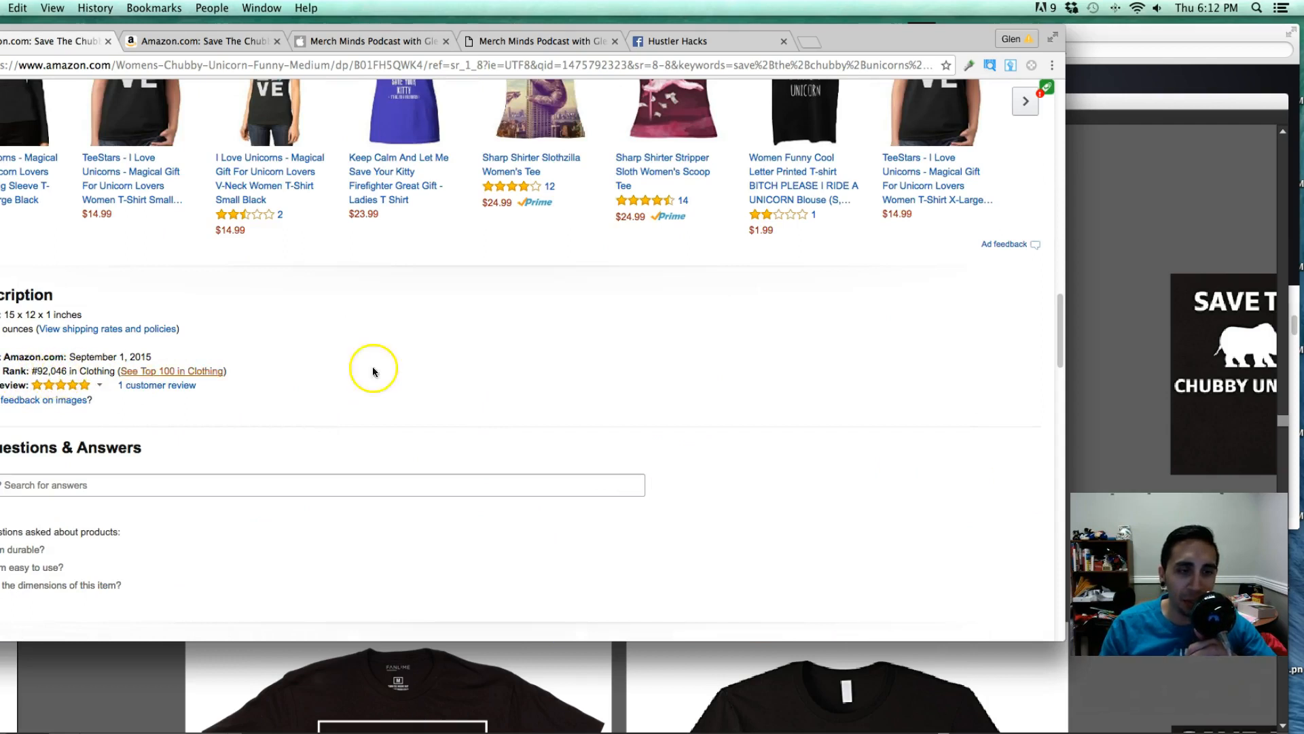
scroll(up, 3)
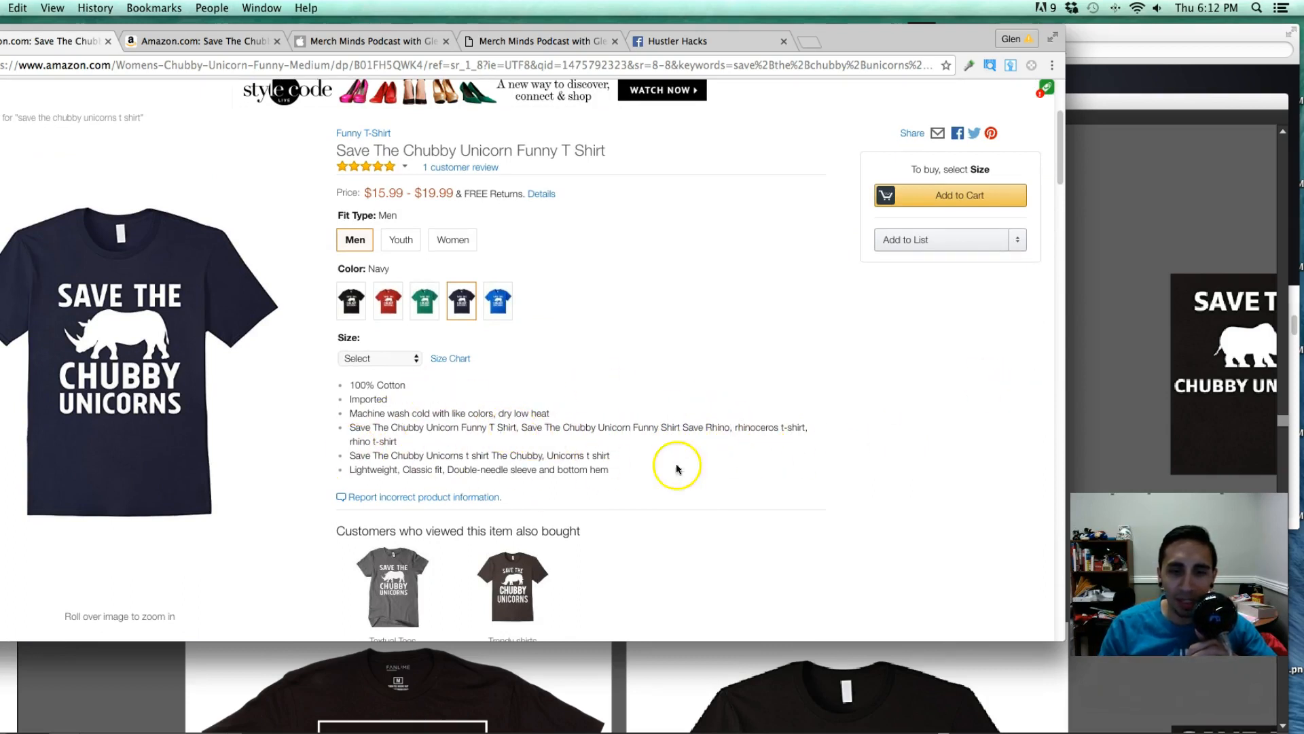
click(497, 302)
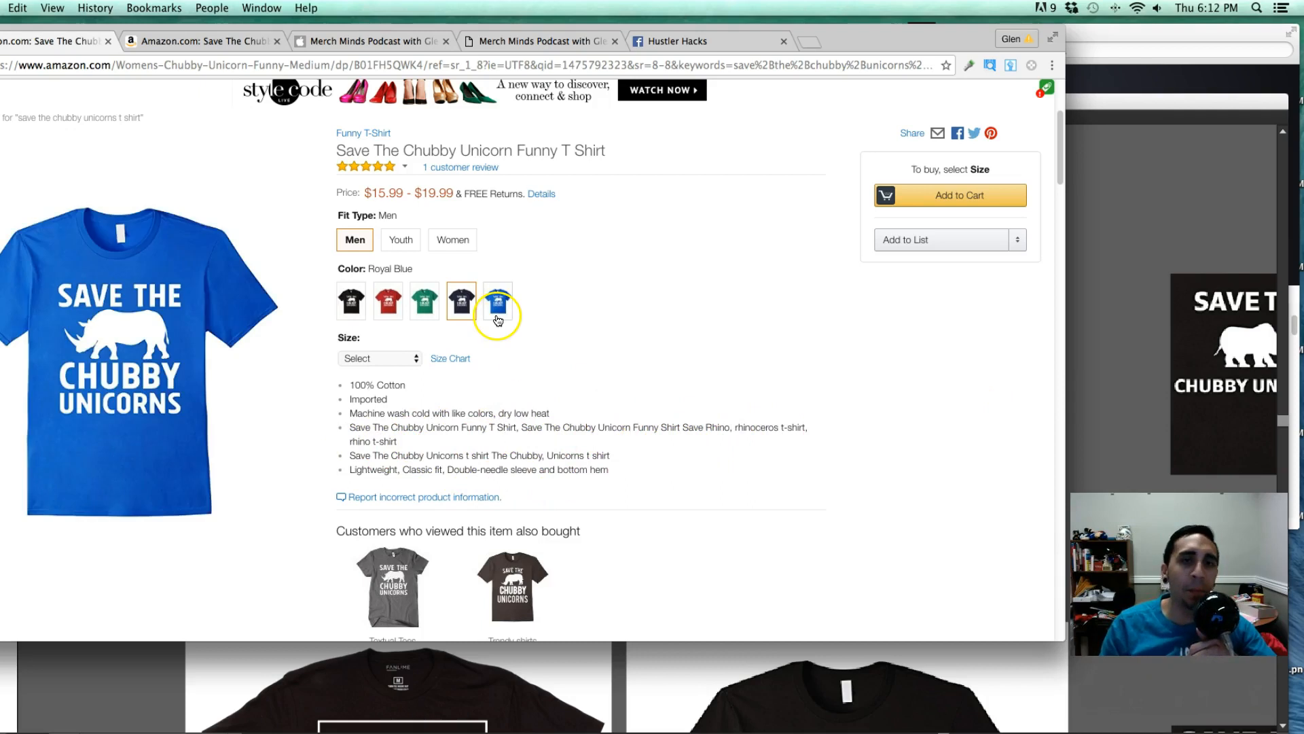
click(461, 301)
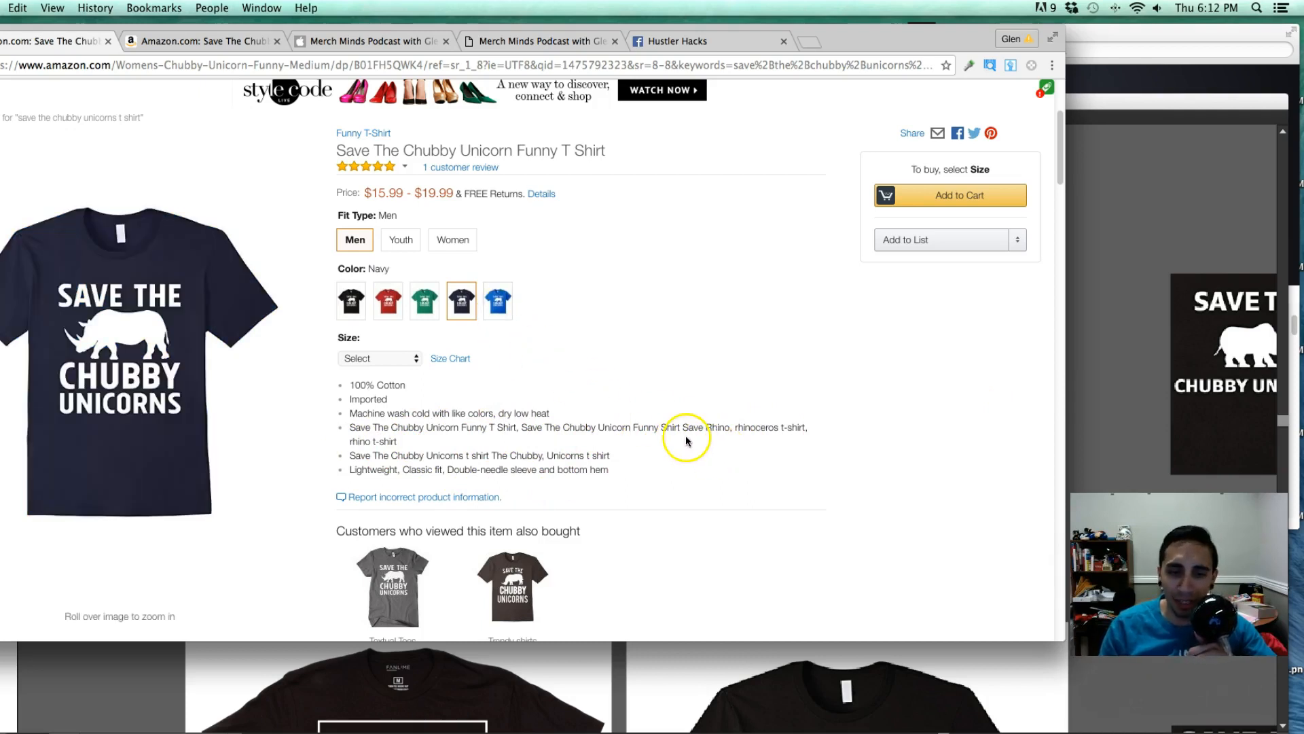
scroll(down, 3)
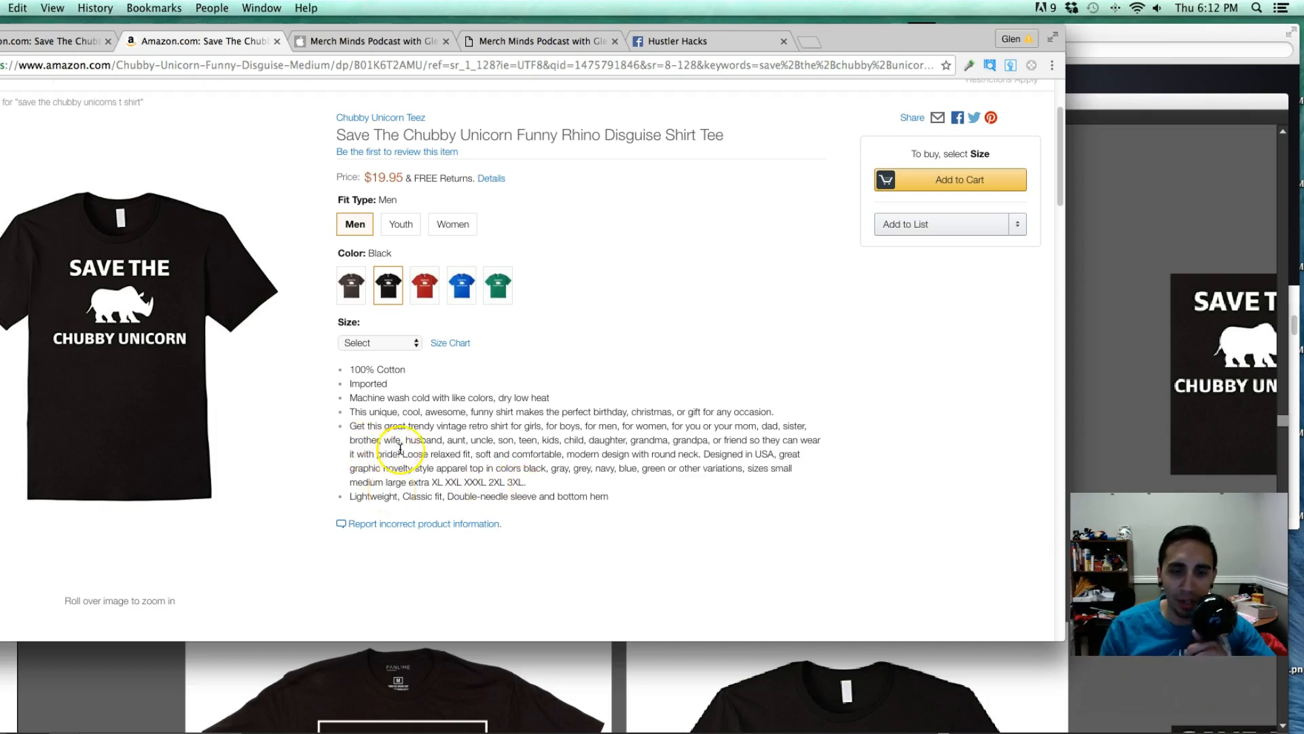
mouse_move(465, 440)
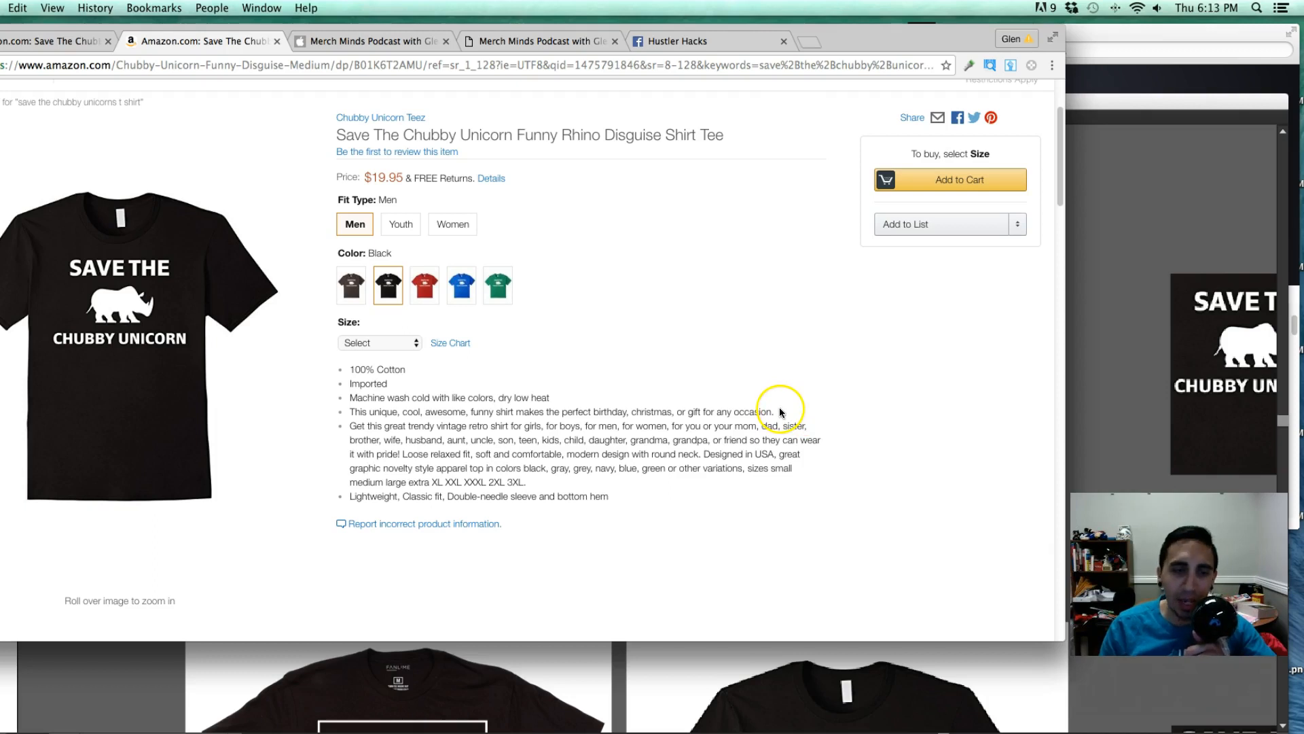
mouse_move(896, 484)
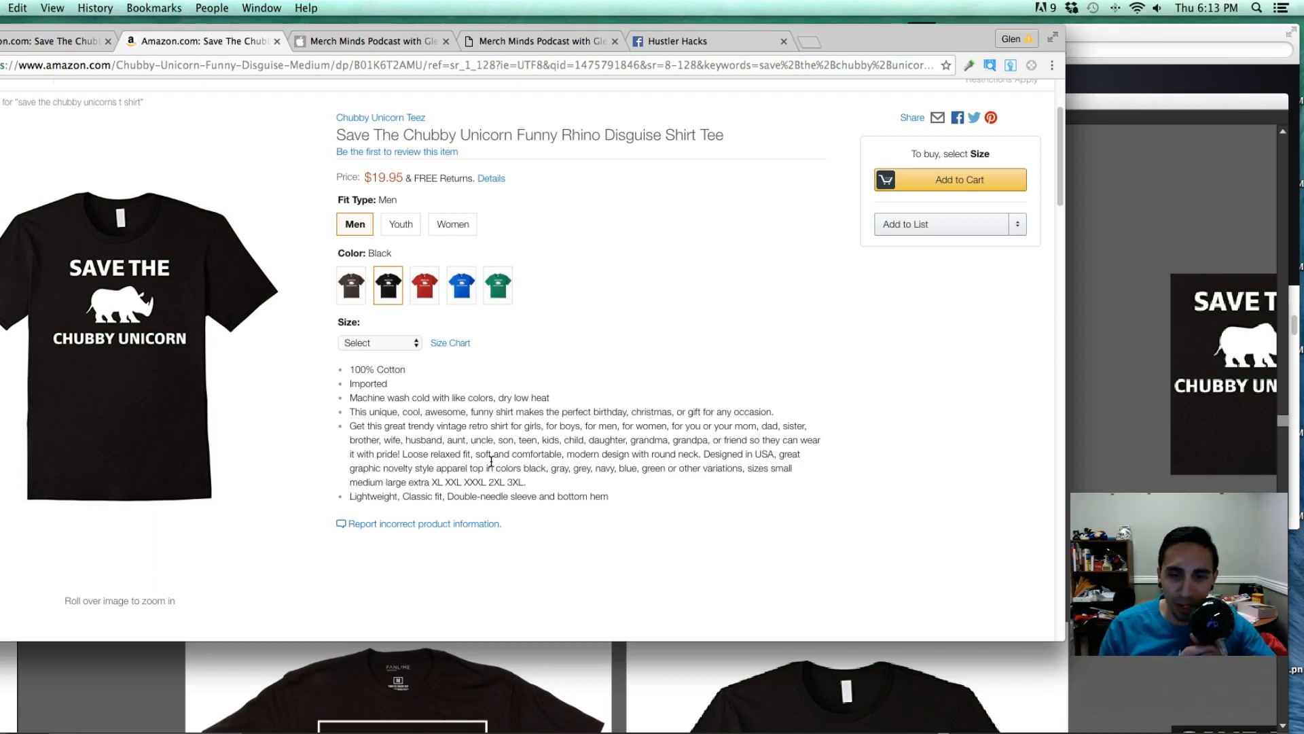
mouse_move(965, 588)
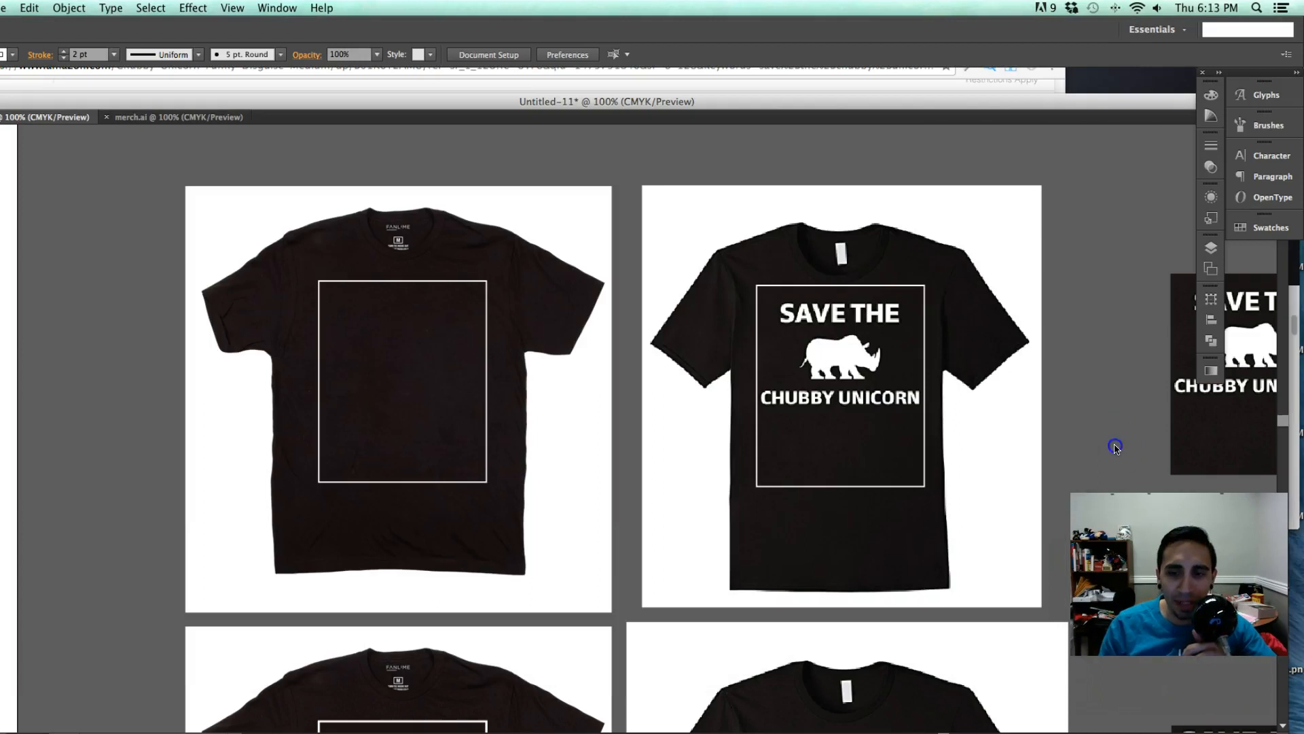
scroll(down, 3)
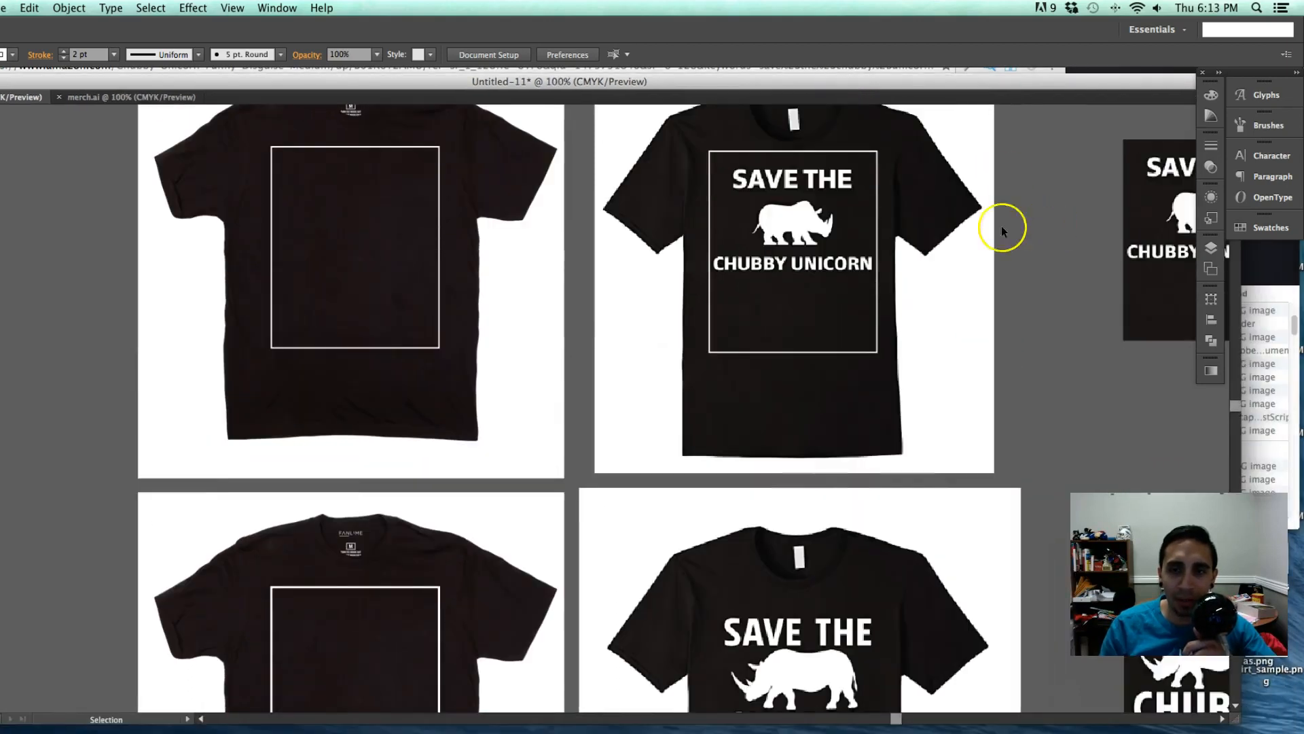
scroll(down, 3)
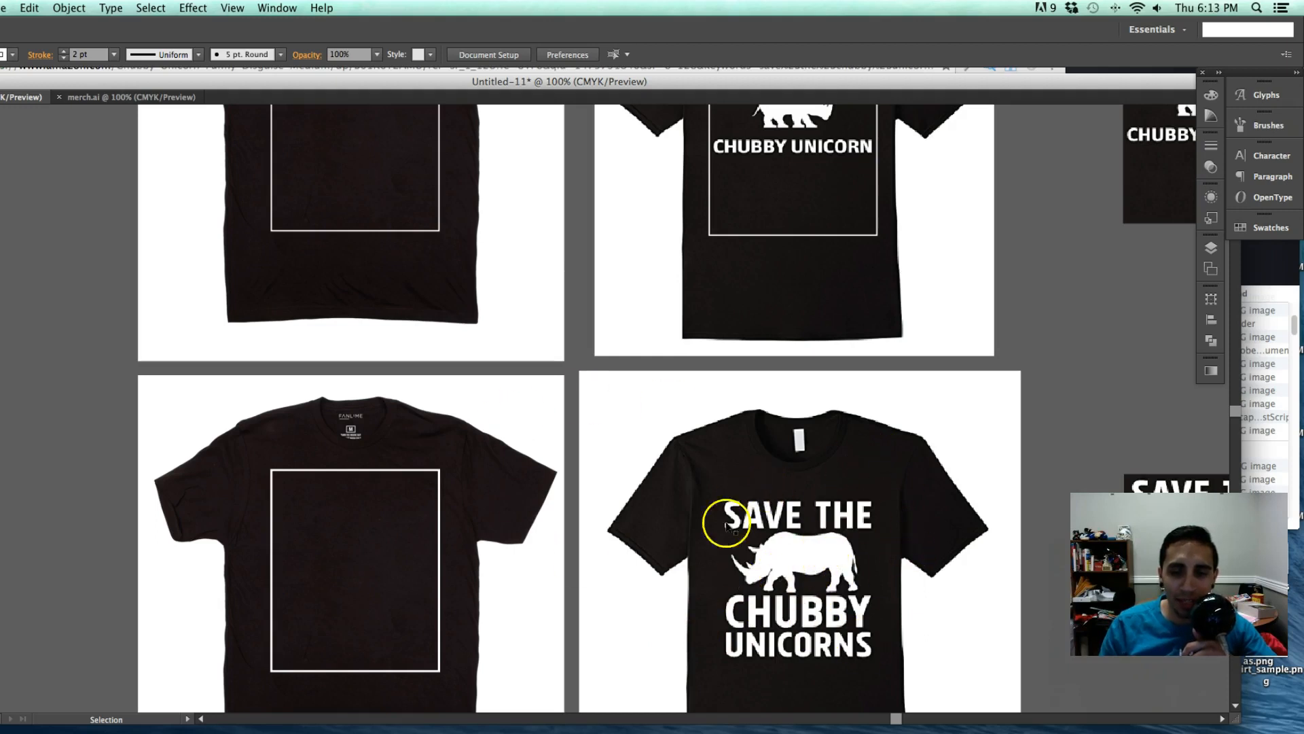
mouse_move(664, 162)
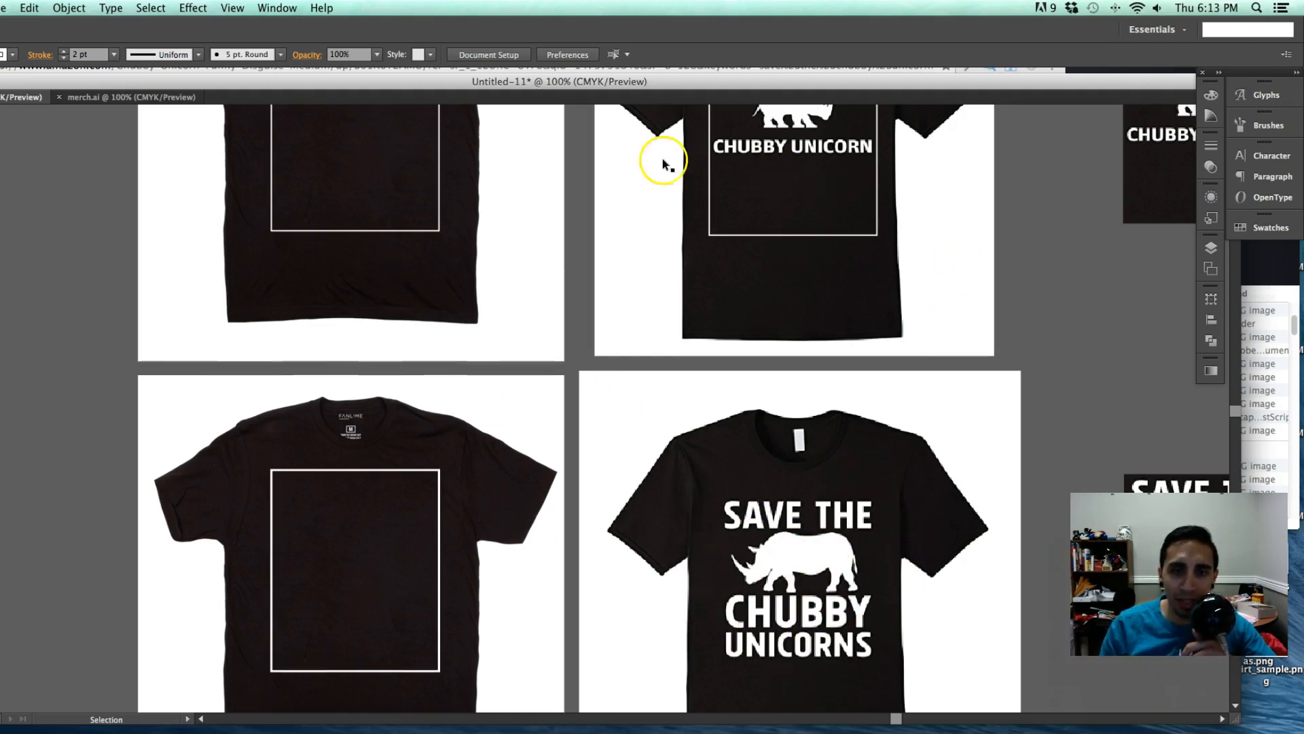
mouse_move(451, 264)
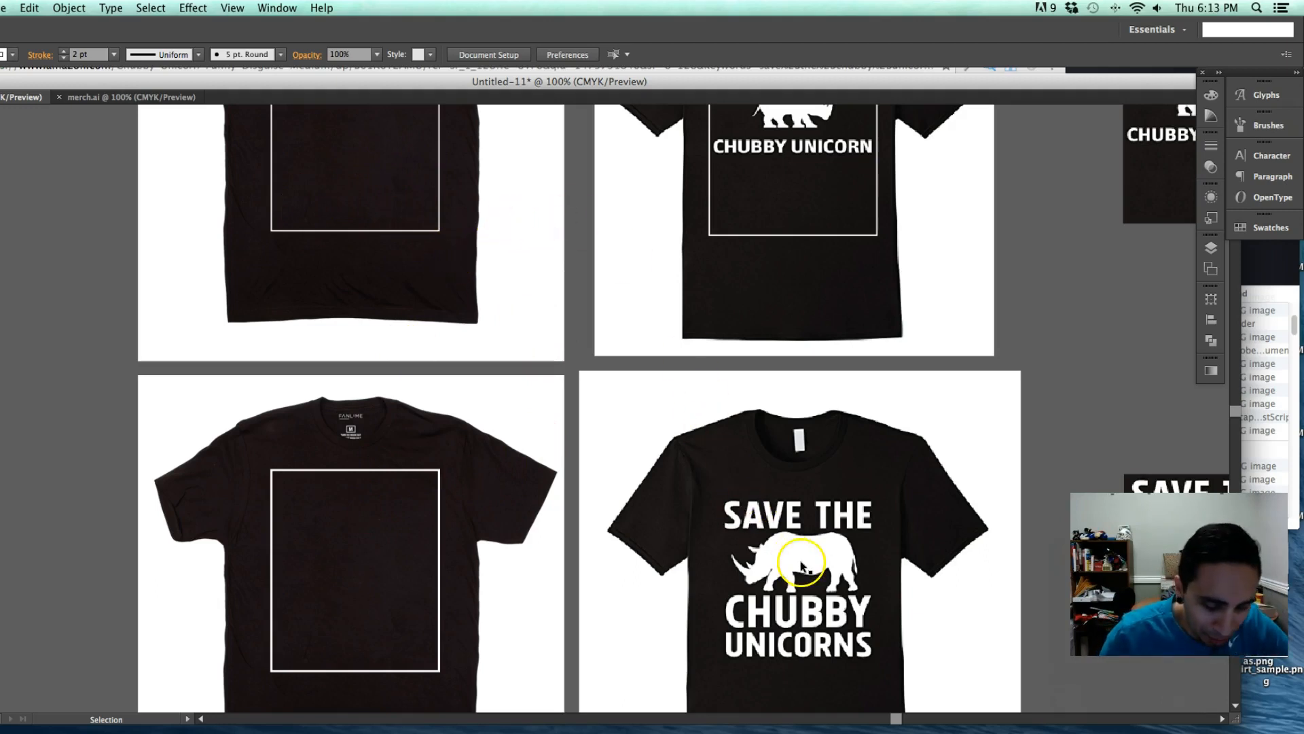
click(798, 565)
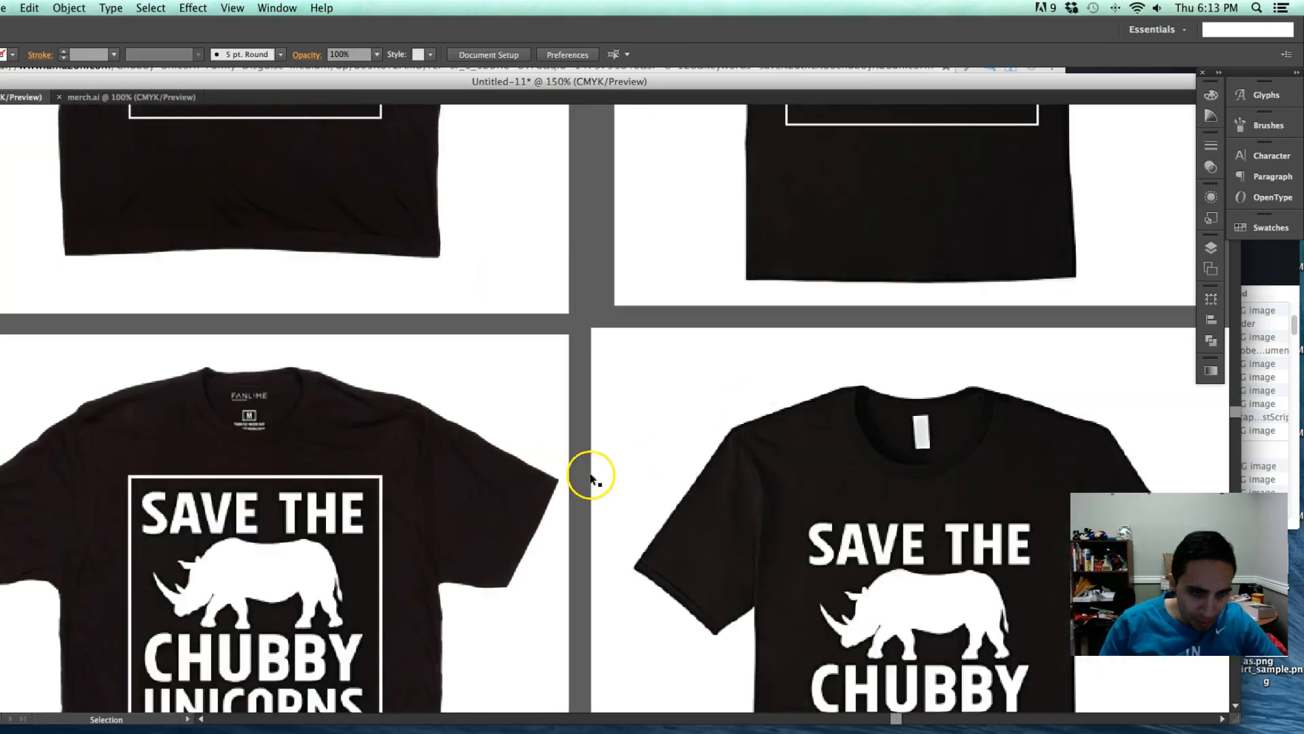
scroll(down, 3)
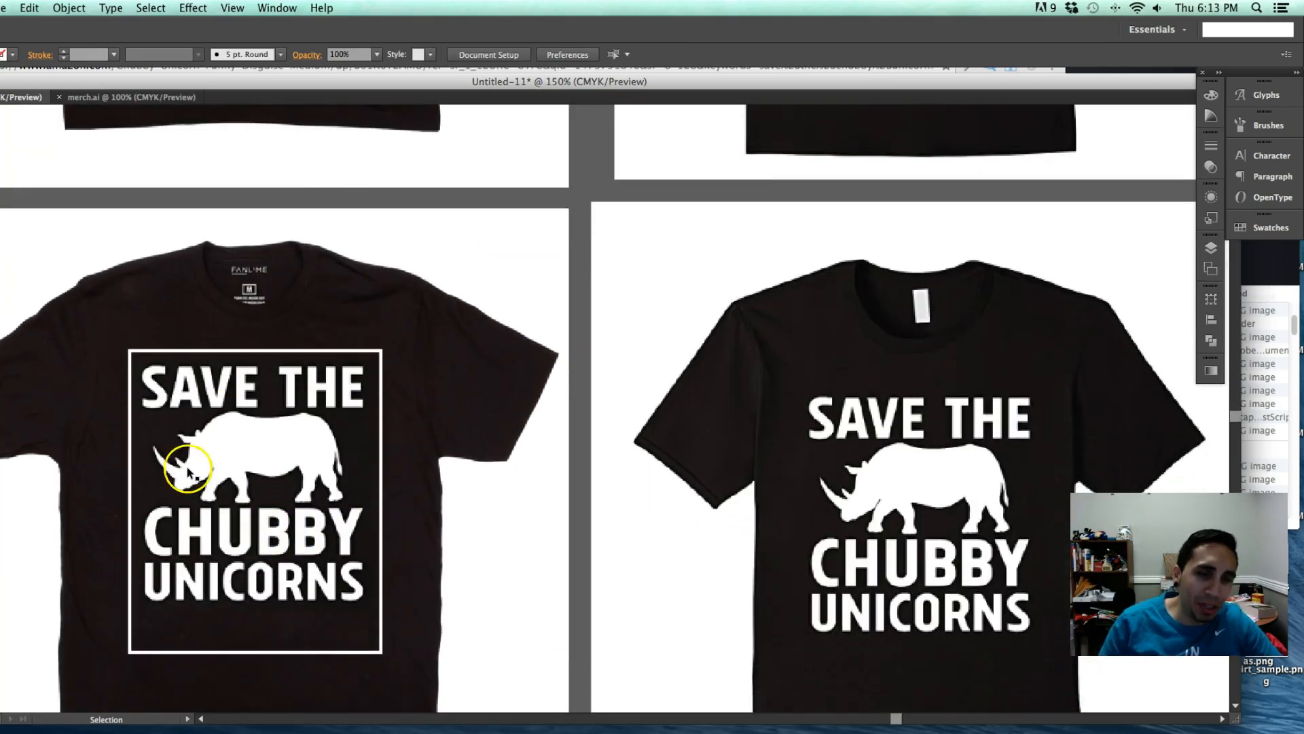
mouse_move(271, 591)
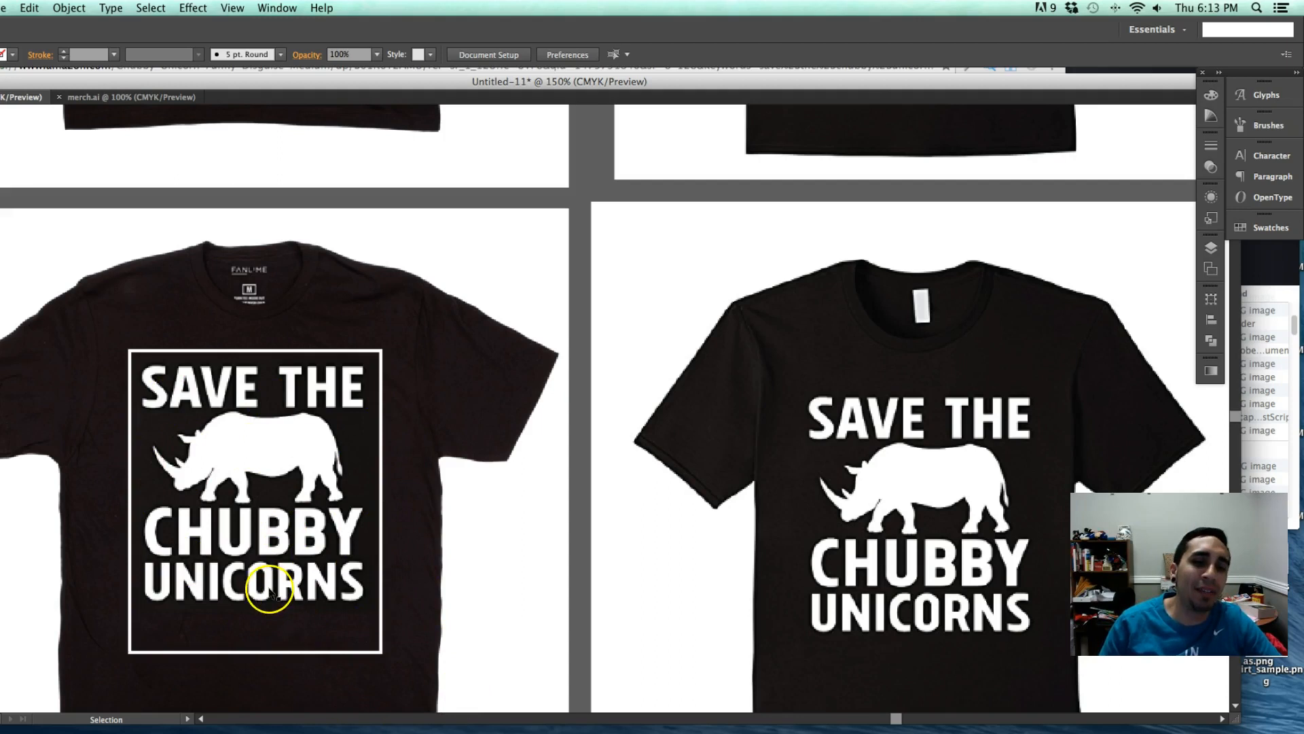
mouse_move(181, 644)
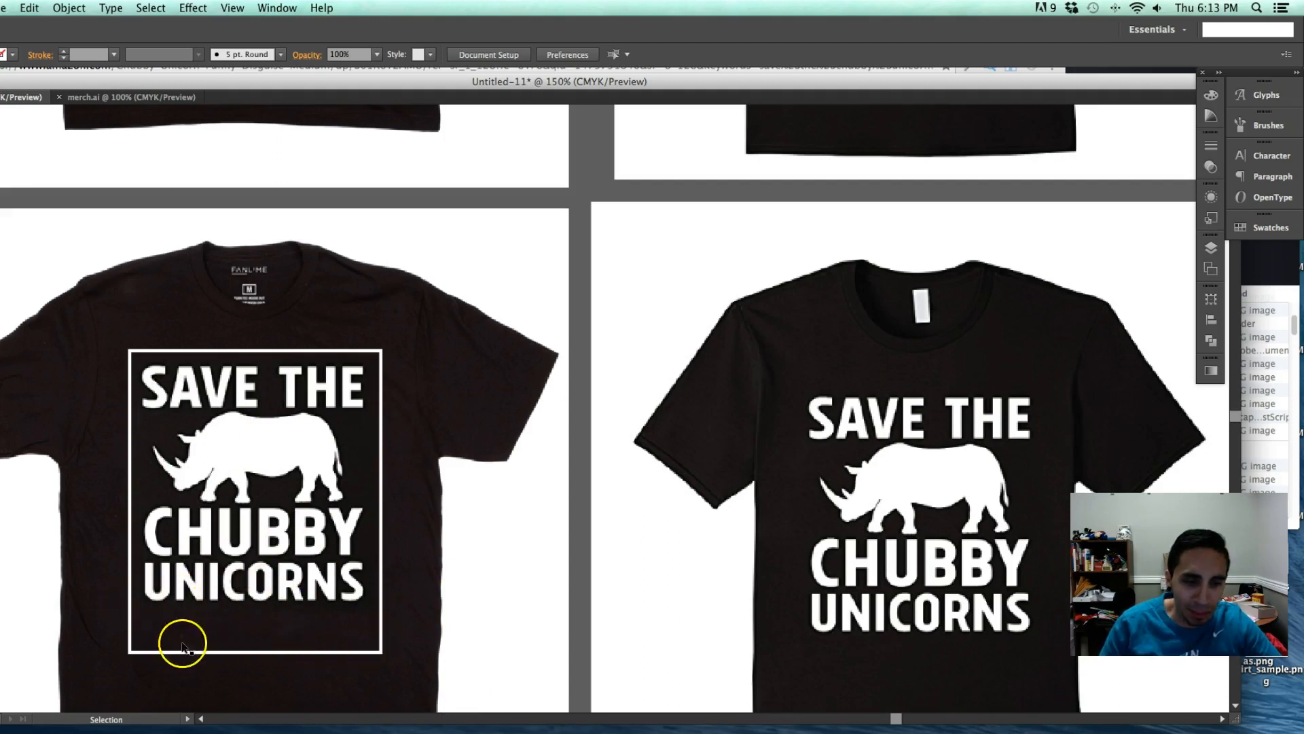
scroll(down, 3)
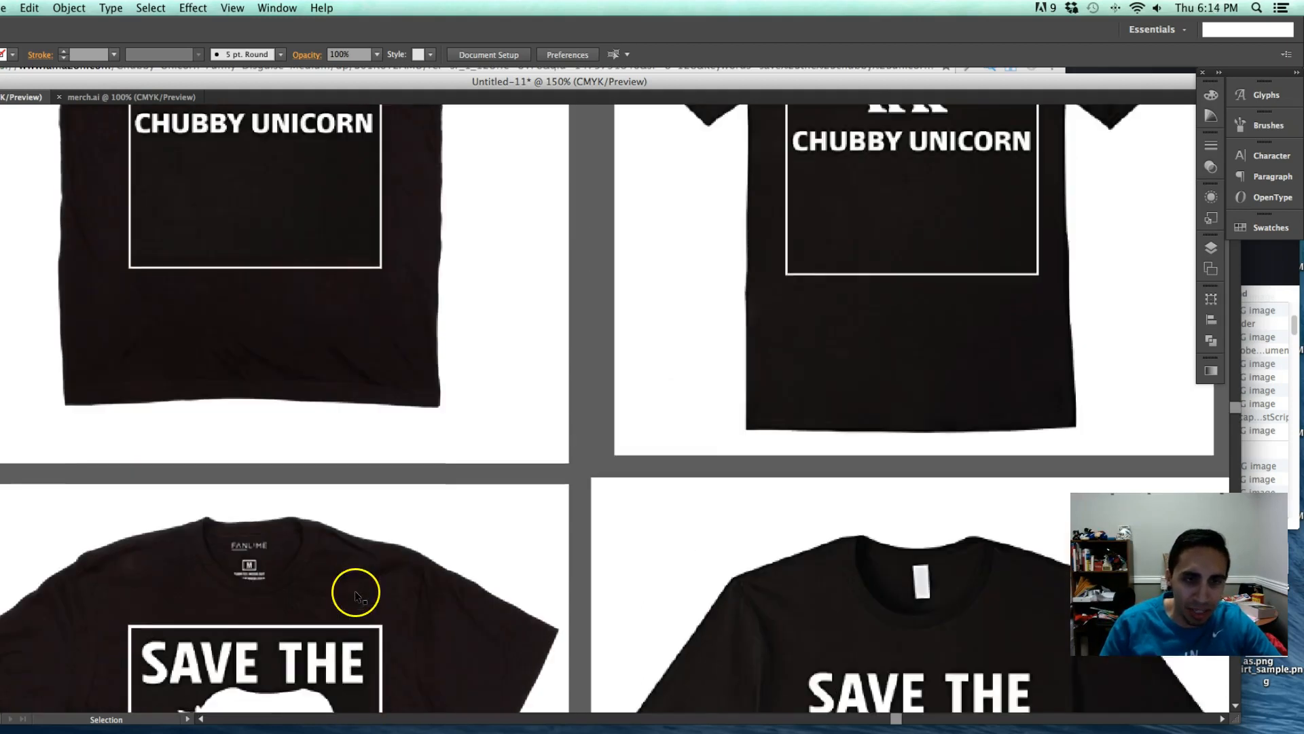
scroll(down, 3)
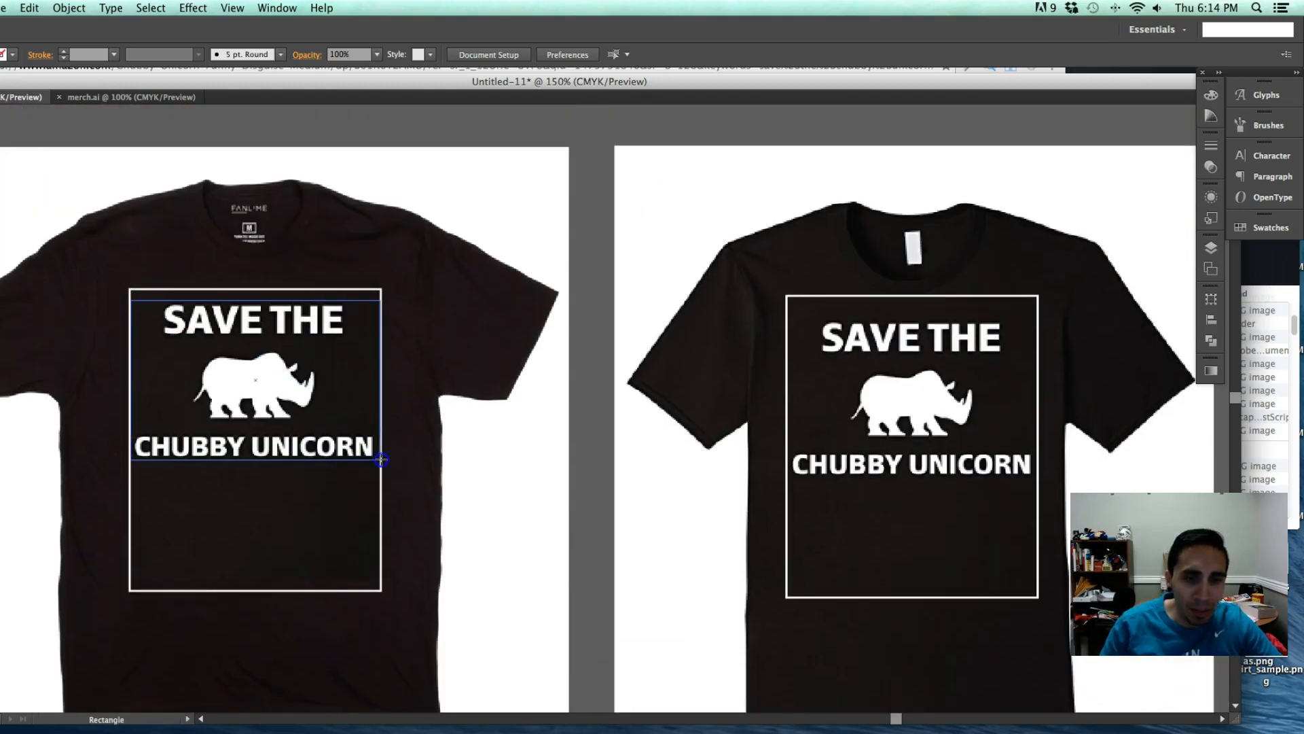
click(254, 379)
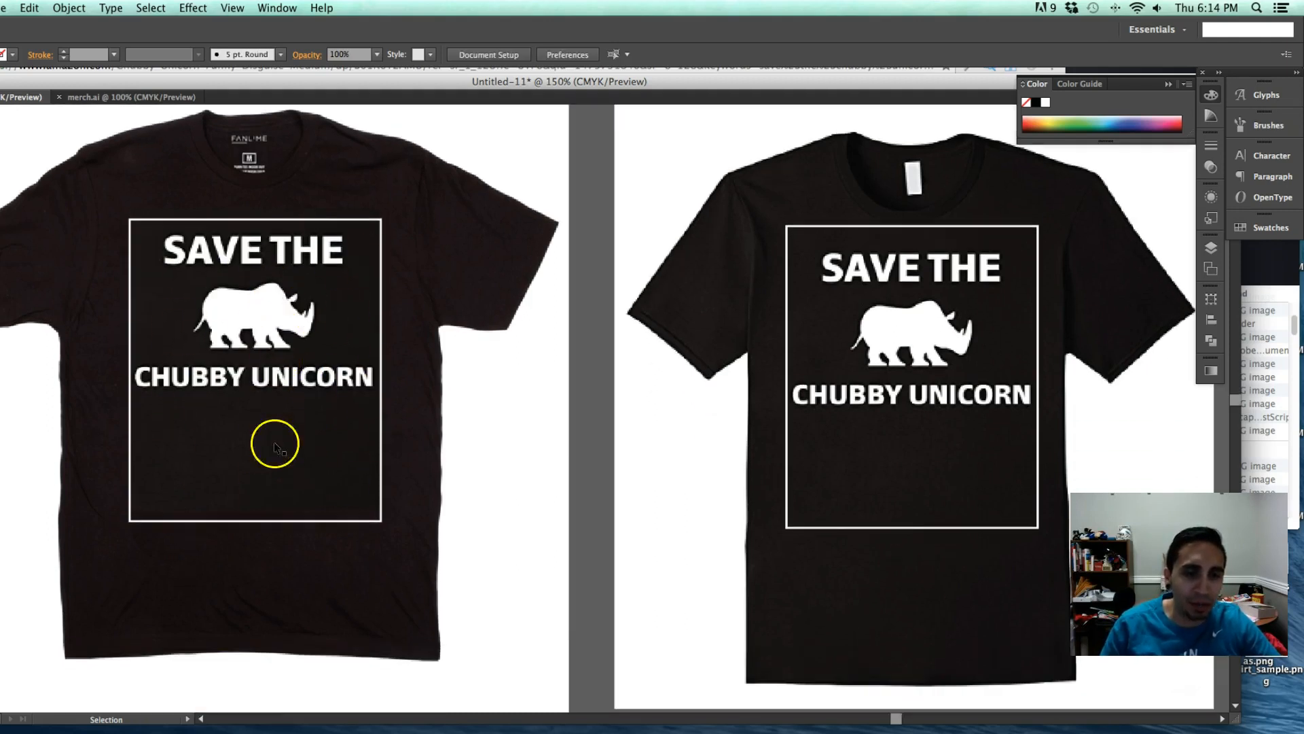
mouse_move(438, 385)
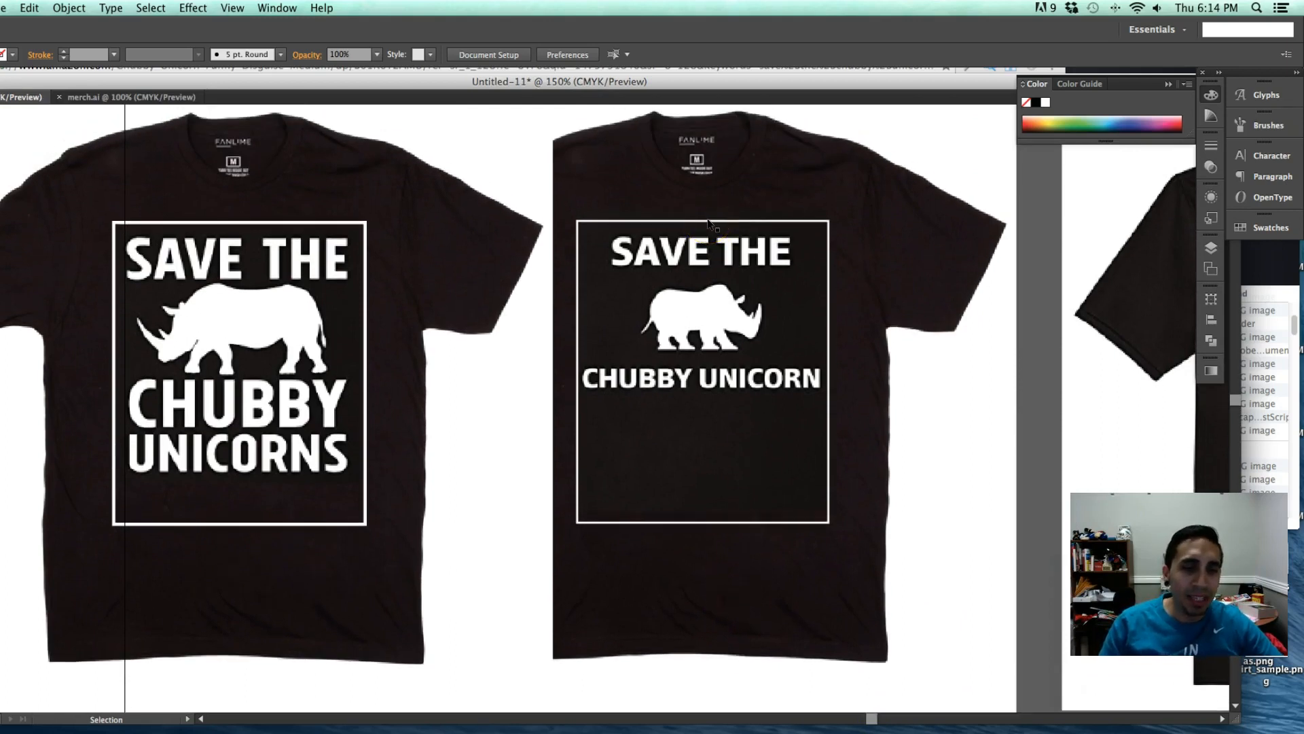
mouse_move(250, 349)
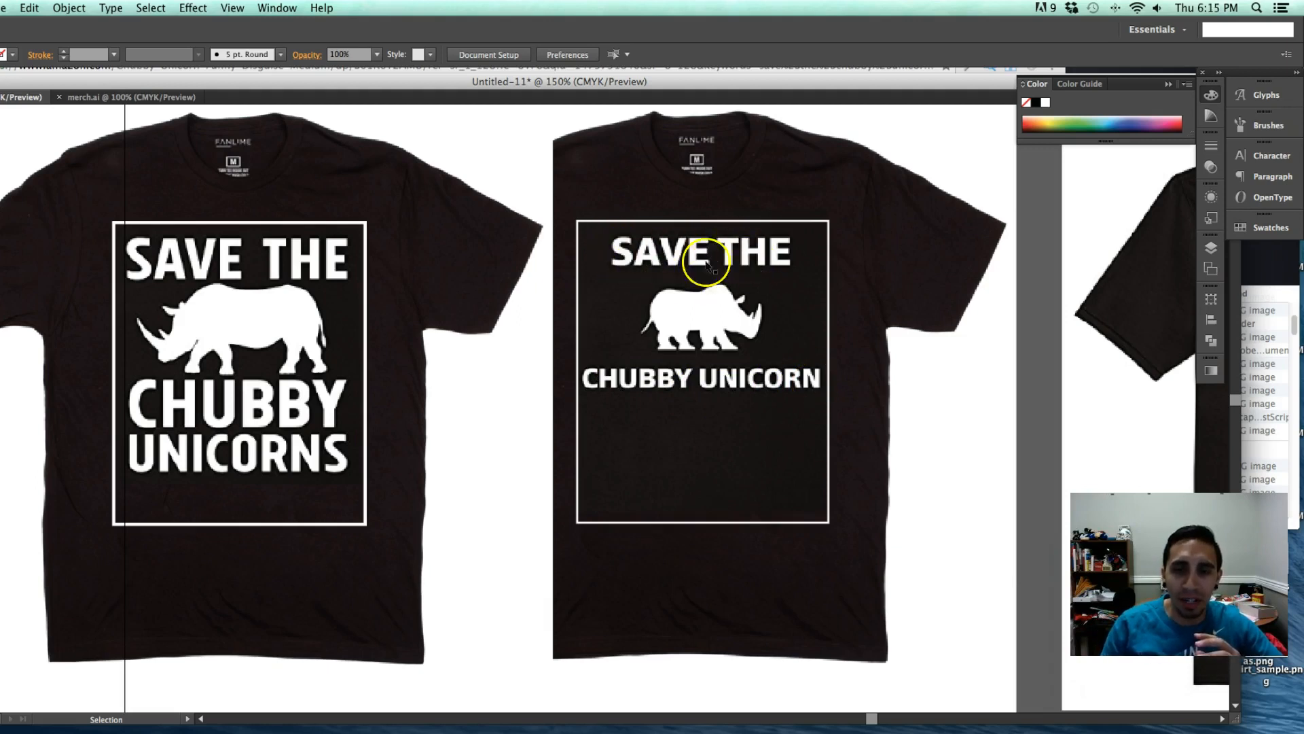
mouse_move(520, 250)
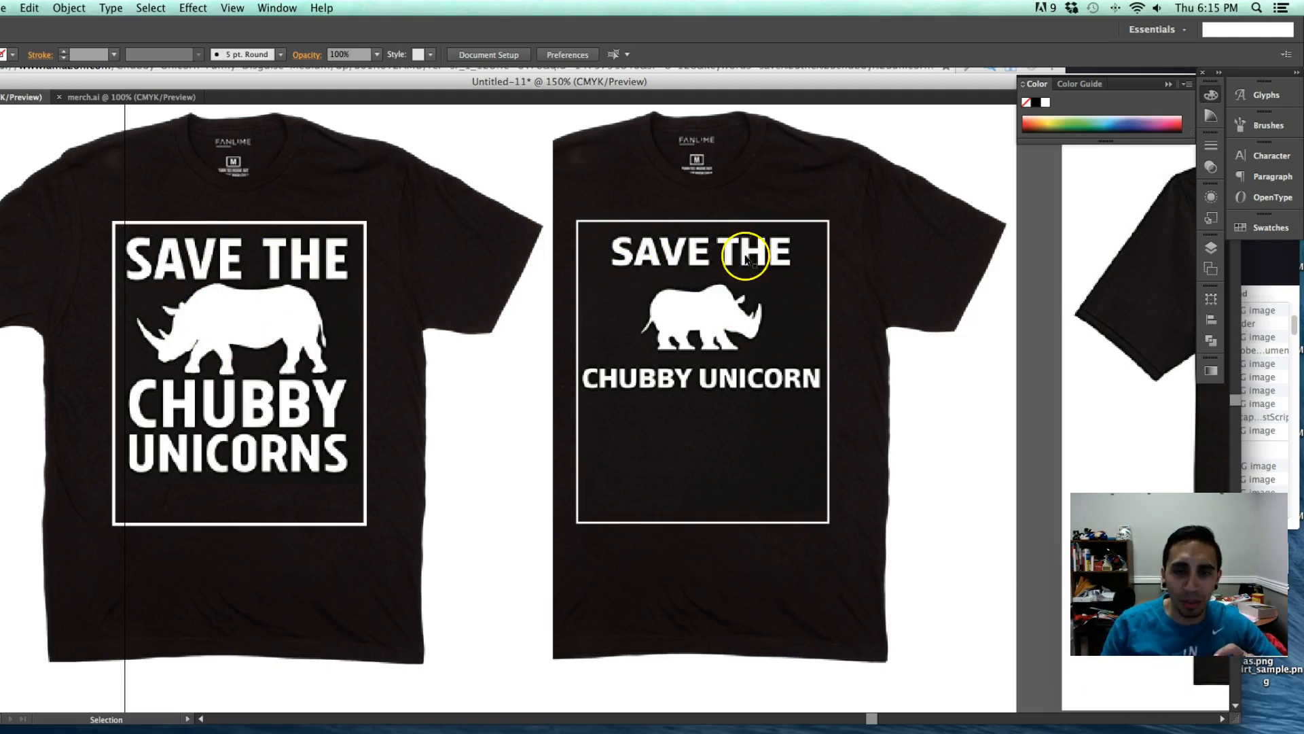
mouse_move(262, 262)
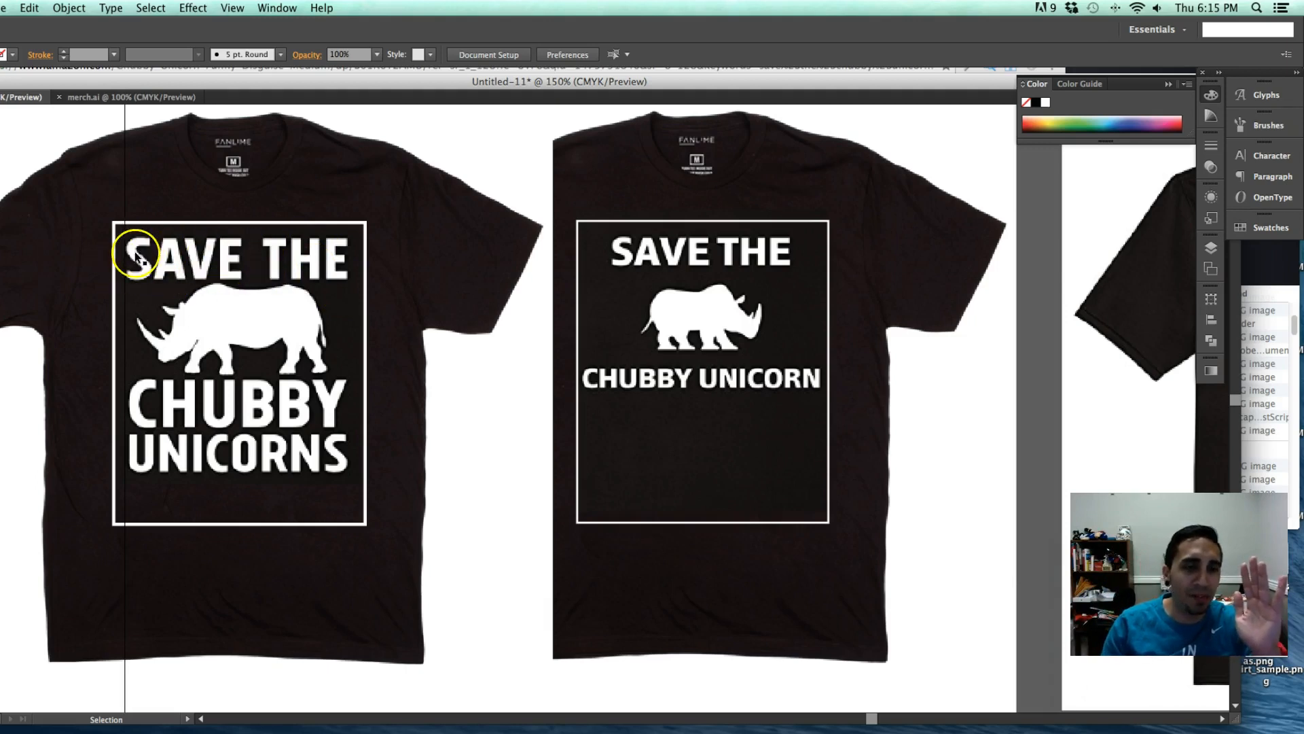
mouse_move(359, 276)
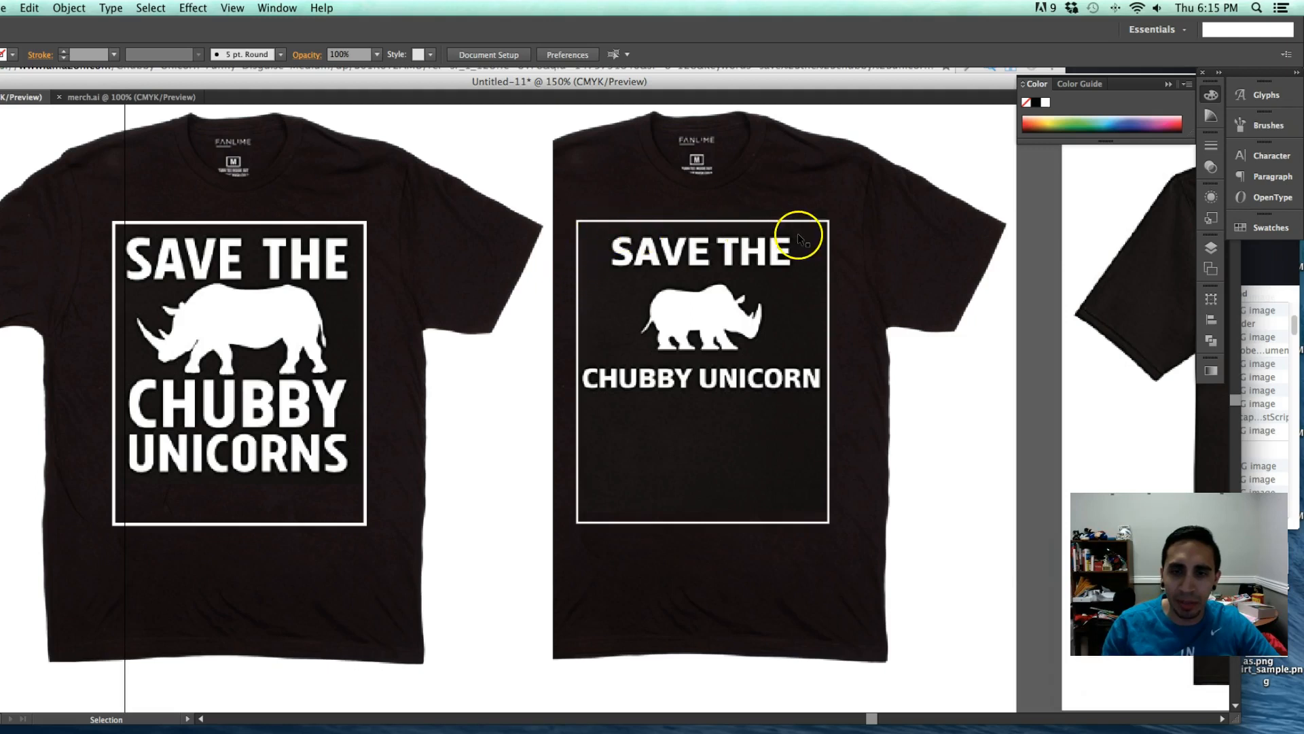
mouse_move(166, 499)
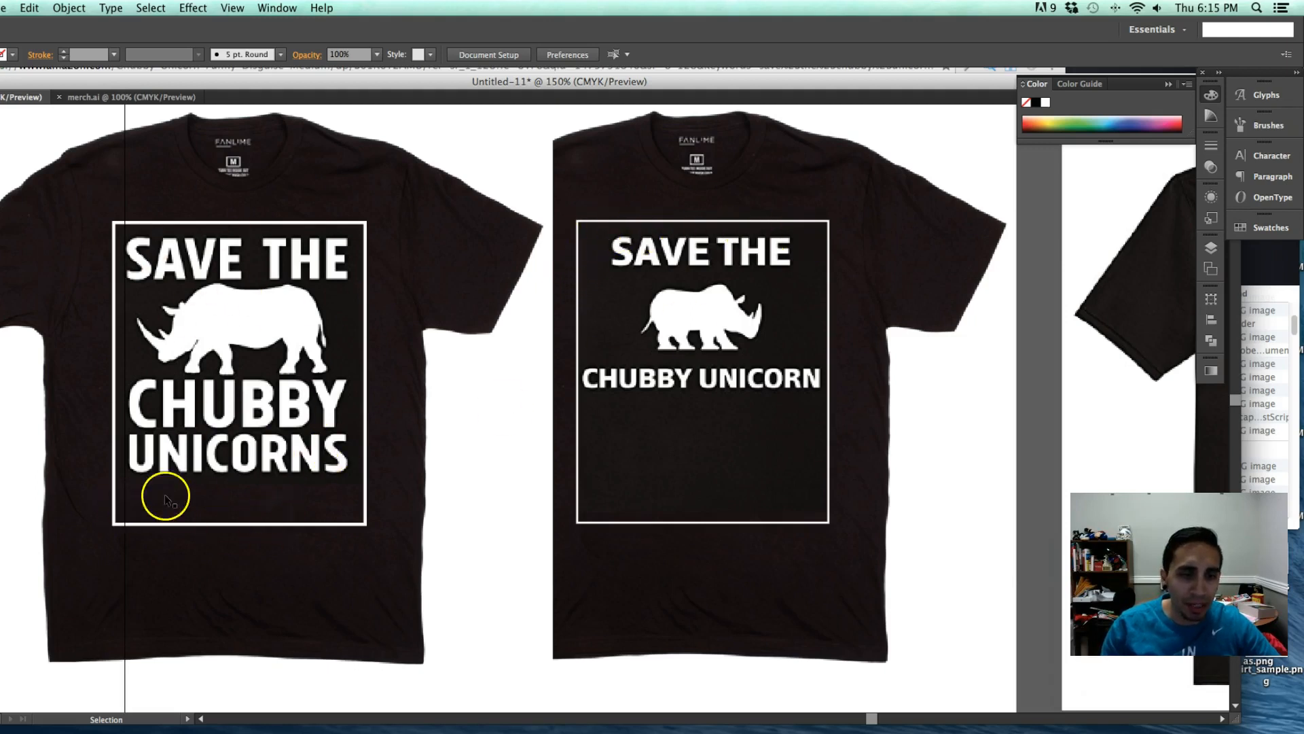
mouse_move(184, 532)
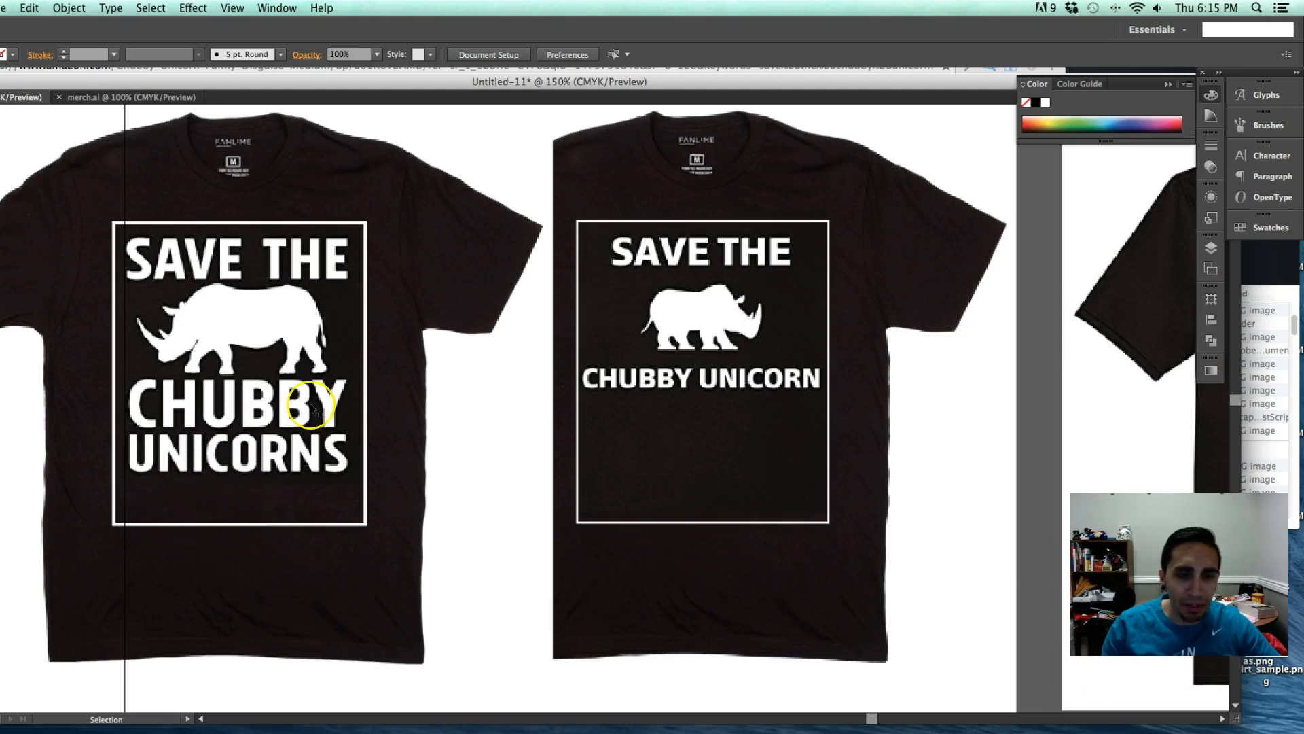
mouse_move(125, 329)
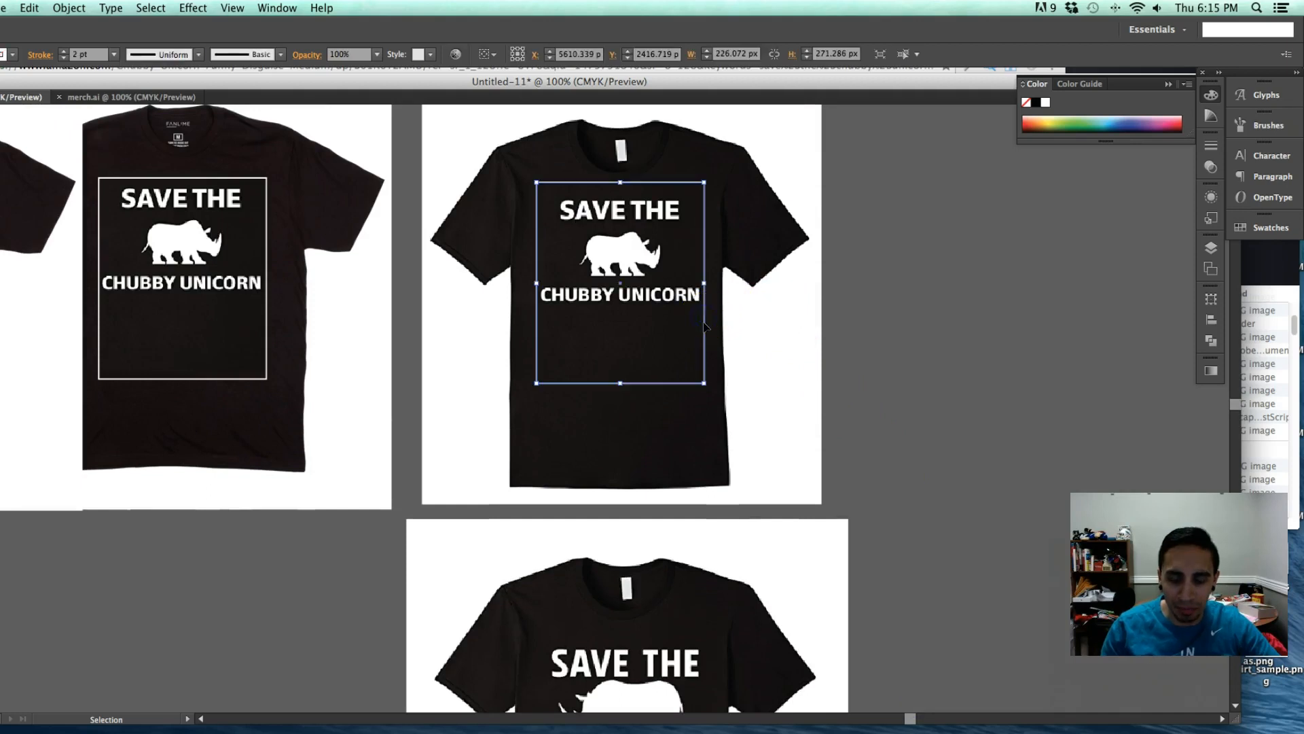
scroll(down, 3)
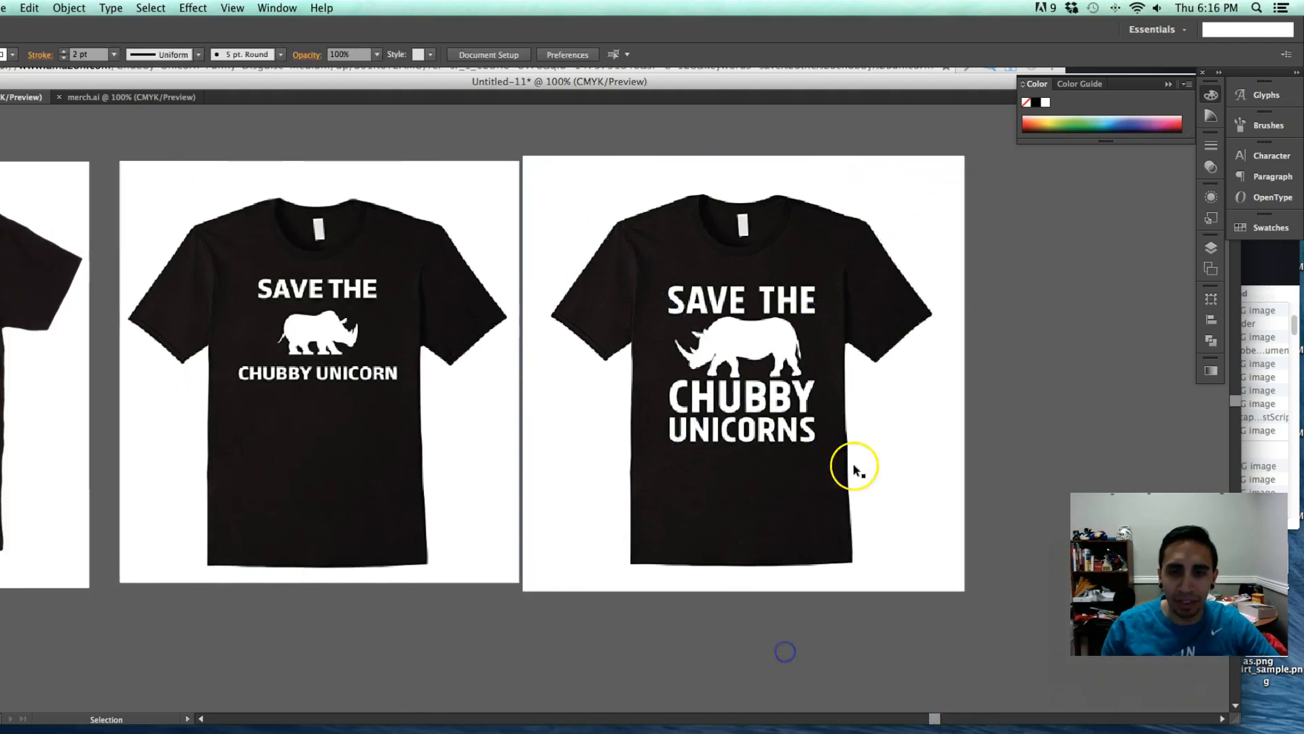
mouse_move(745, 467)
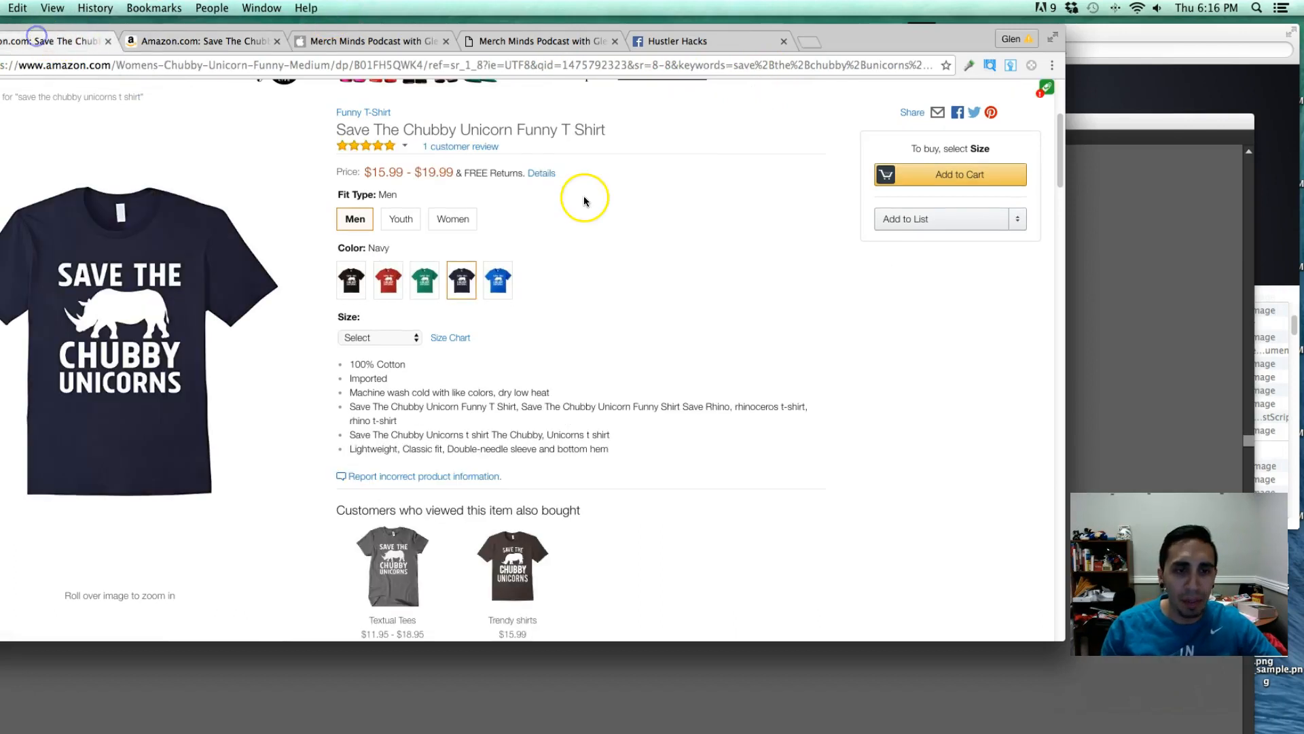
Cycle the shirt preview through black, Kelly Green and Royal Blue, returning to navy.
click(350, 278)
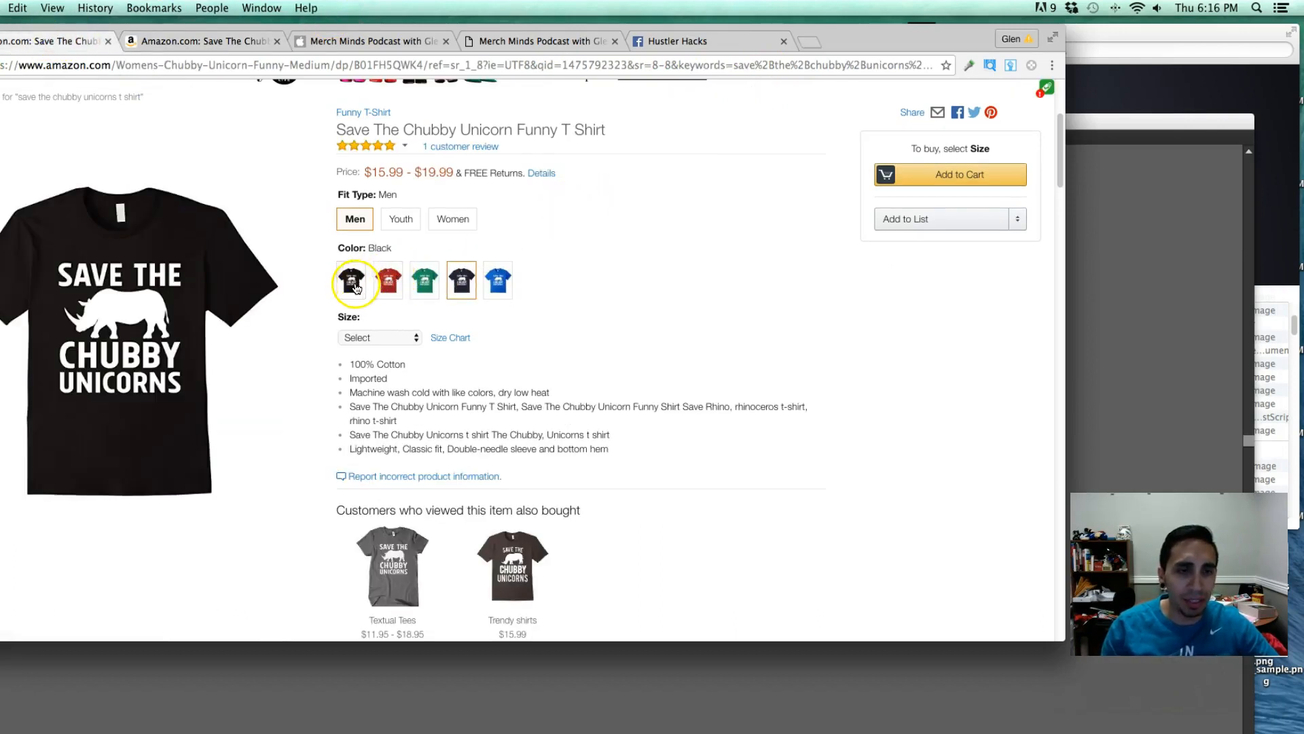
click(424, 280)
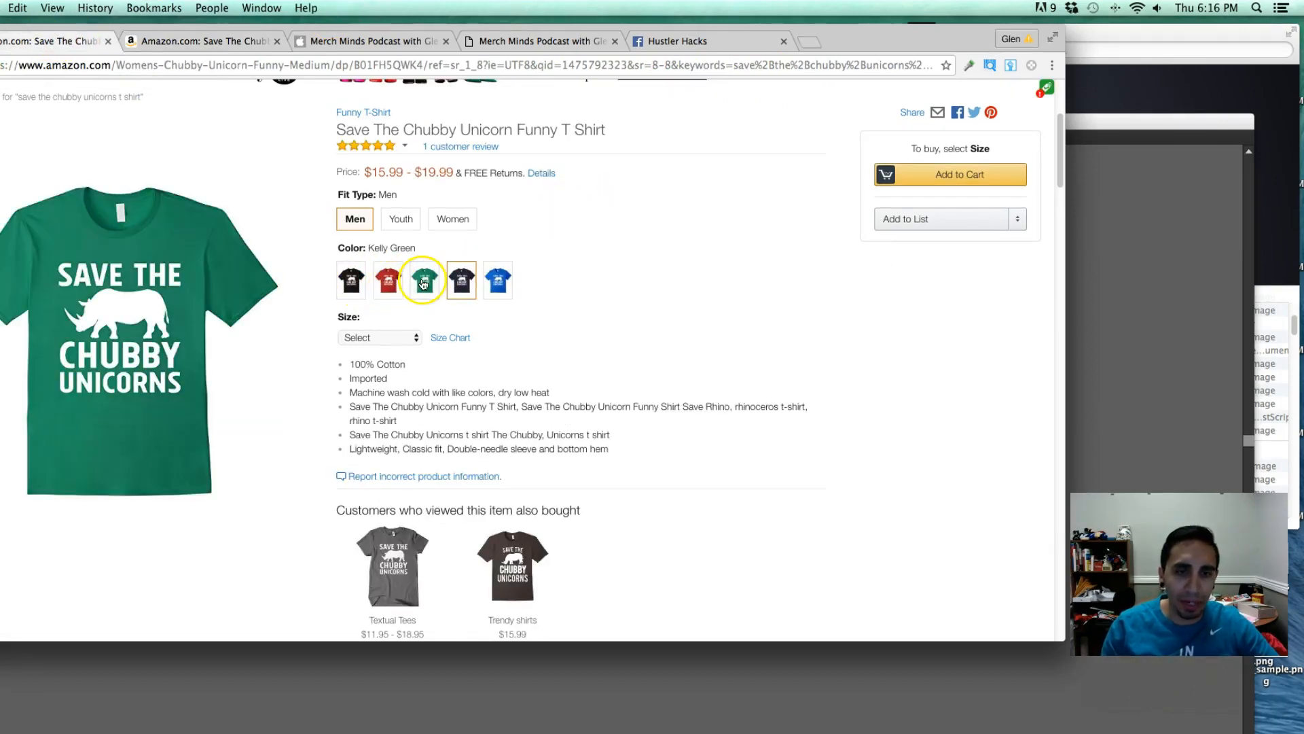
click(497, 278)
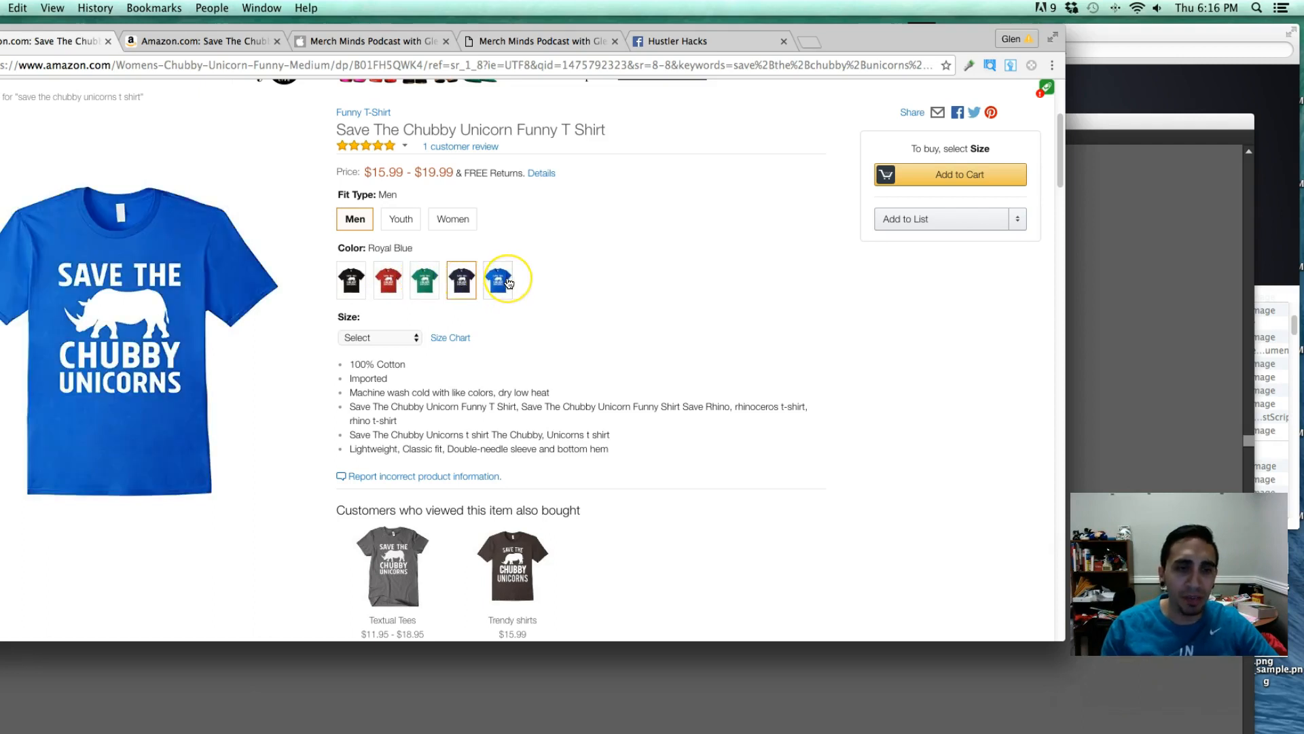
click(424, 279)
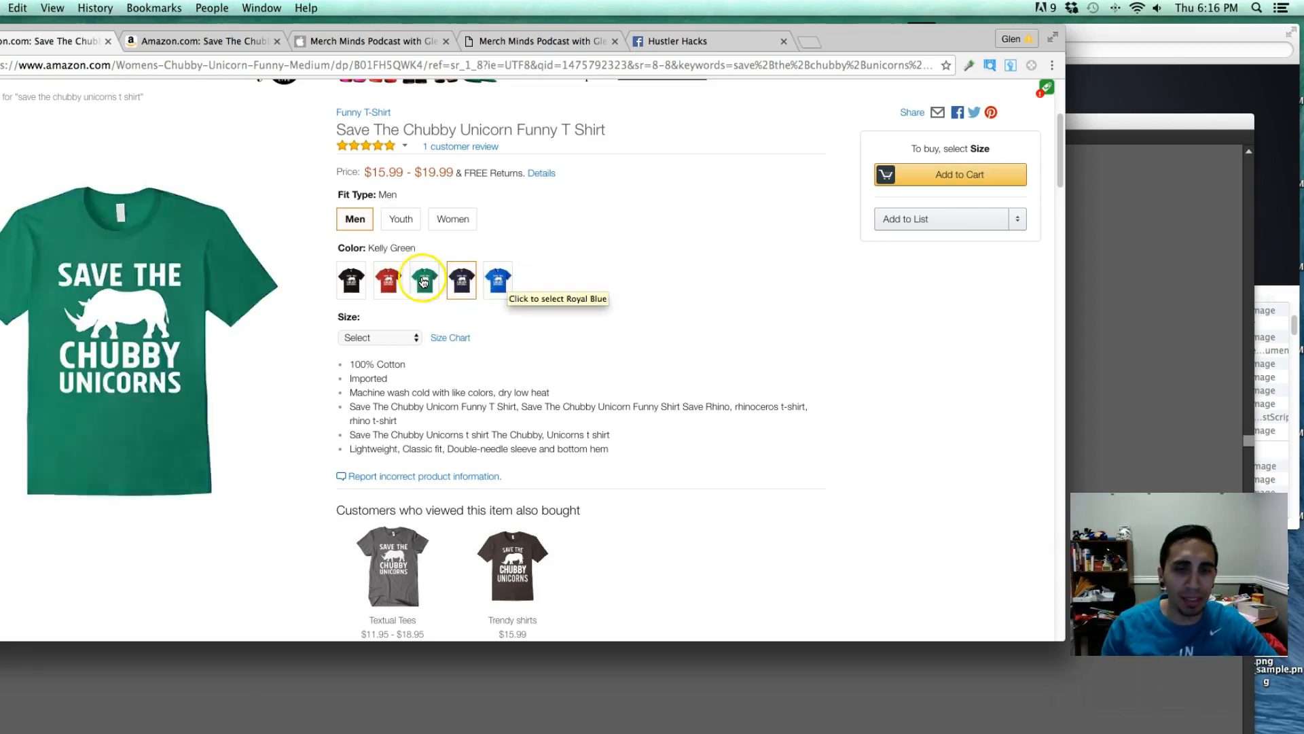
click(460, 279)
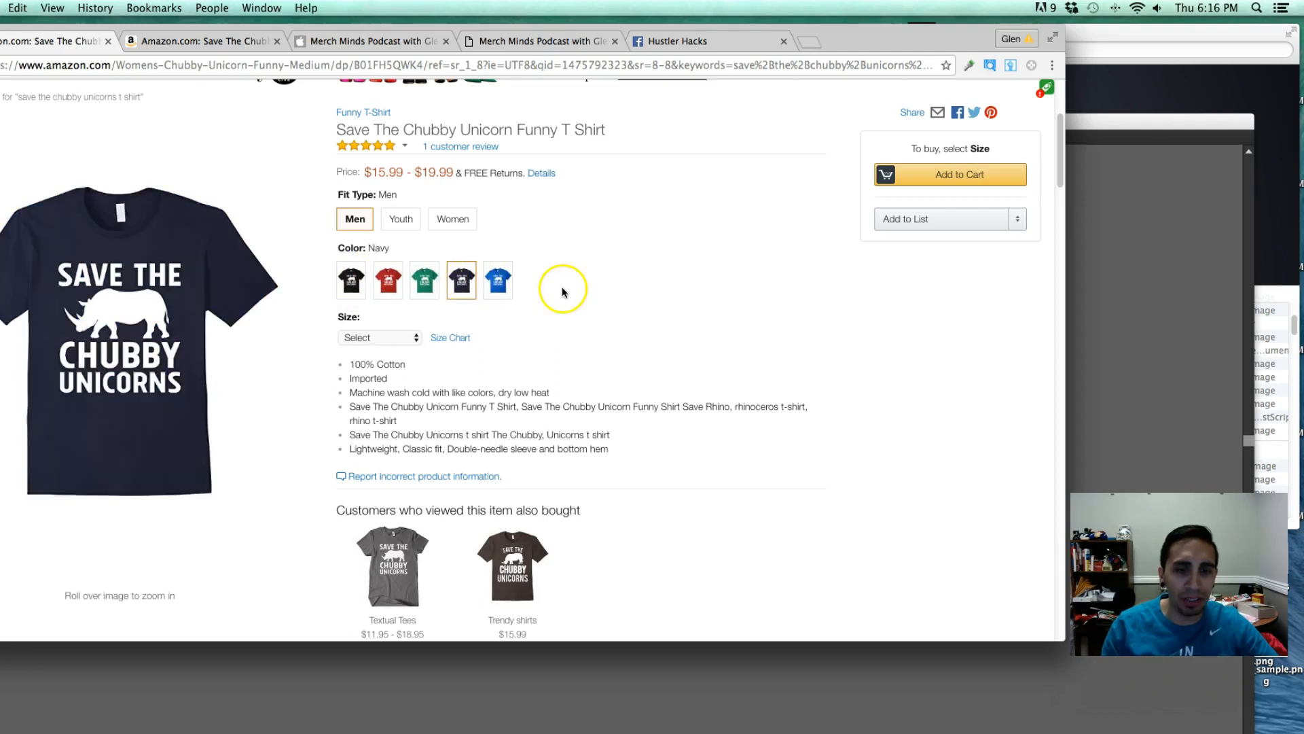
click(351, 279)
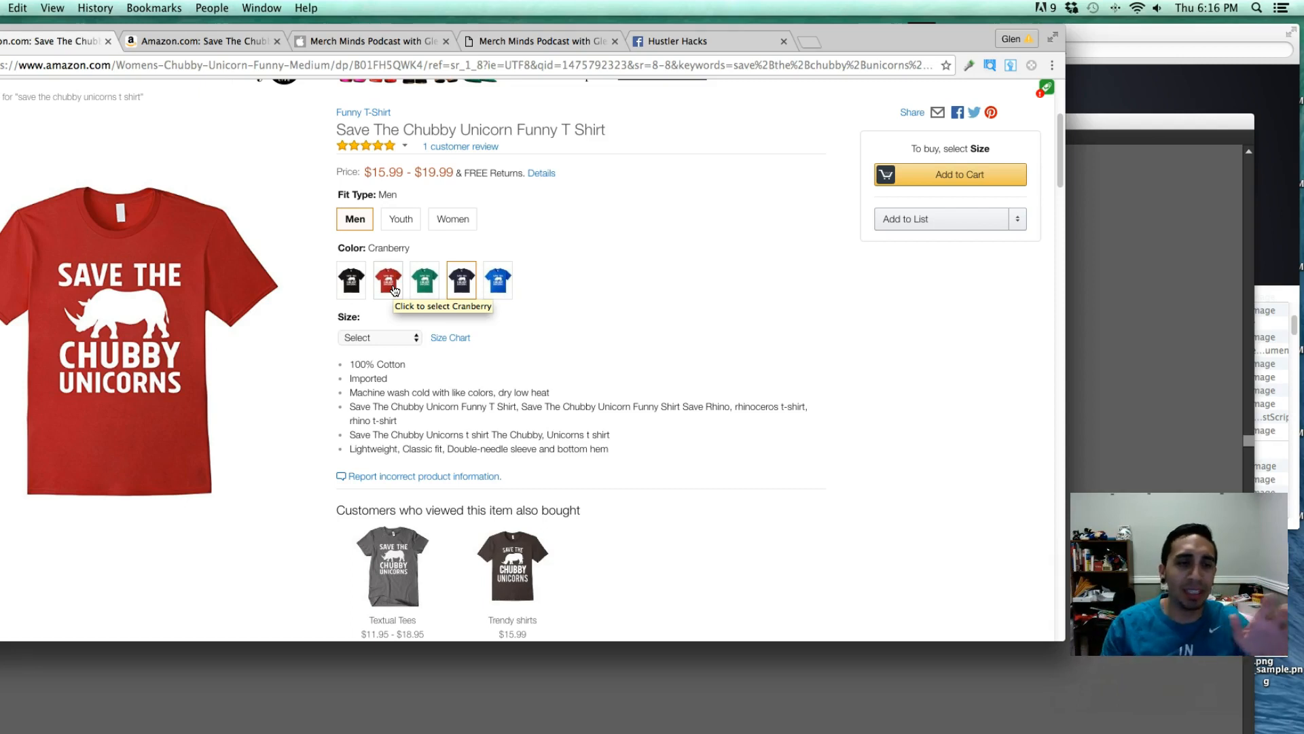
mouse_move(383, 294)
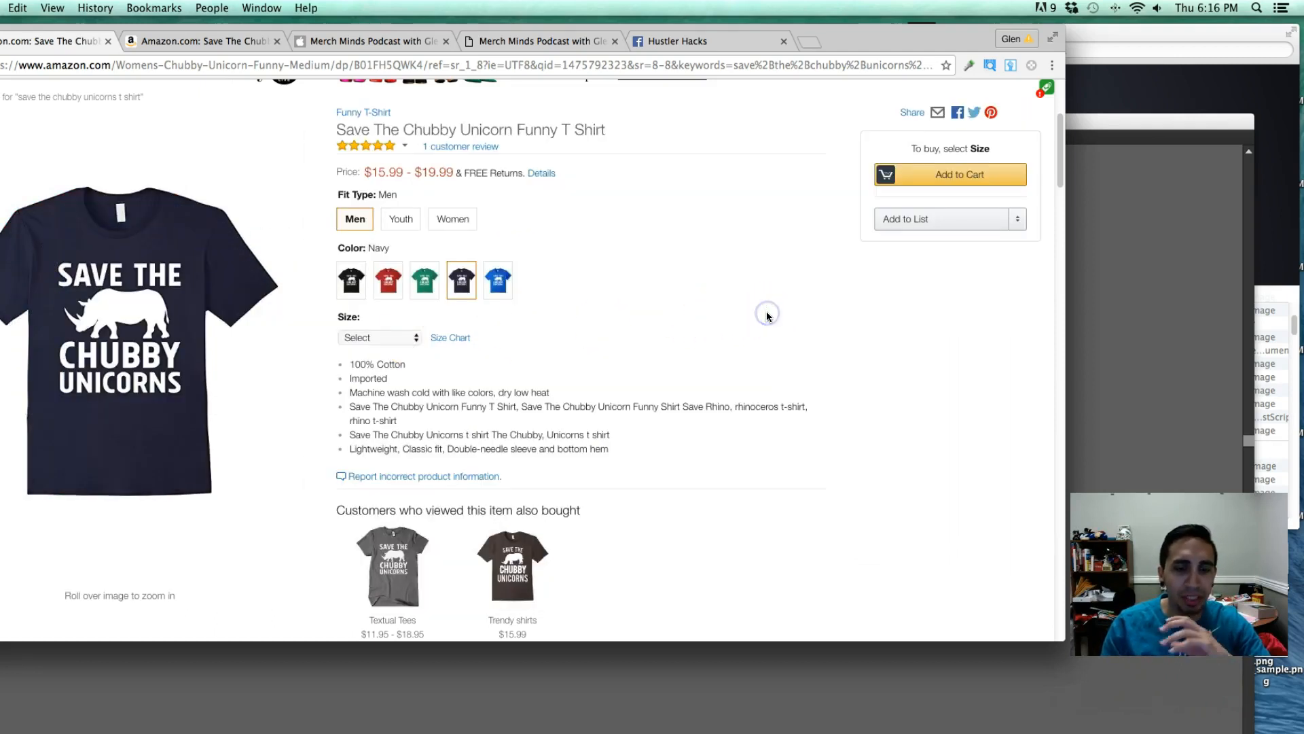
scroll(down, 3)
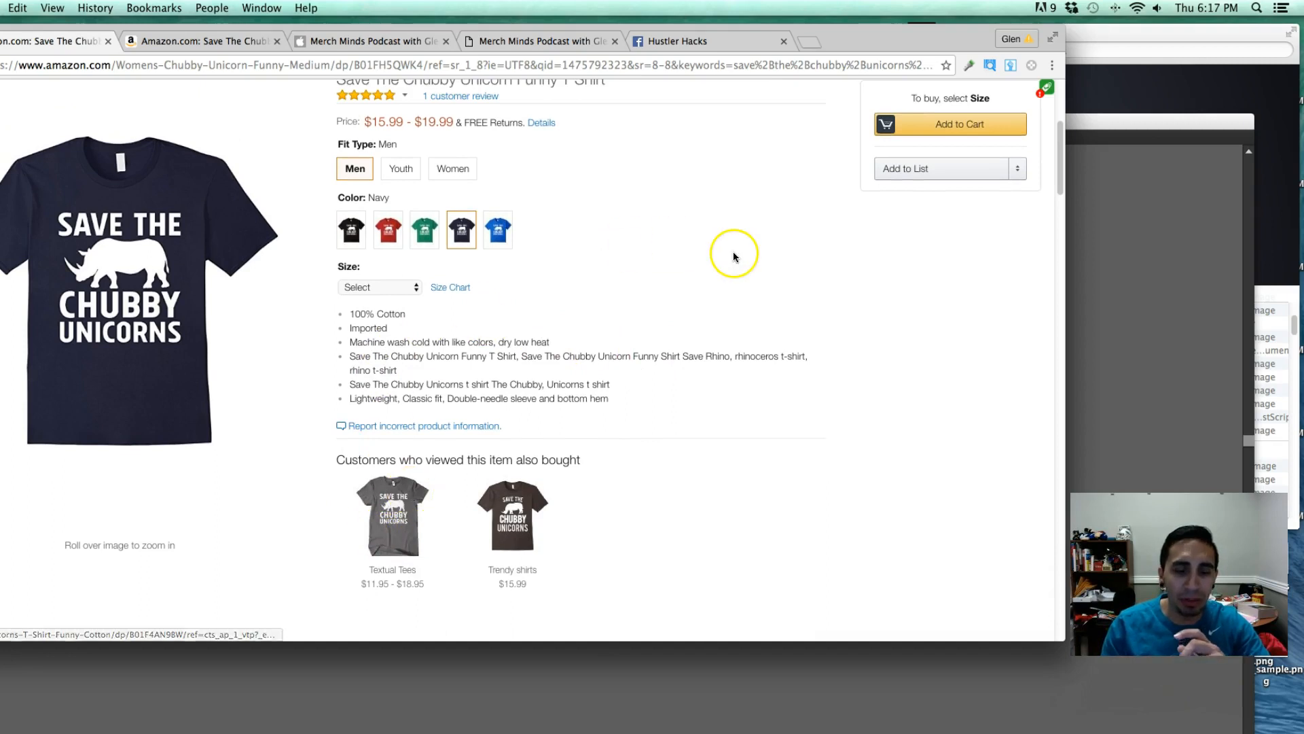
mouse_move(639, 369)
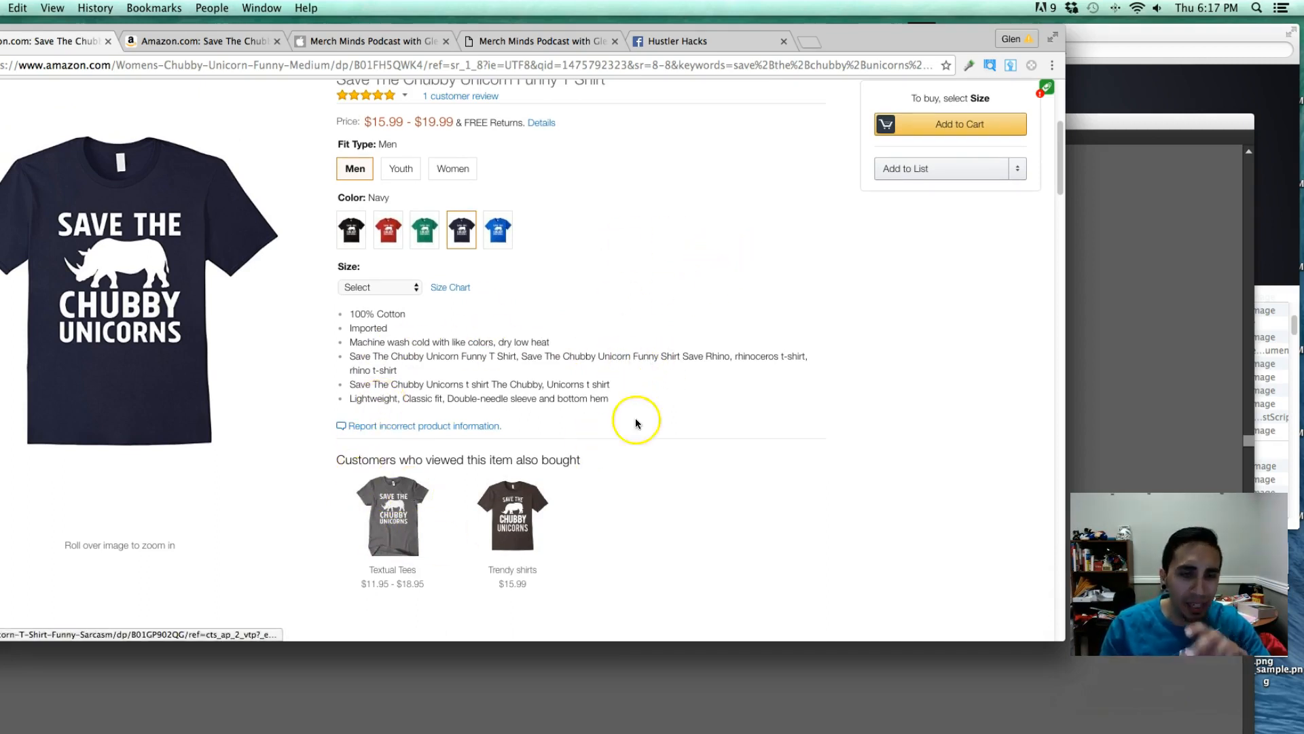
mouse_move(770, 373)
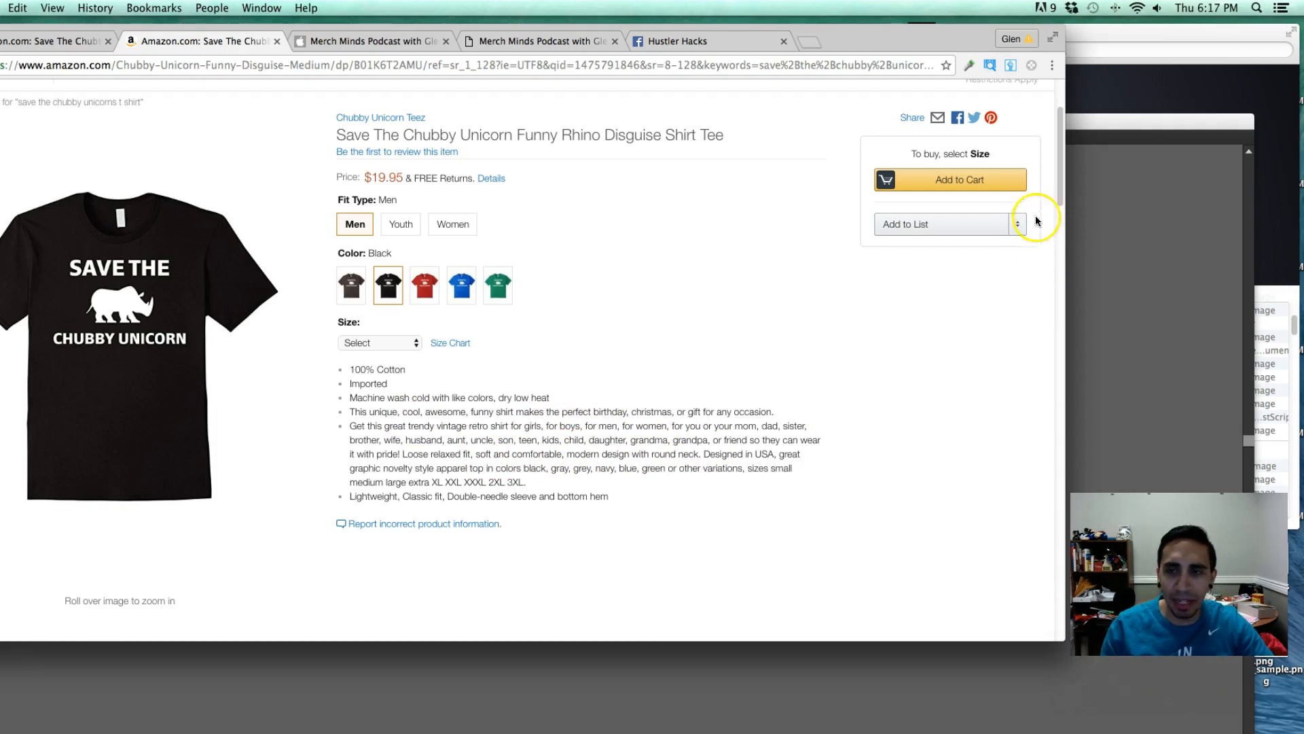
Read the Rhino Disguise tee's description, Q&A and reviews sections.
scroll(down, 3)
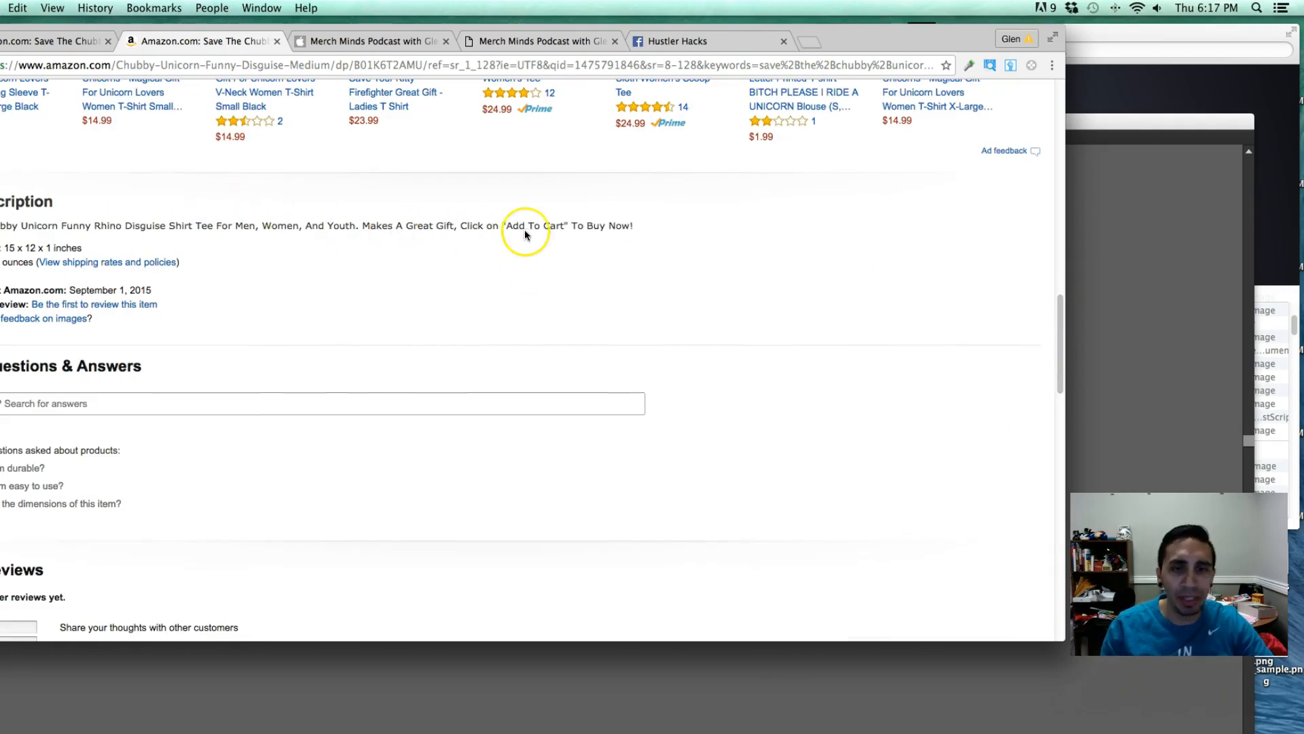
mouse_move(377, 247)
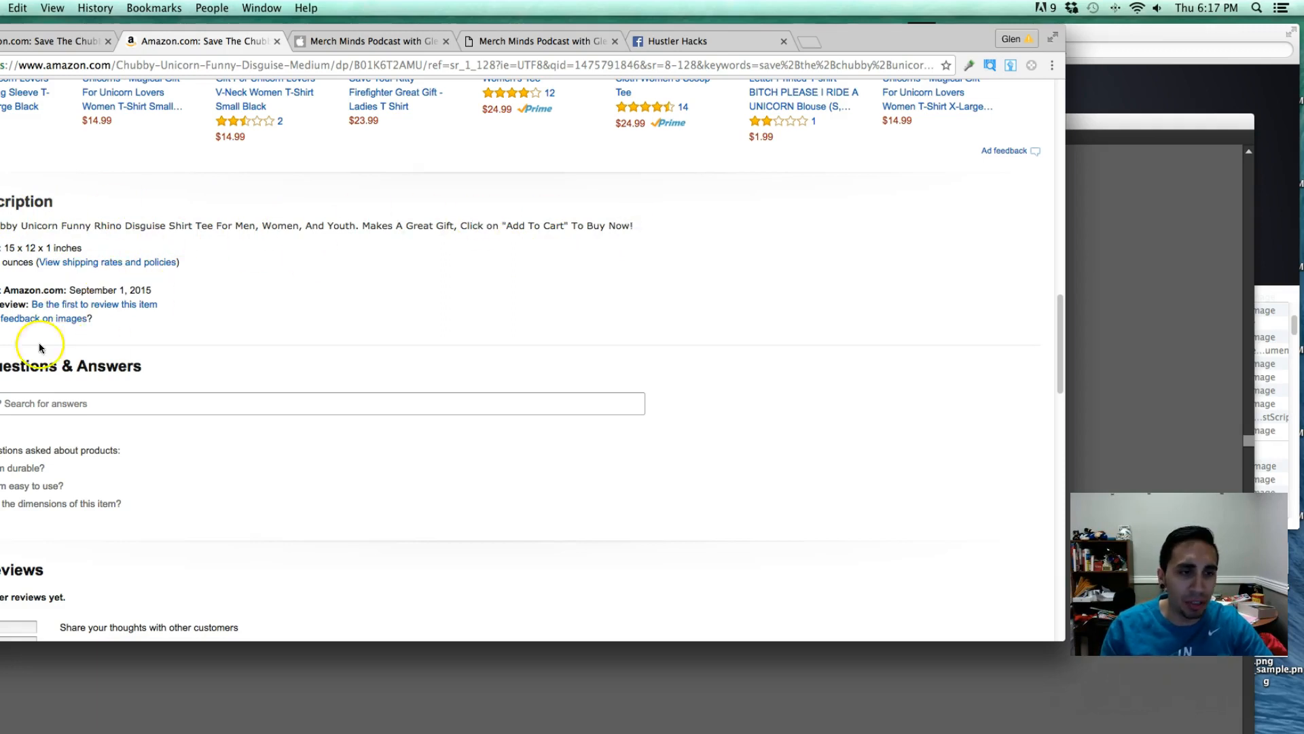
scroll(down, 3)
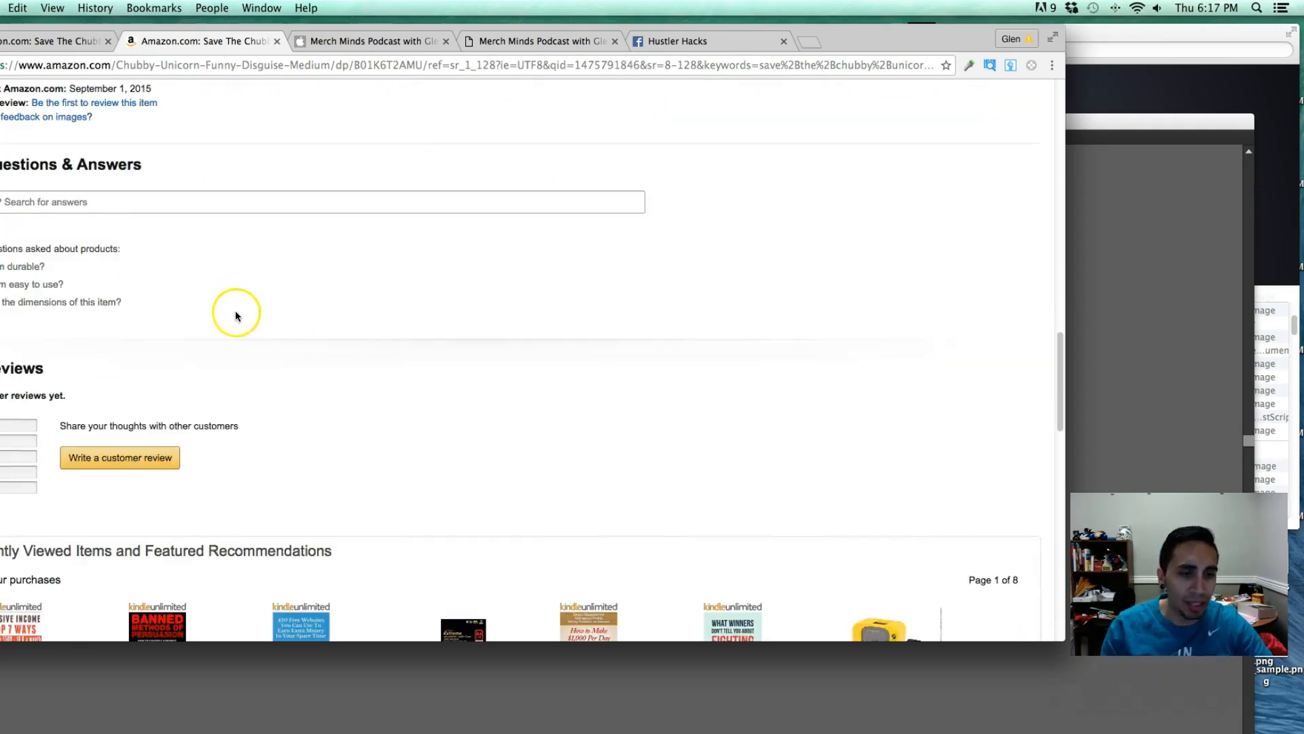
scroll(up, 3)
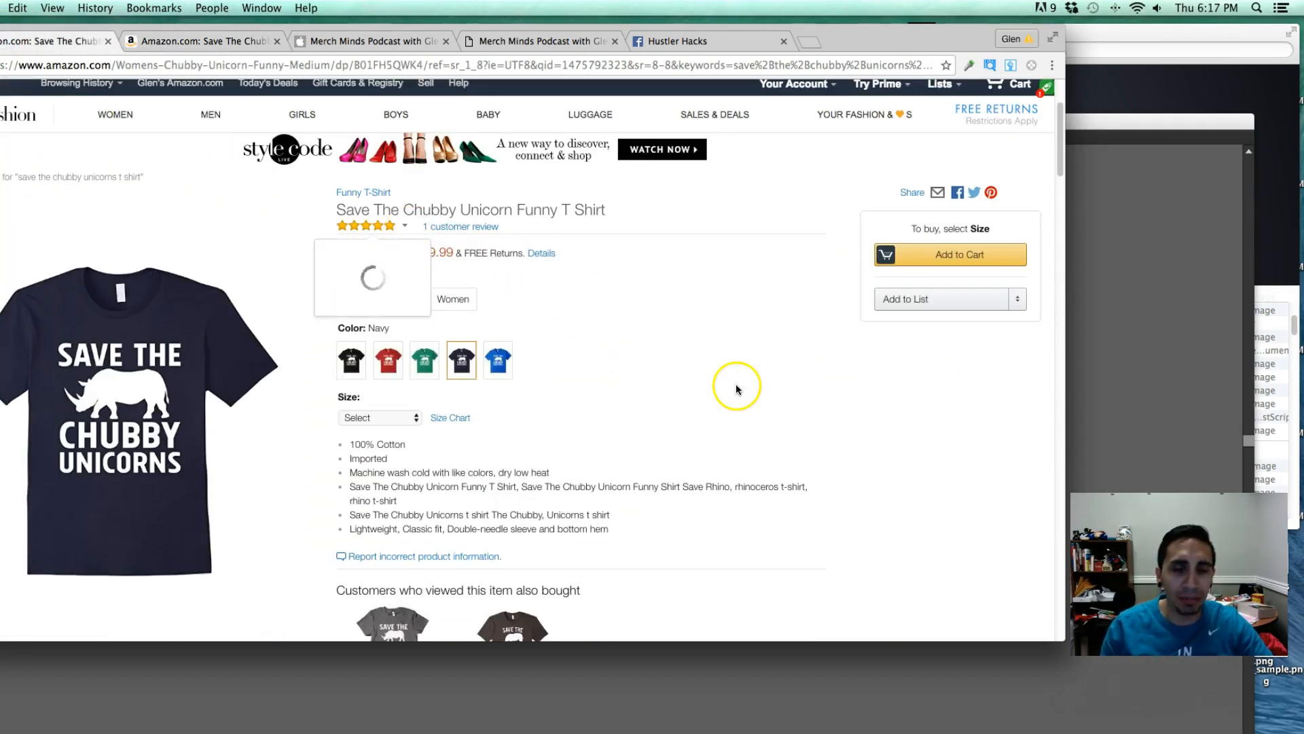
Look through the also-viewed shirts and return to the product details.
scroll(down, 3)
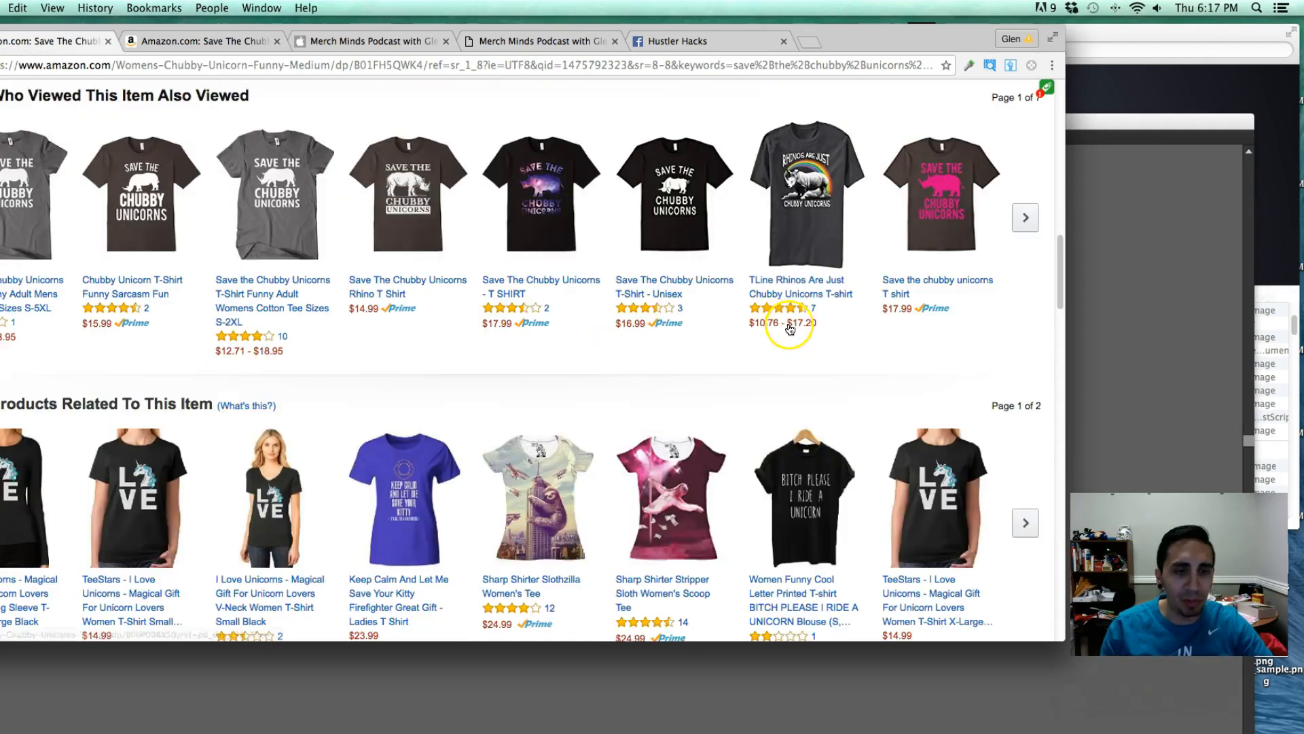
scroll(up, 3)
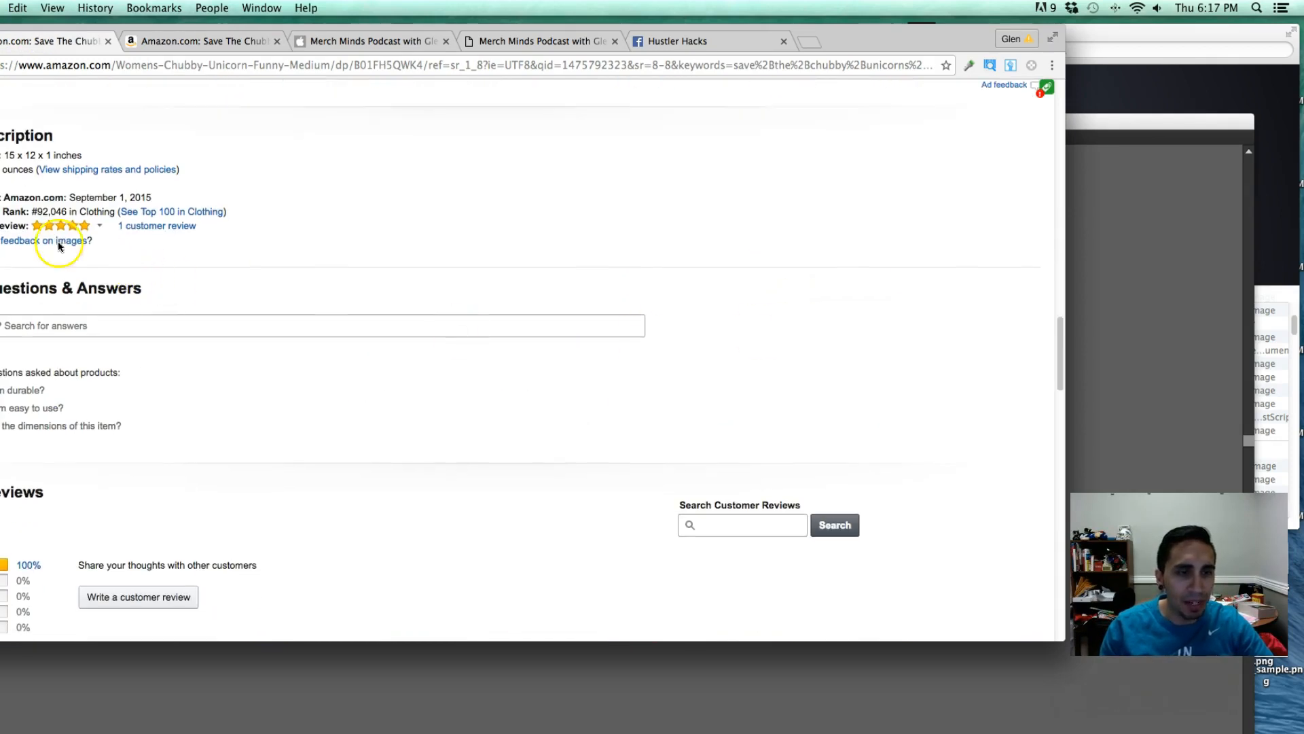
mouse_move(913, 348)
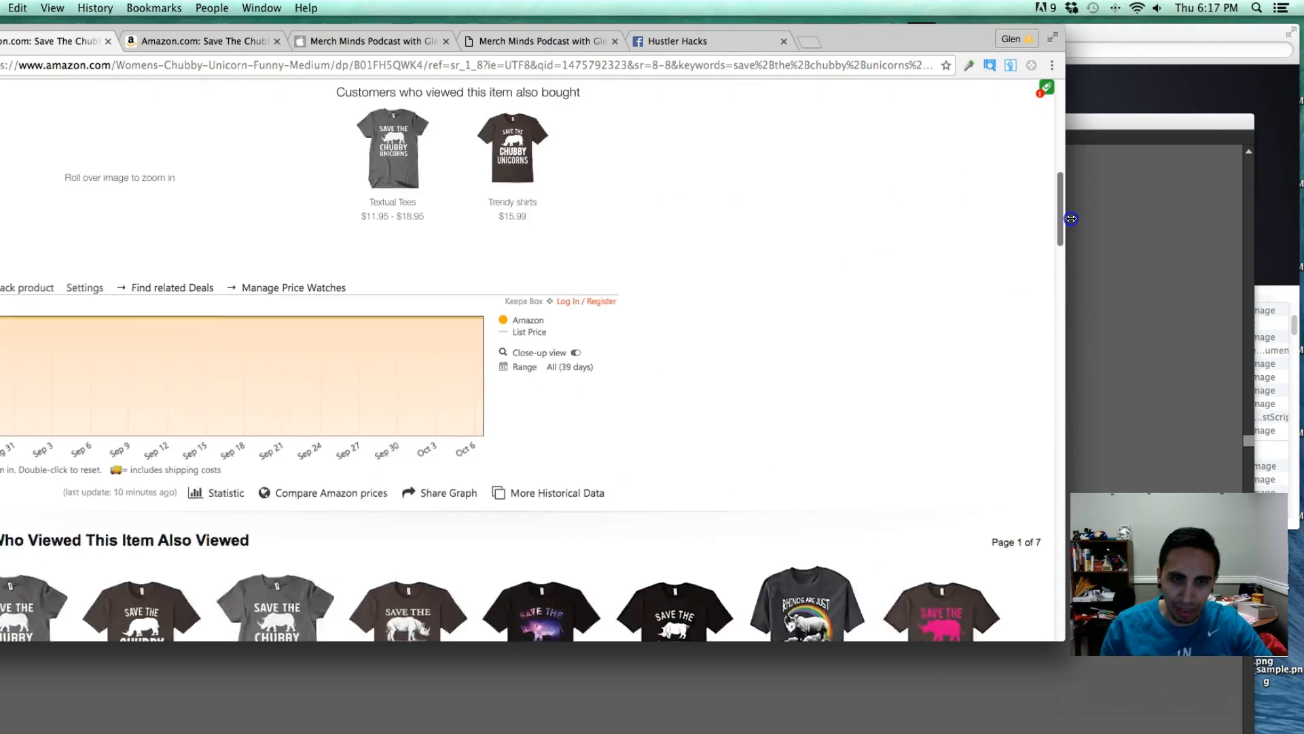
scroll(up, 3)
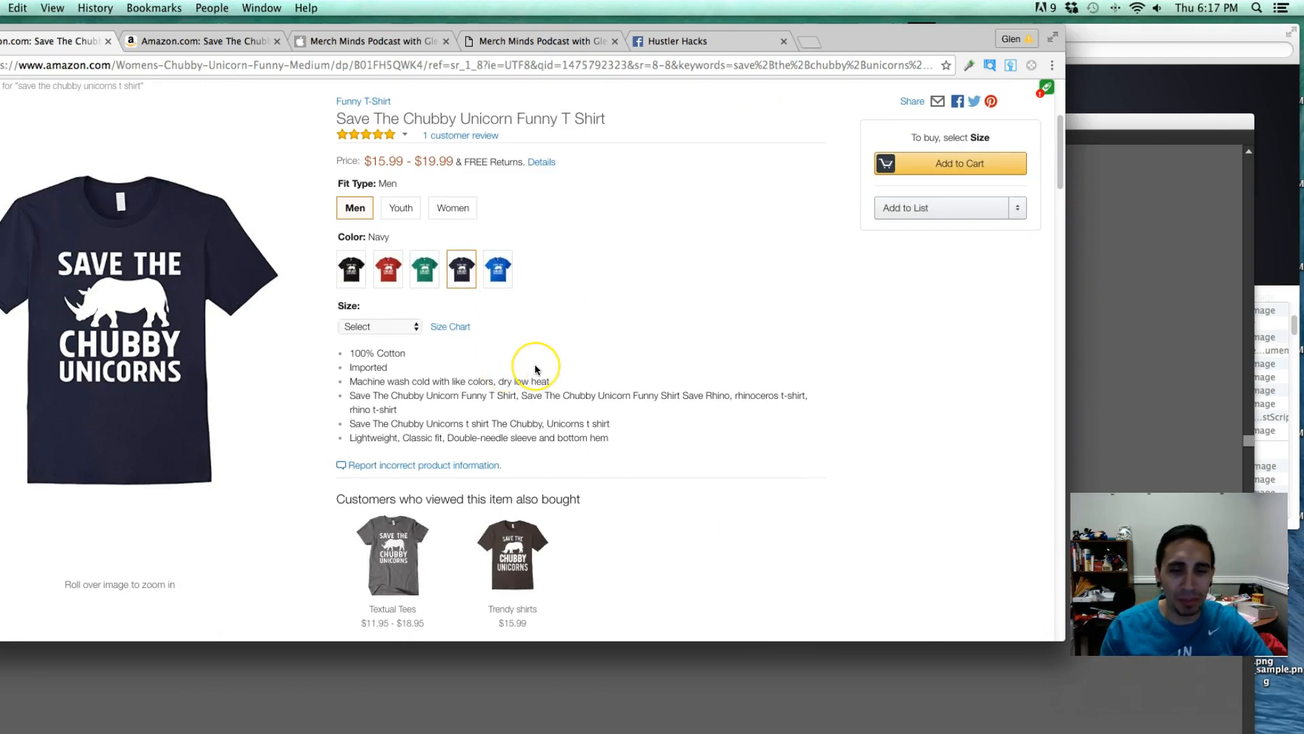
mouse_move(564, 375)
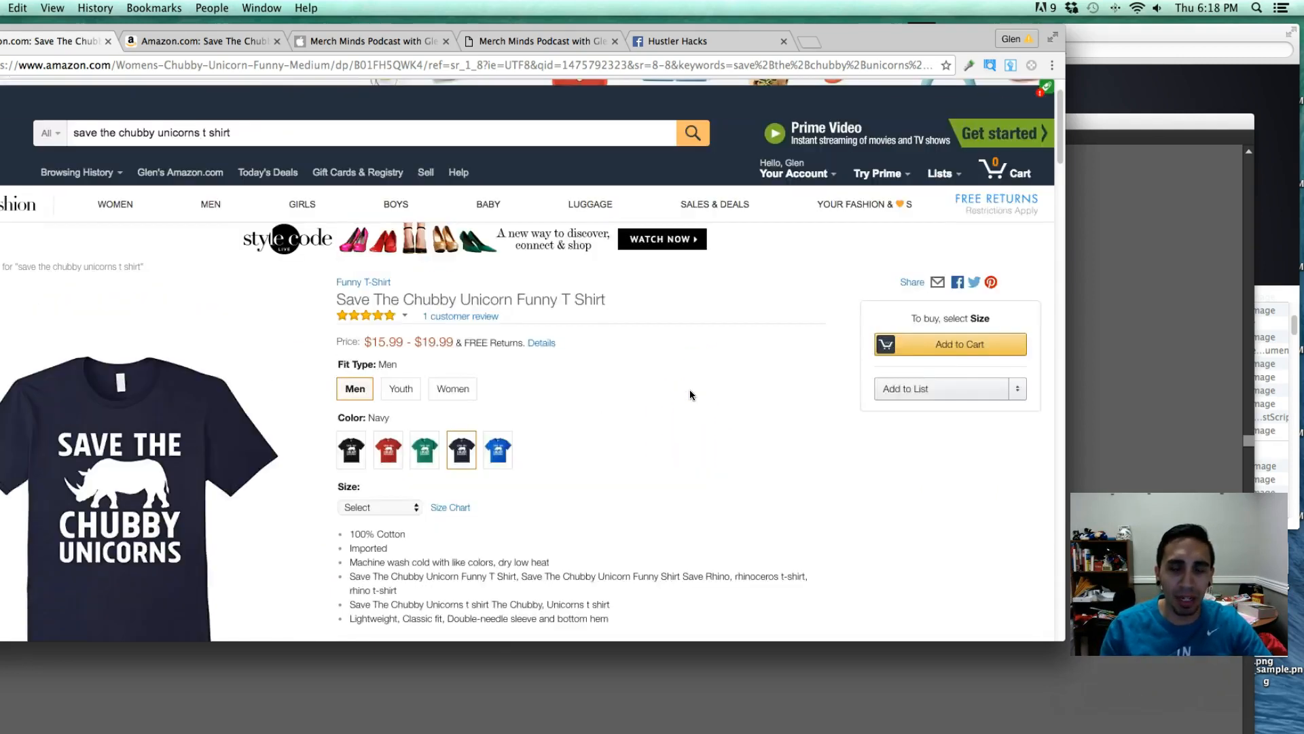
scroll(down, 3)
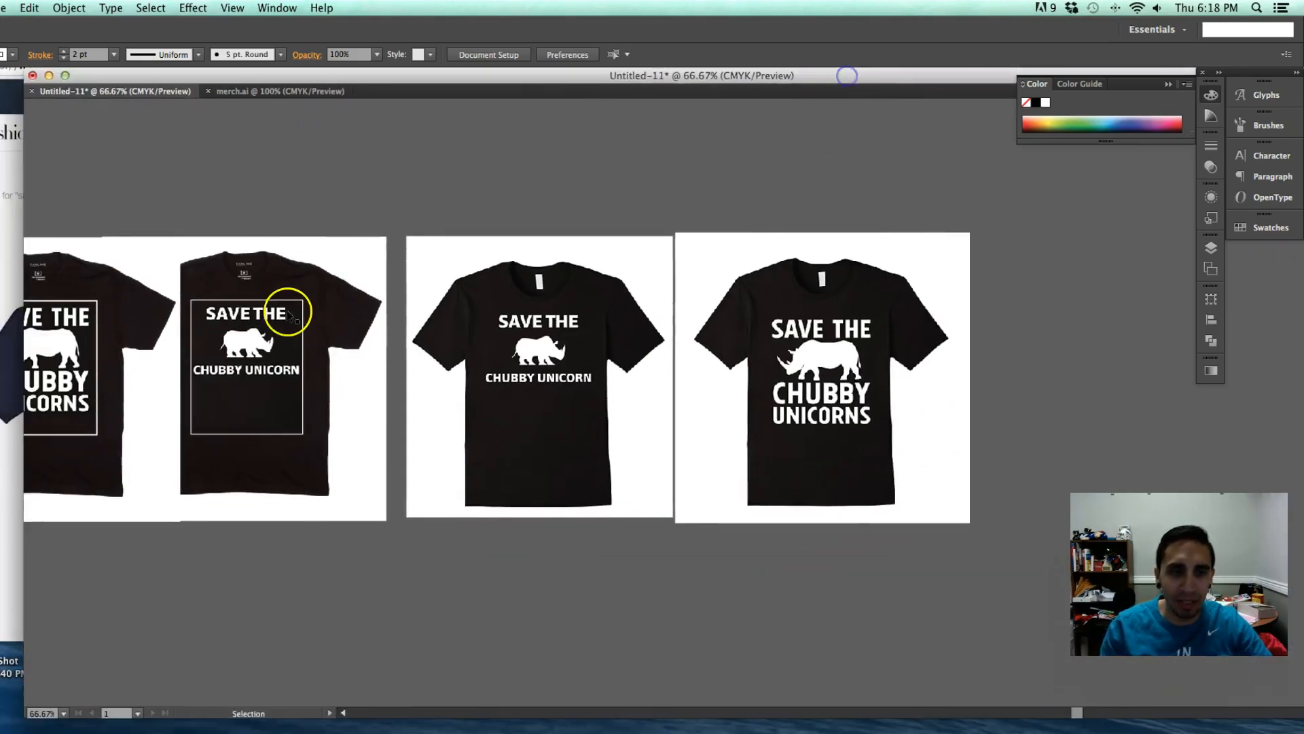
Bring Illustrator forward and move the view to the blank black shirt with its guide rectangle.
click(282, 312)
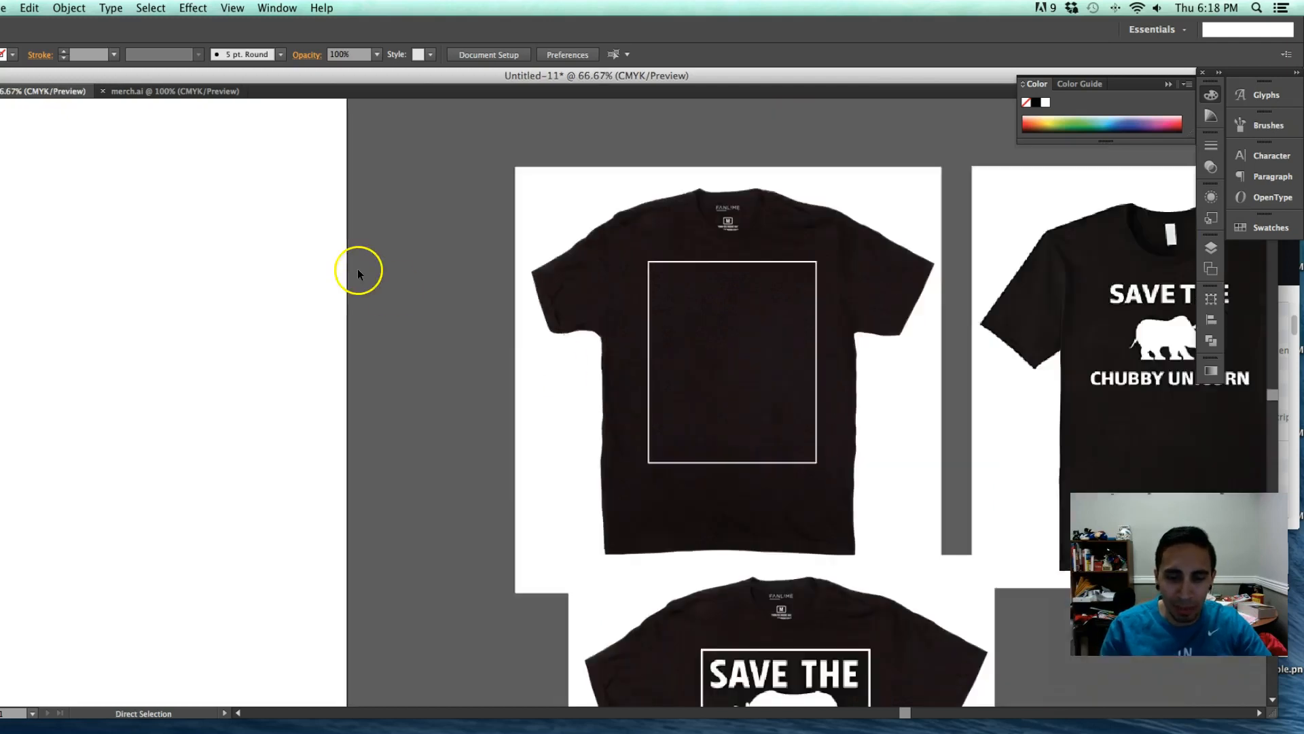
scroll(down, 3)
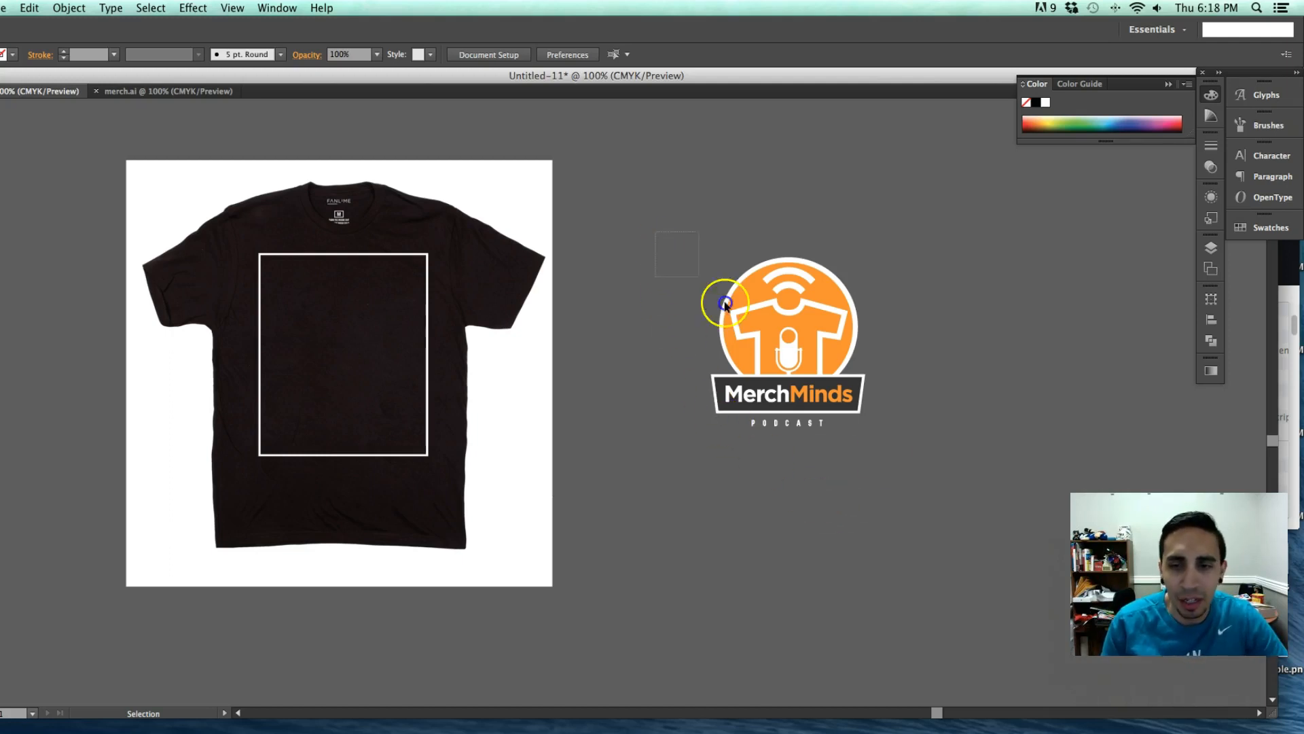
Drag the MerchMinds logo into the shirt's design-area guide and select the guide rectangle.
click(787, 341)
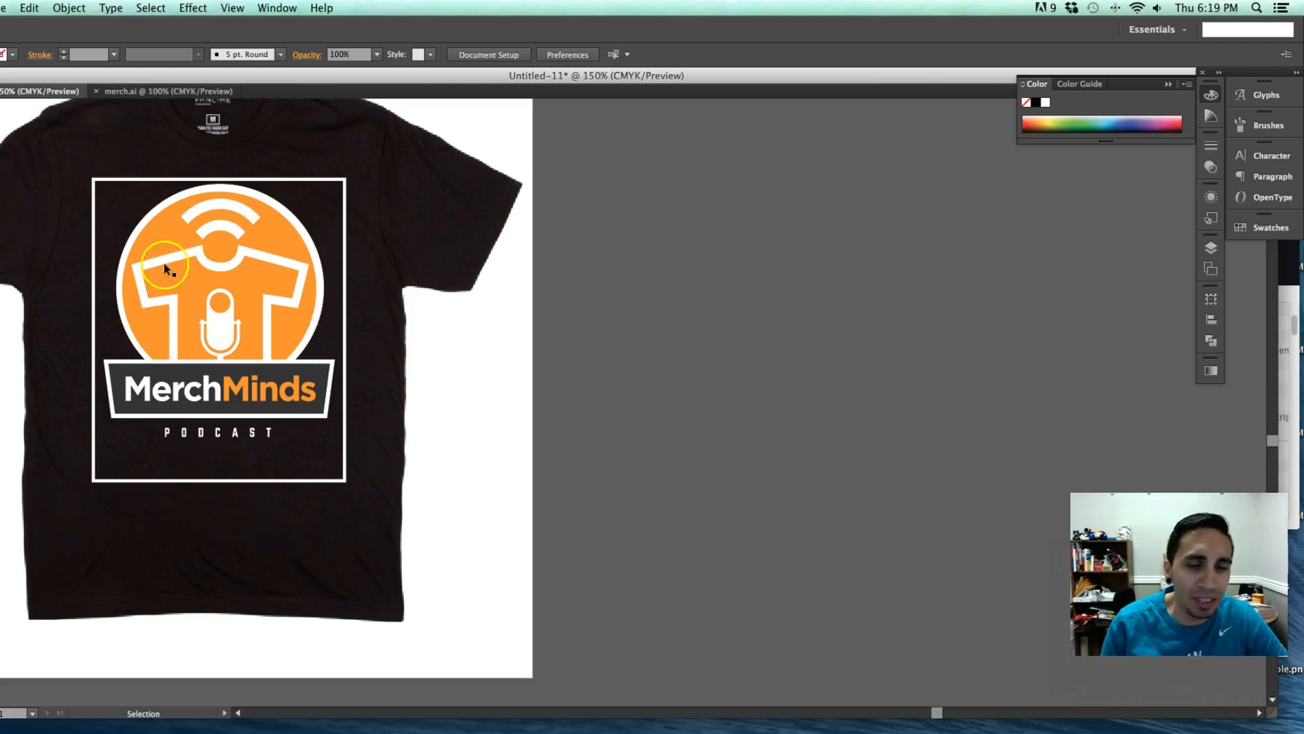
mouse_move(314, 457)
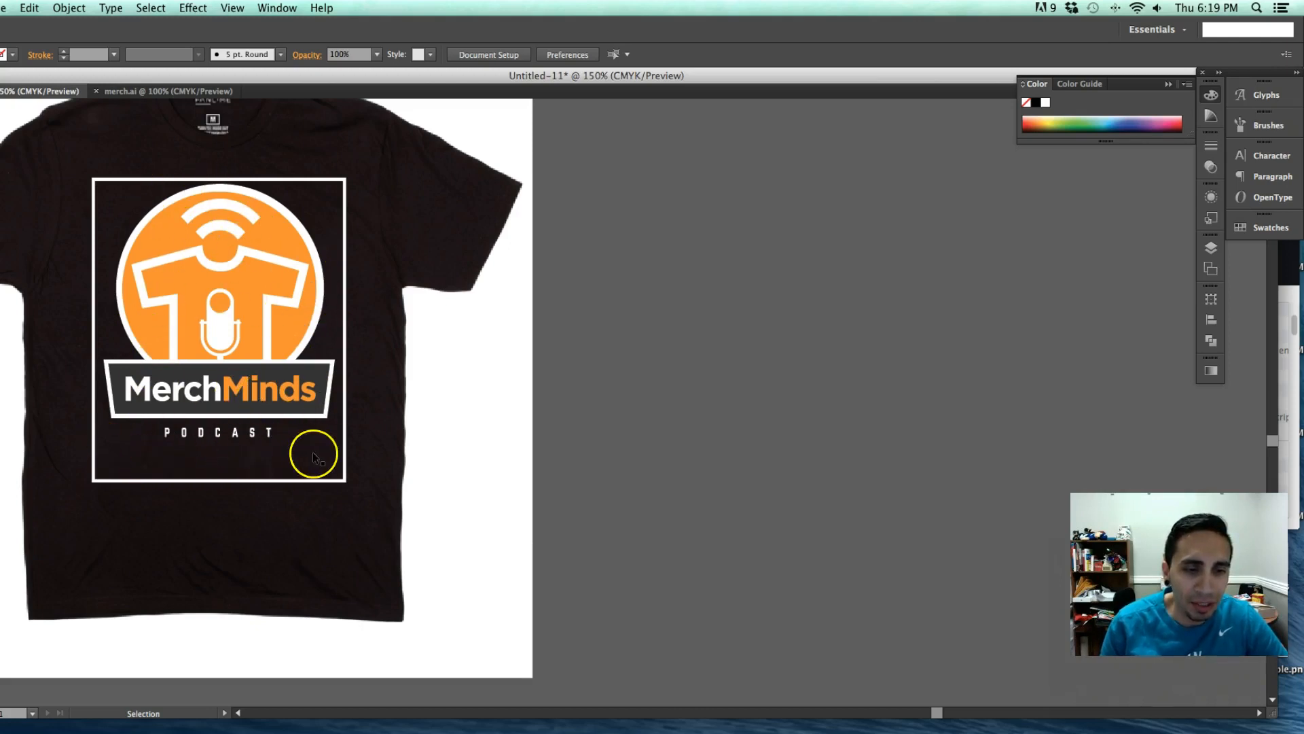
mouse_move(204, 345)
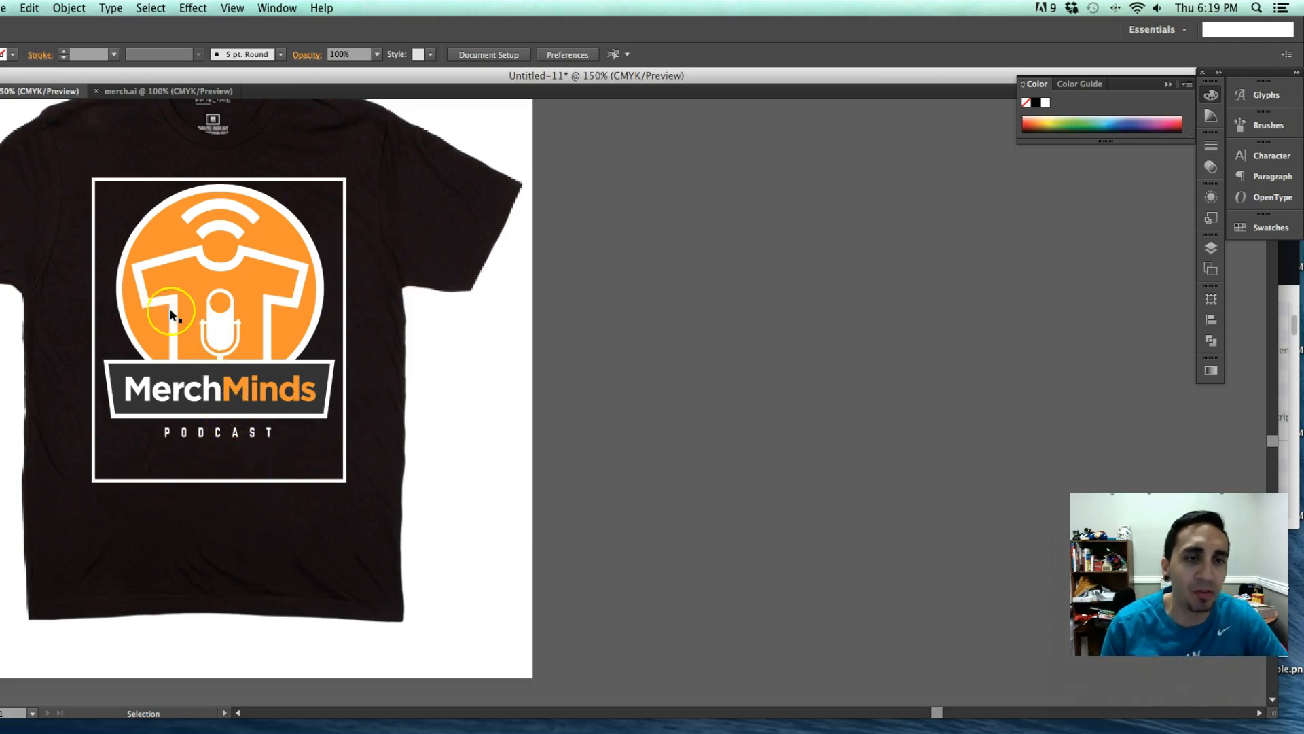
mouse_move(379, 529)
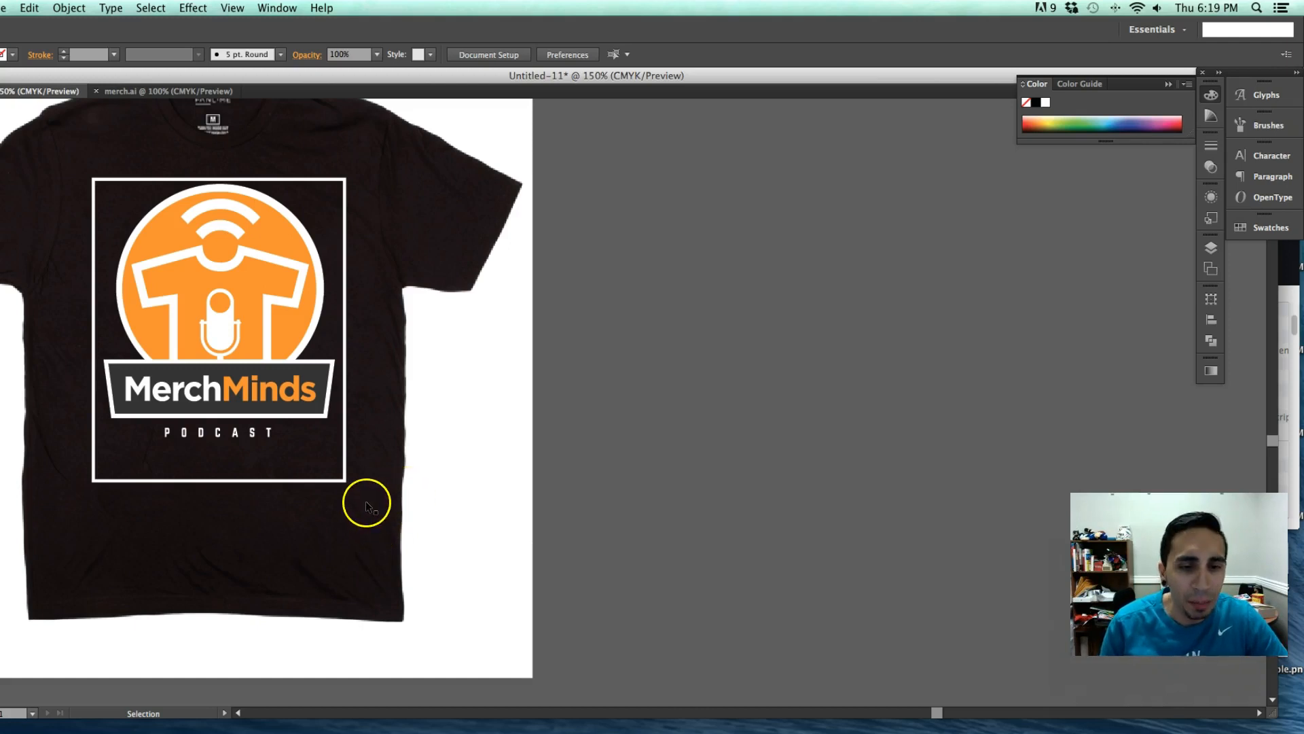
mouse_move(324, 485)
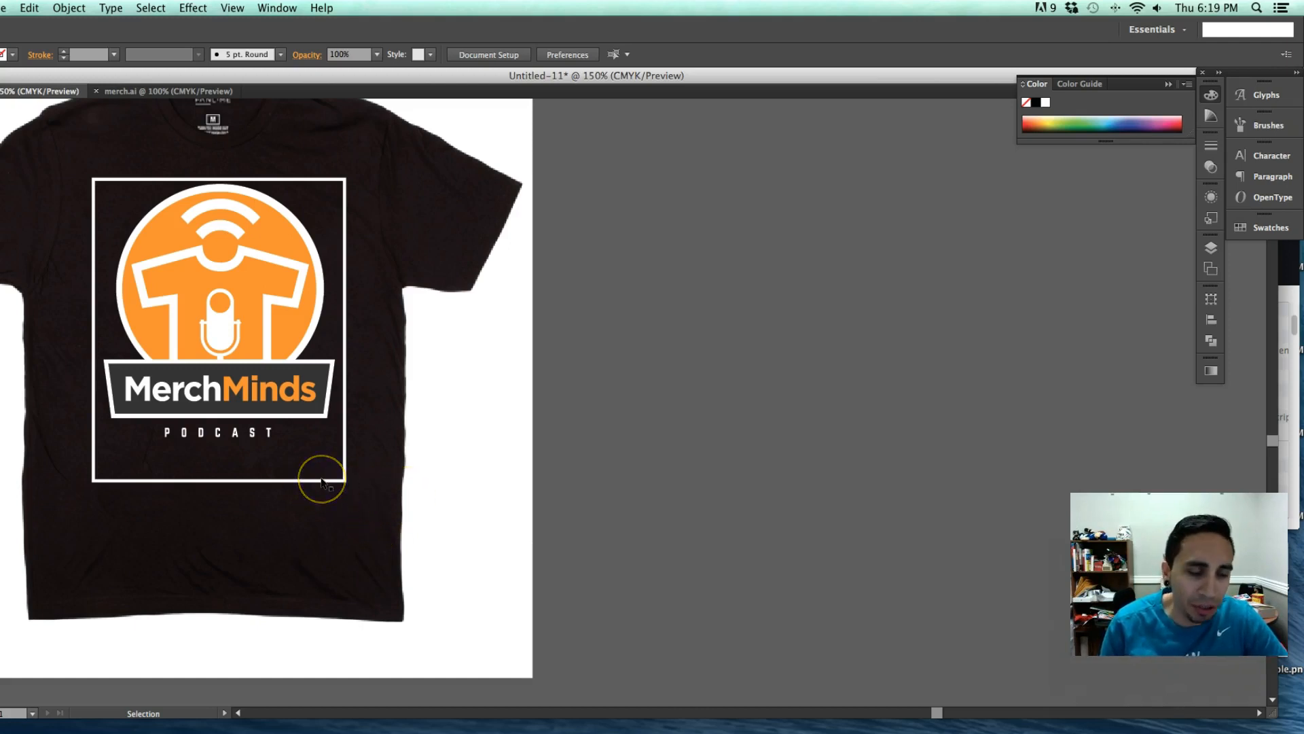
click(324, 482)
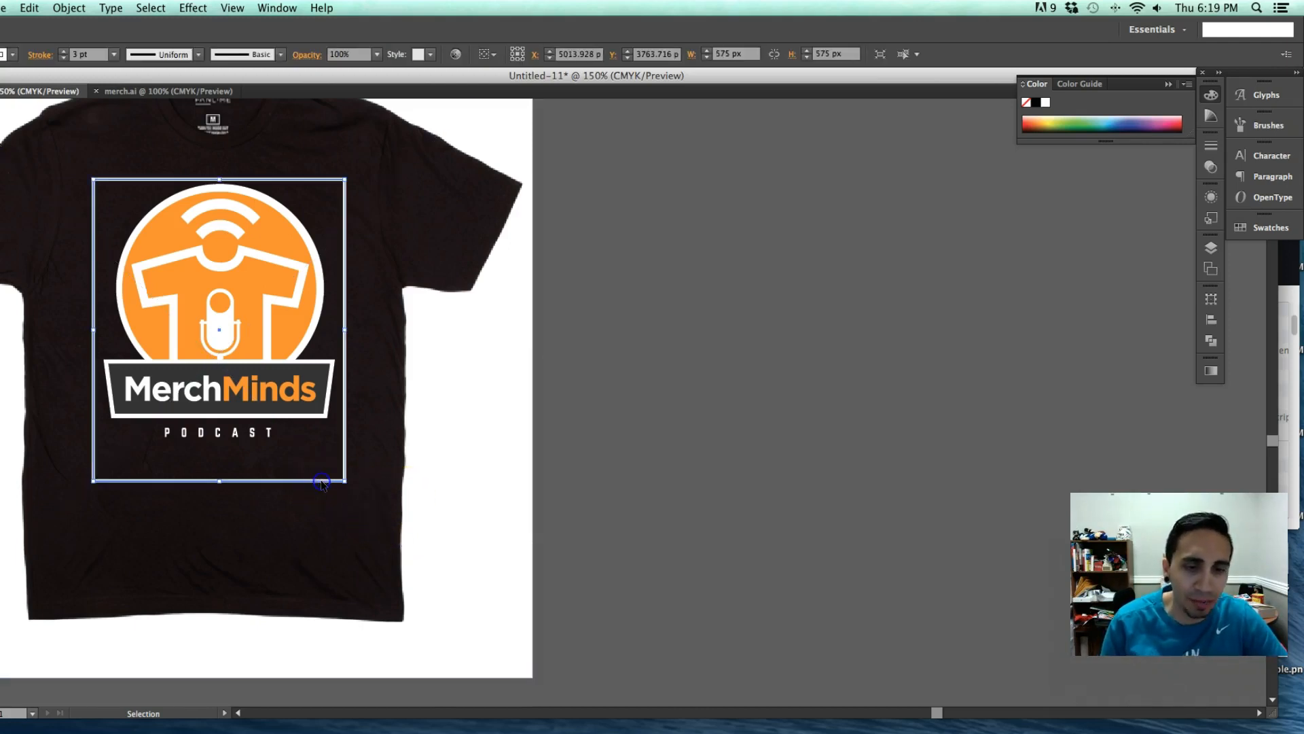
Delete the guide rectangle so the MerchMinds logo sits alone on the black shirt.
click(337, 484)
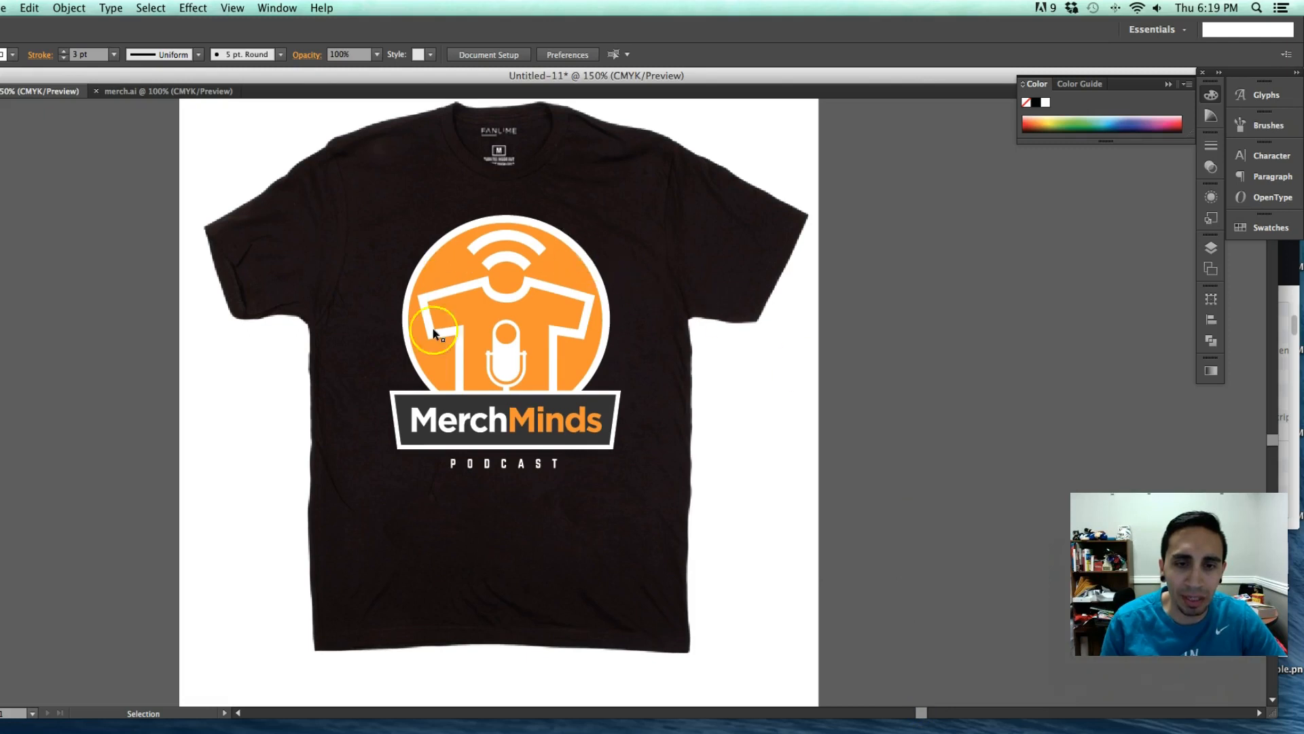
mouse_move(458, 411)
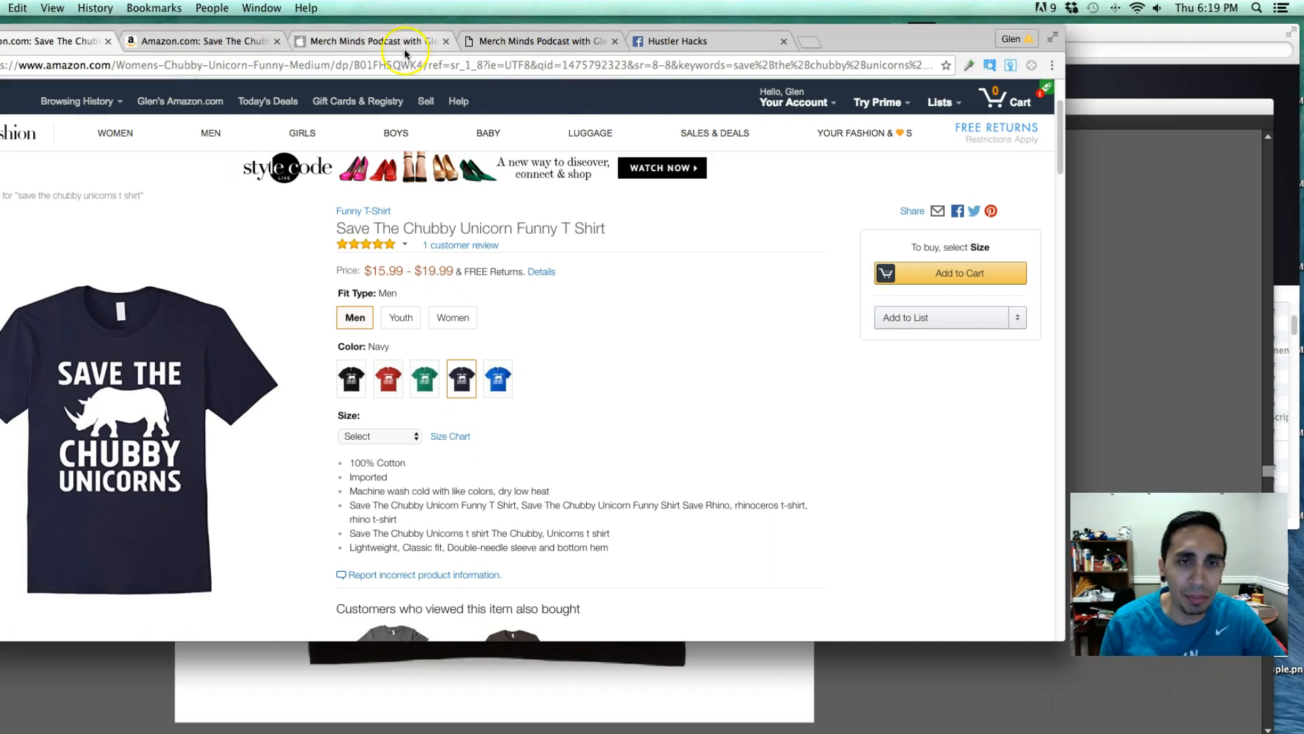
Bring up the iTunes Preview listing for the Merch Minds podcast.
click(370, 41)
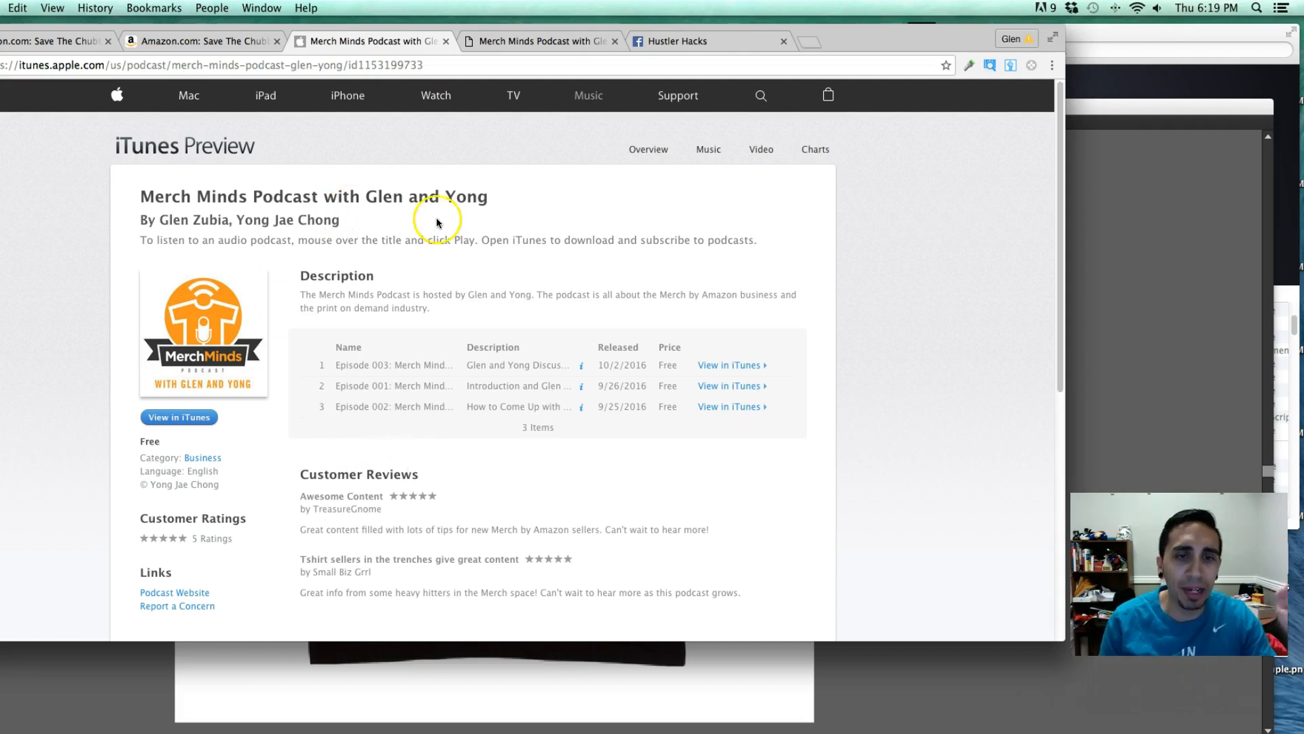
mouse_move(502, 447)
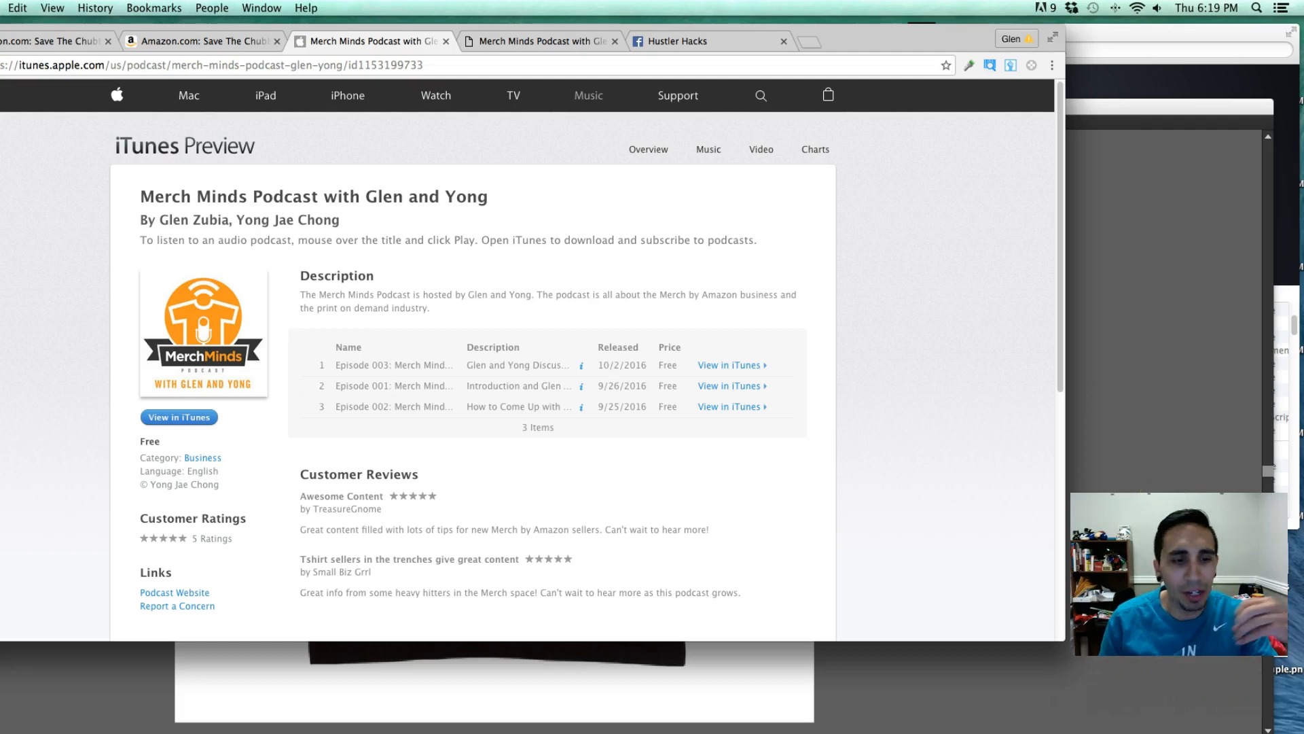
mouse_move(254, 439)
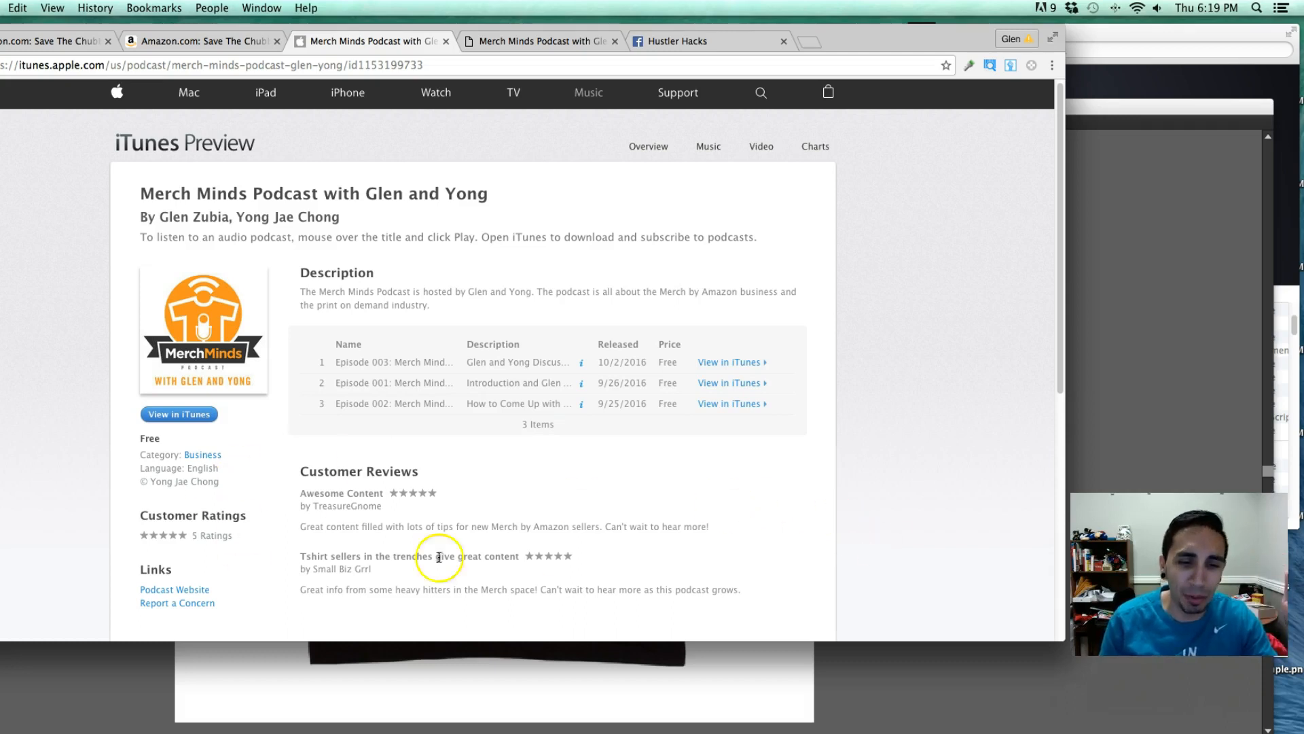
mouse_move(626, 461)
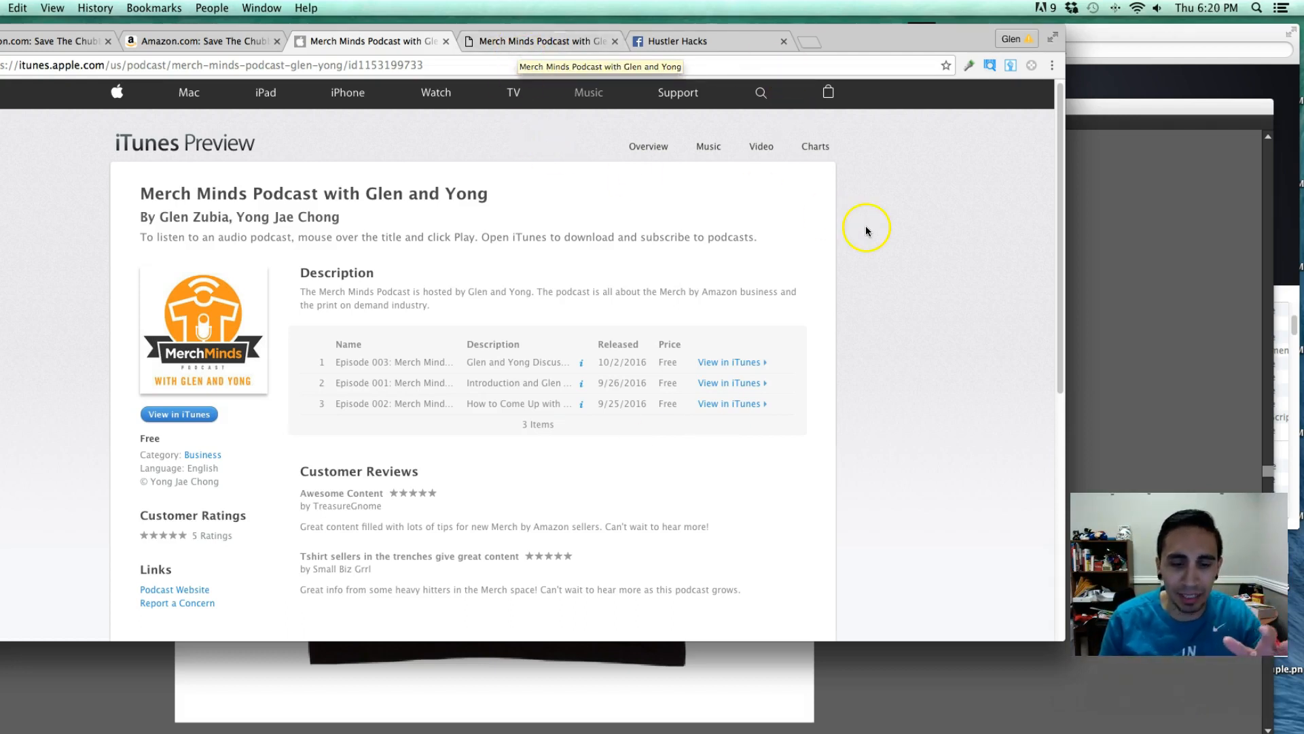
mouse_move(521, 50)
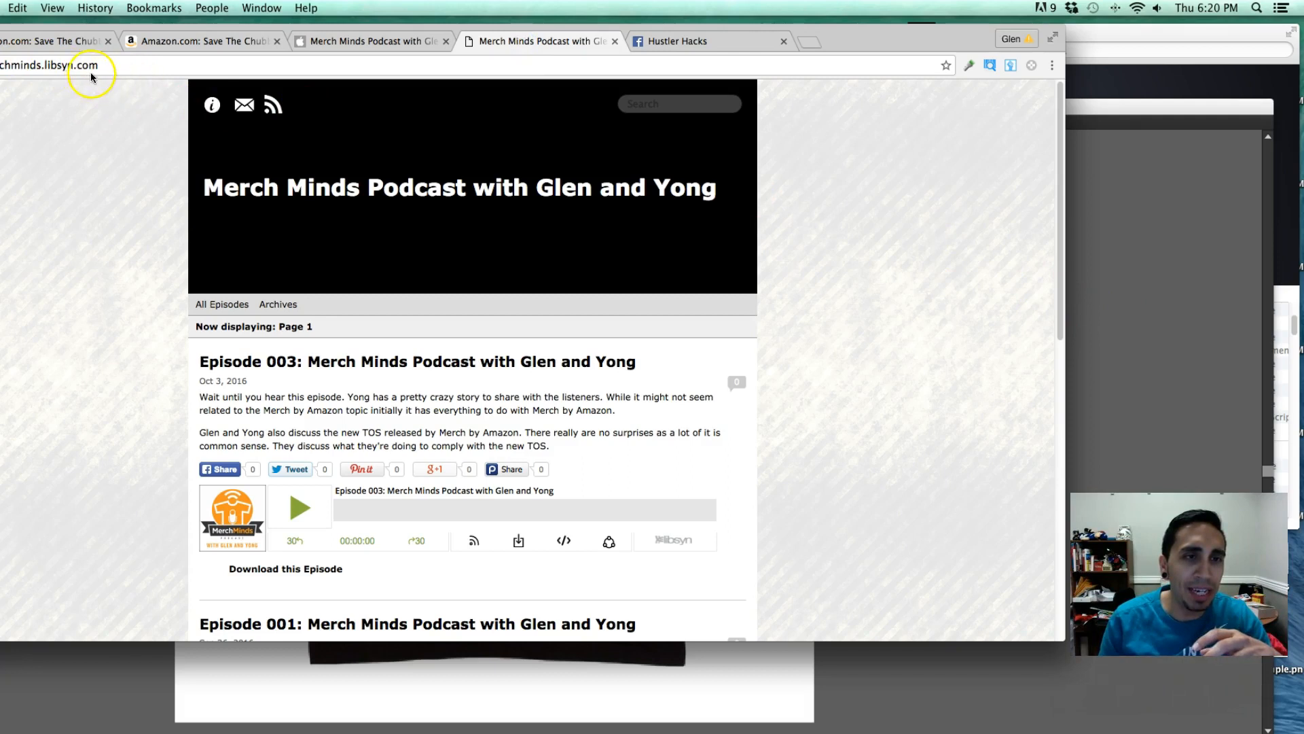
mouse_move(250, 86)
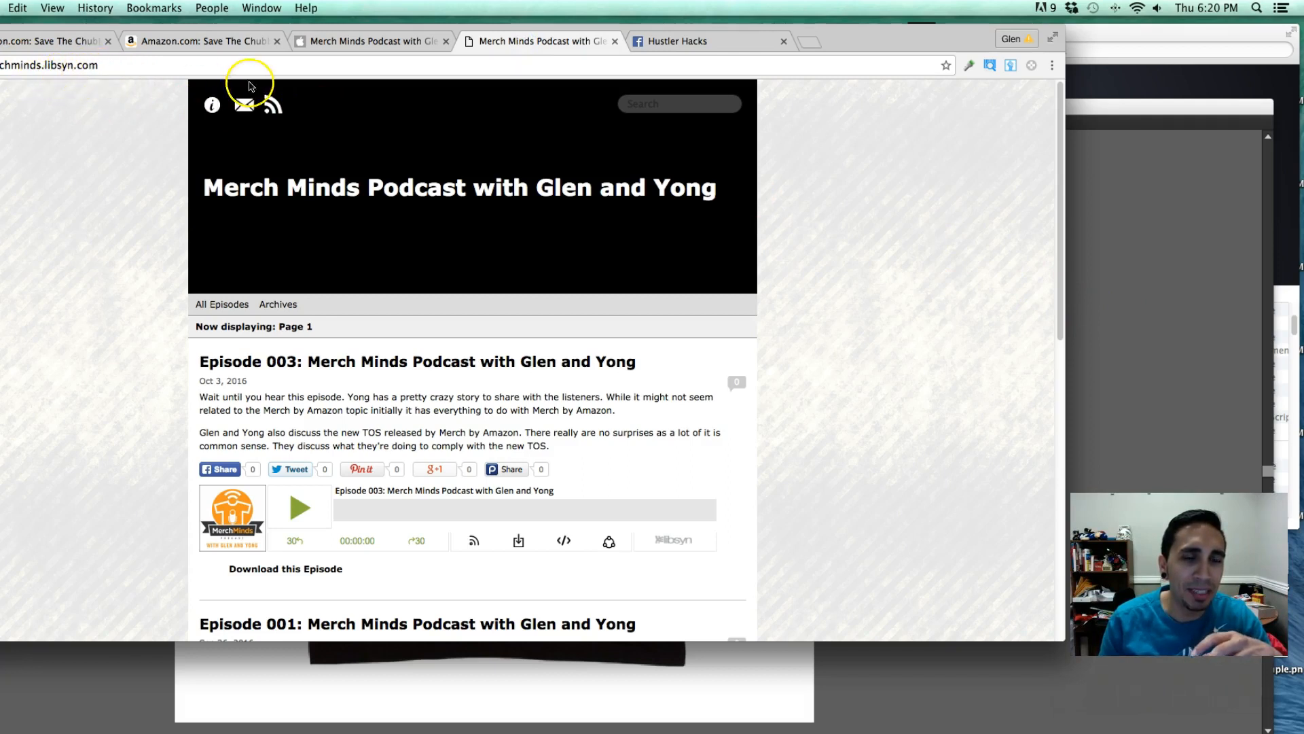
mouse_move(390, 151)
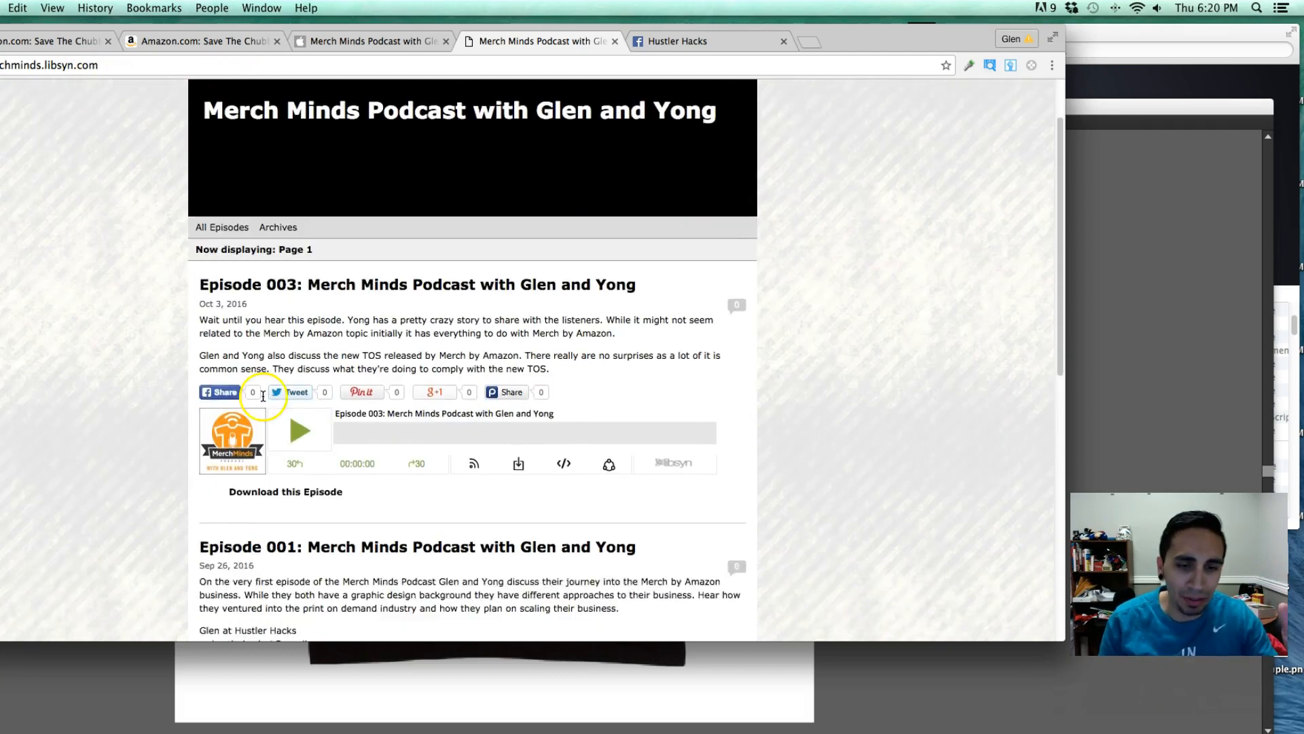
Toggle between the iTunes listing and the Libsyn page showing Episodes 003 and 001.
click(506, 468)
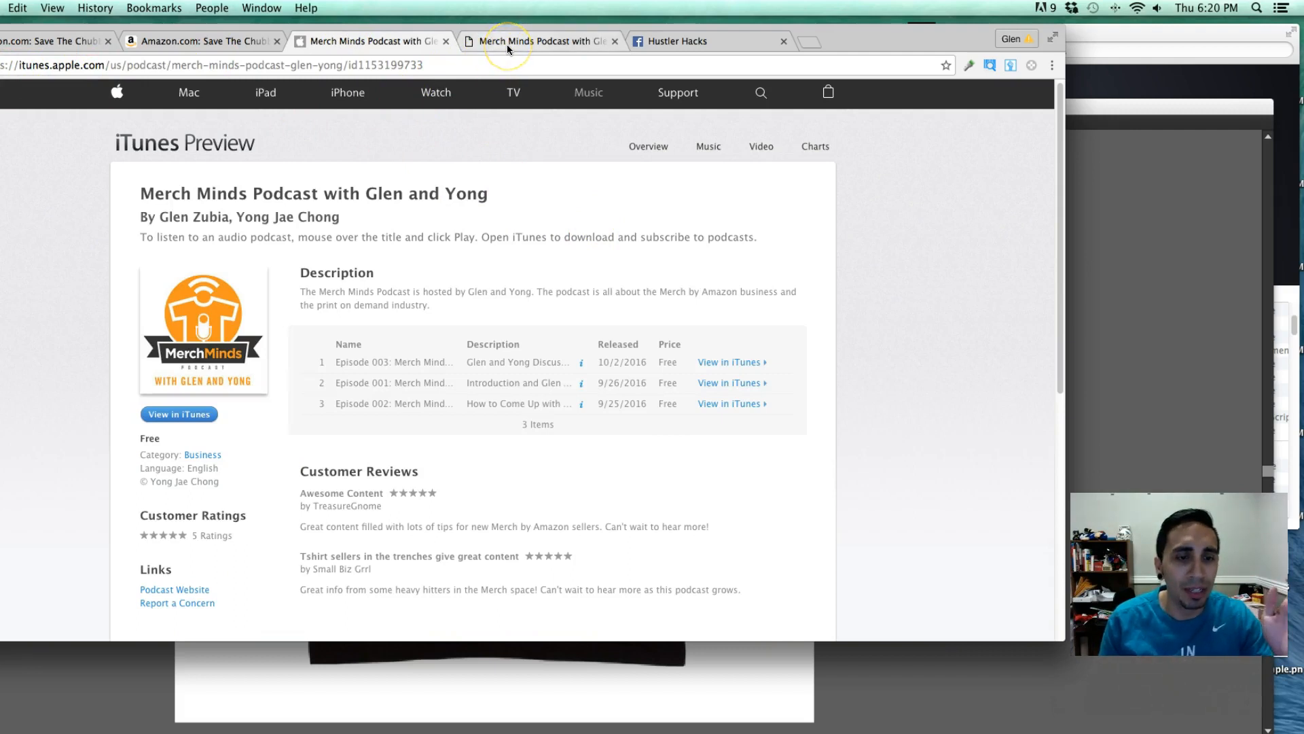
click(541, 40)
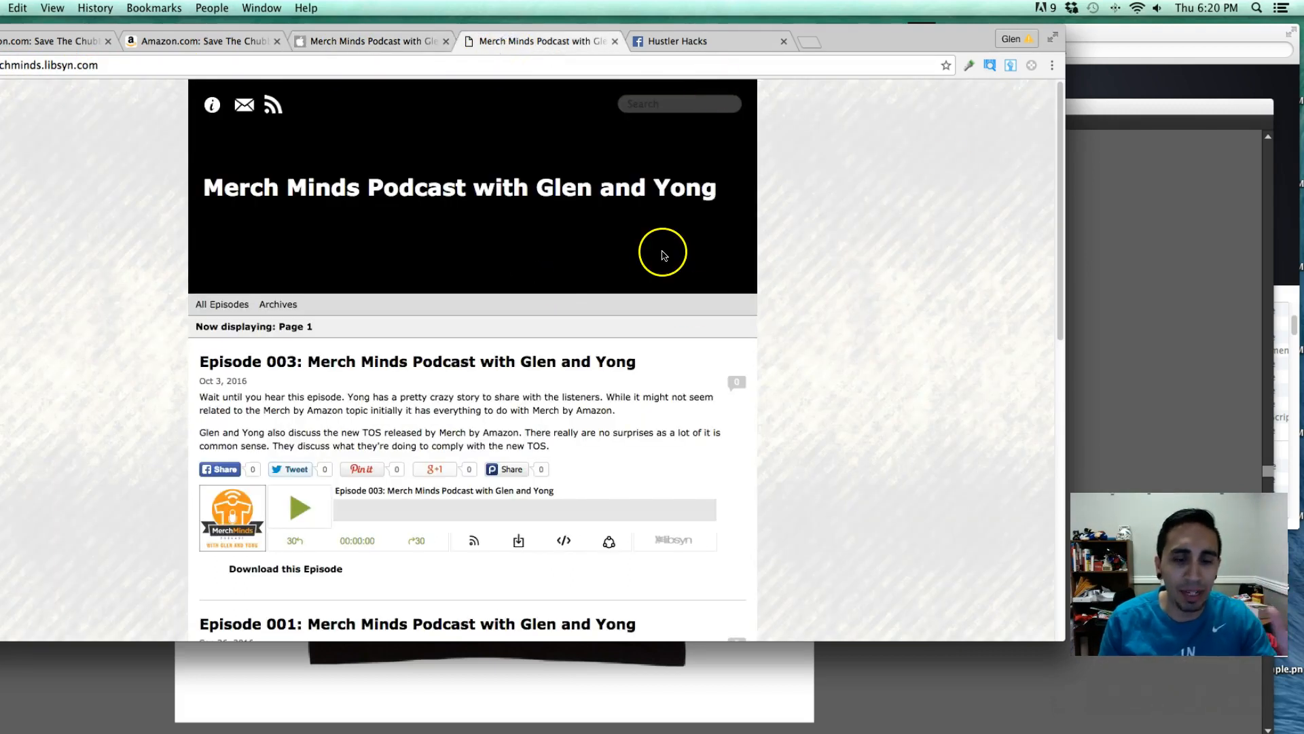
scroll(down, 3)
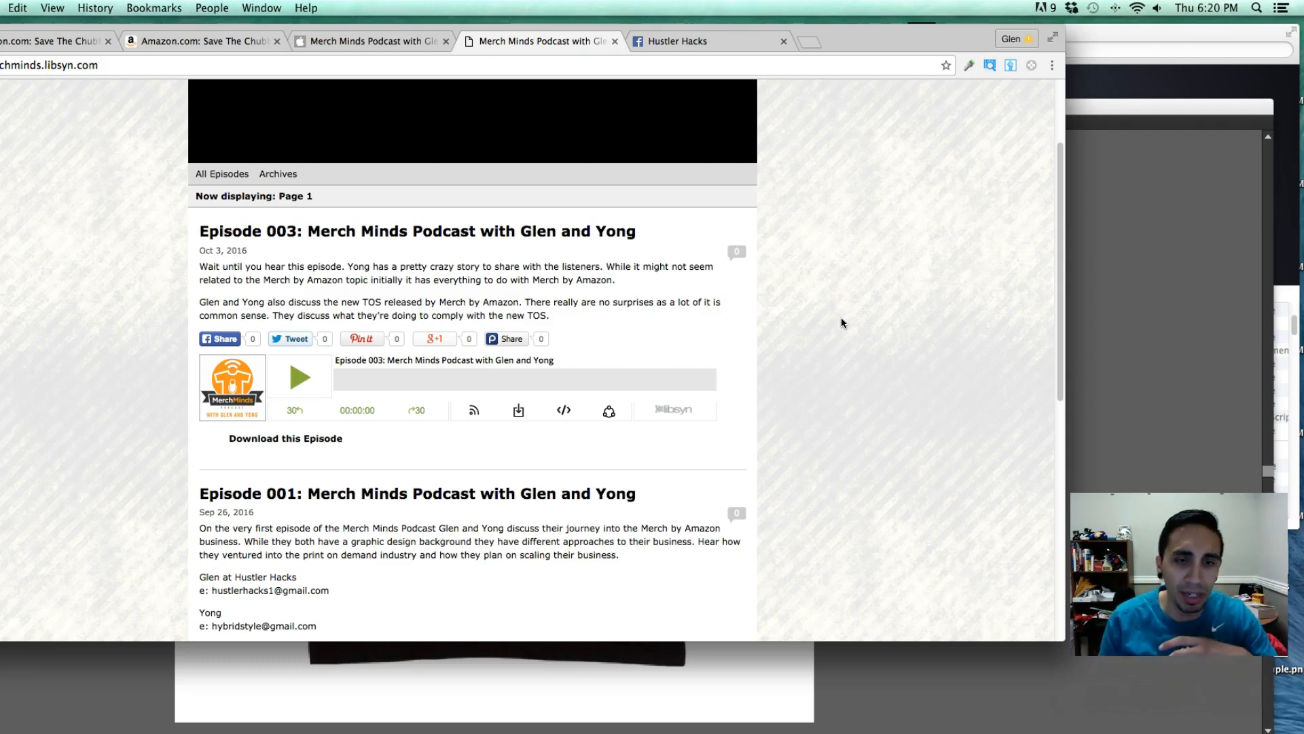
mouse_move(813, 319)
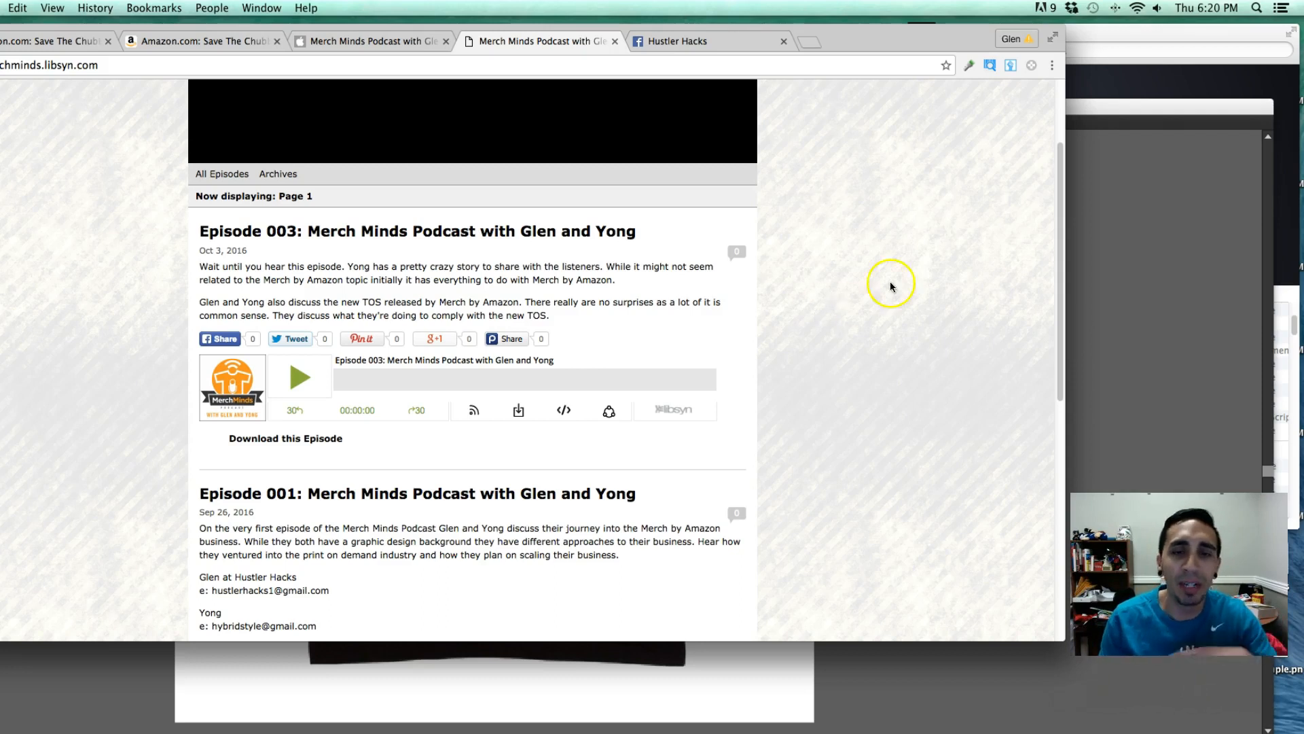
scroll(down, 3)
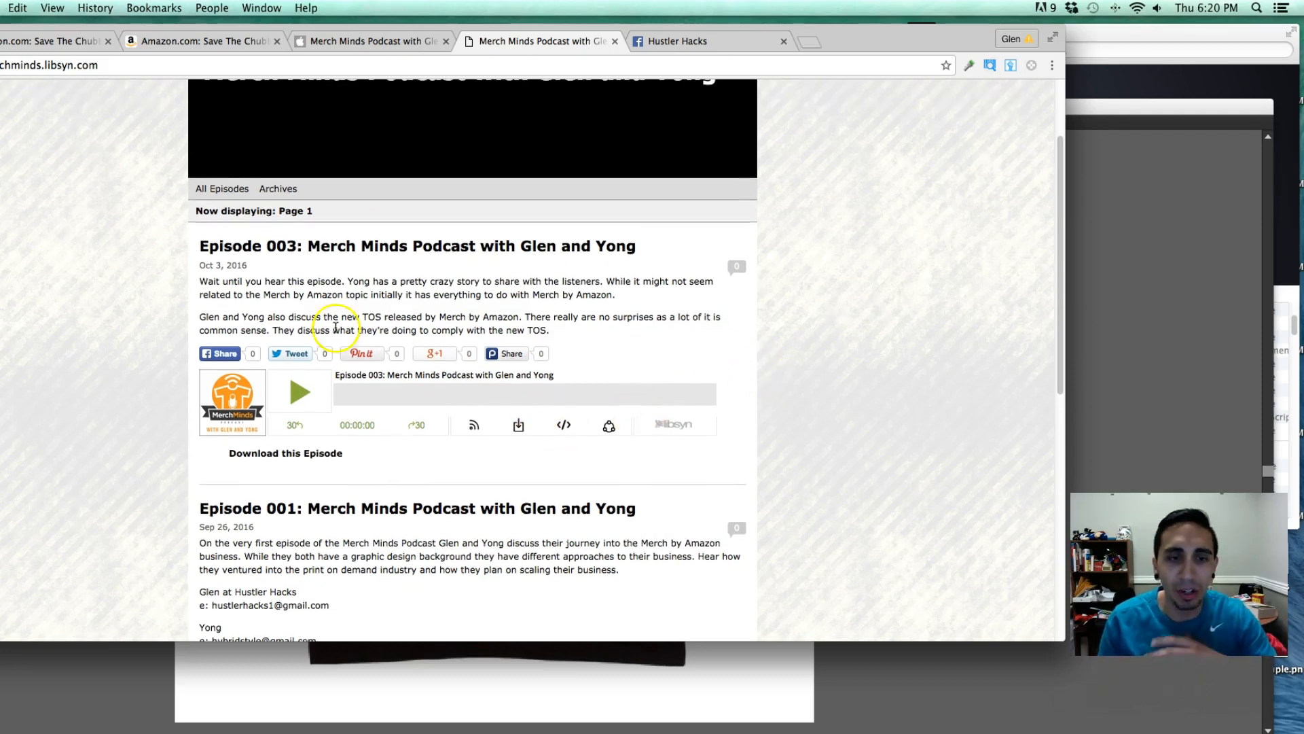
click(369, 41)
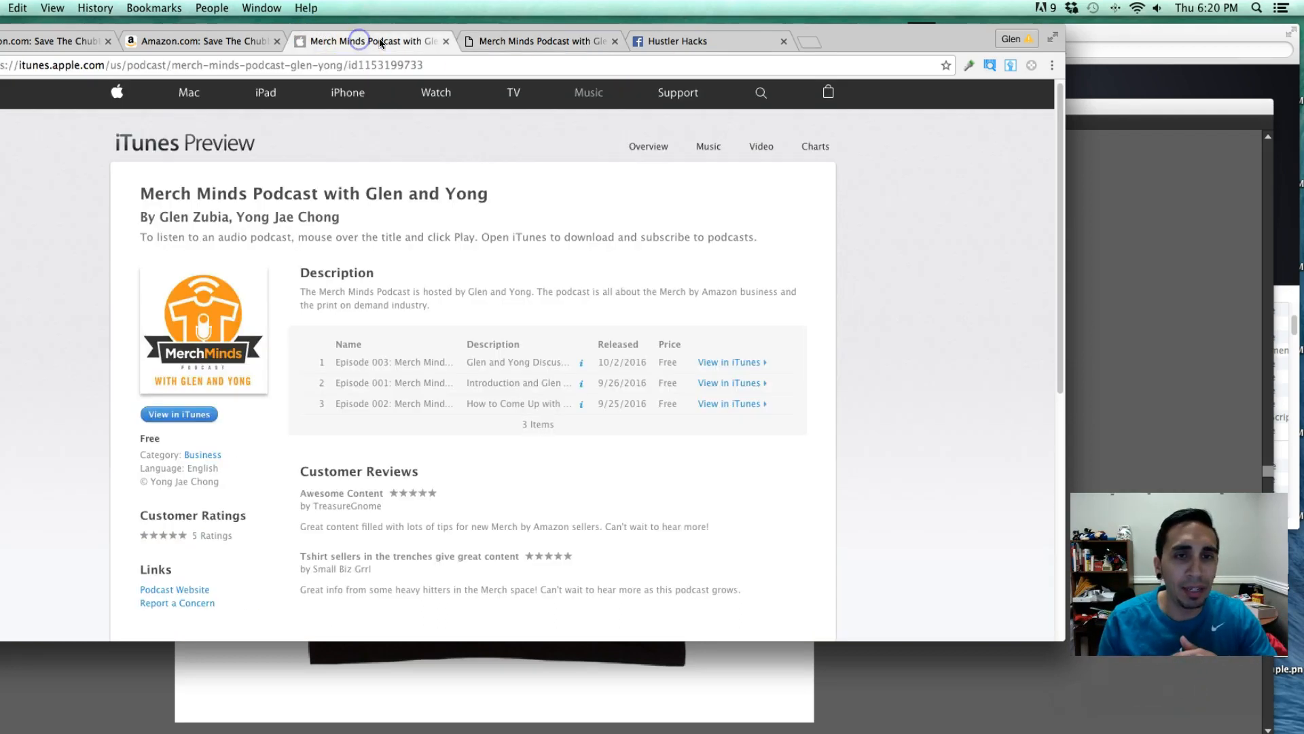
click(541, 41)
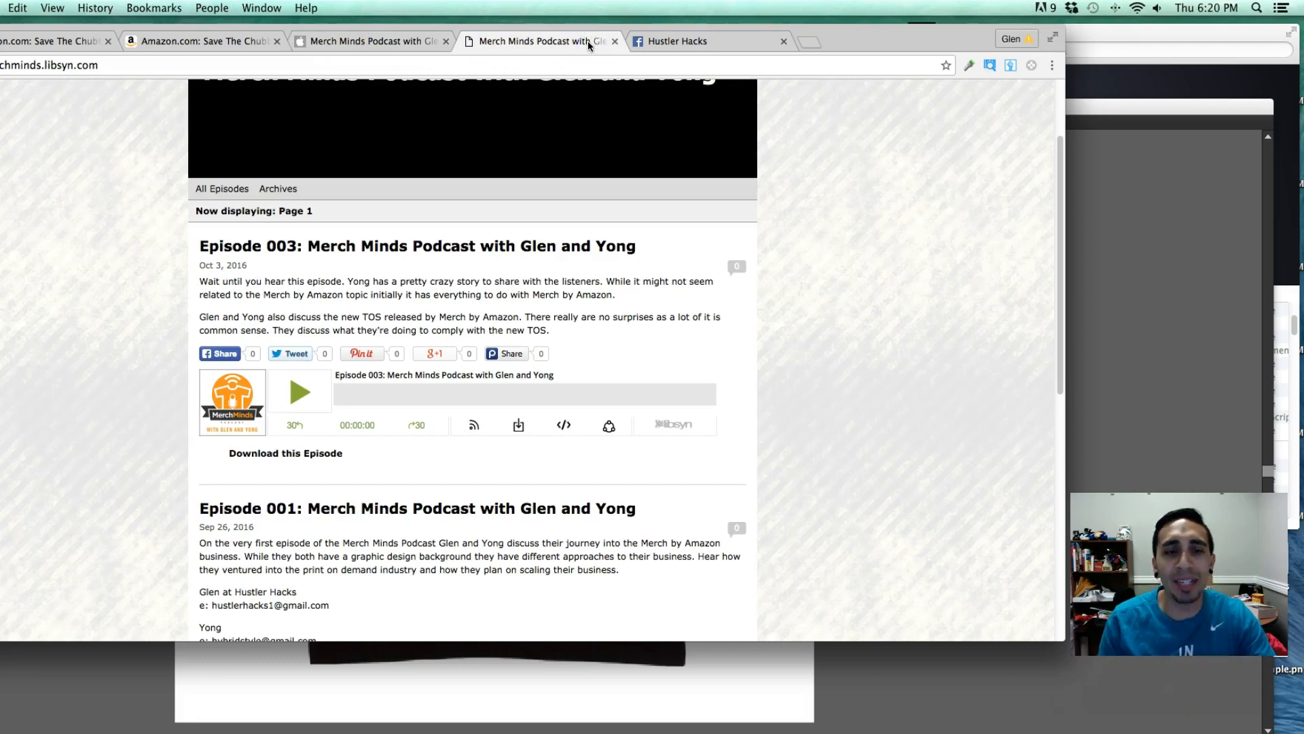
mouse_move(994, 368)
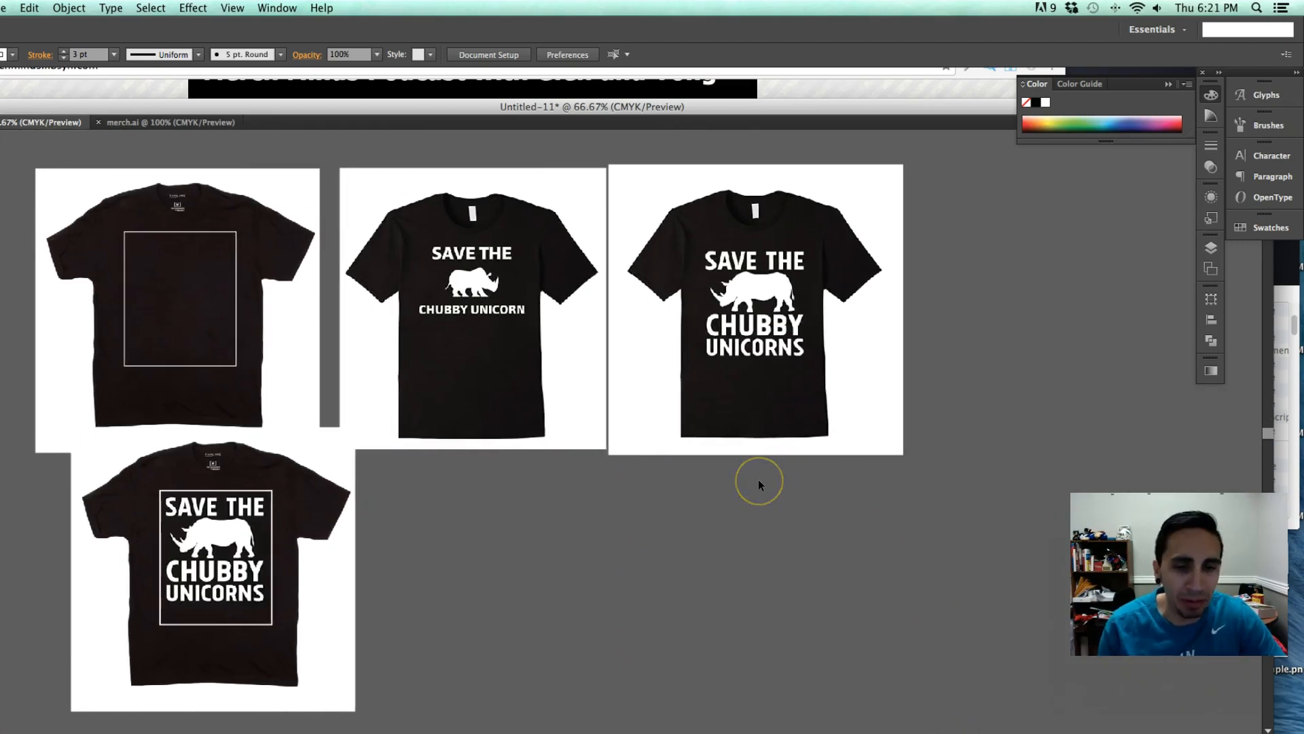
mouse_move(537, 51)
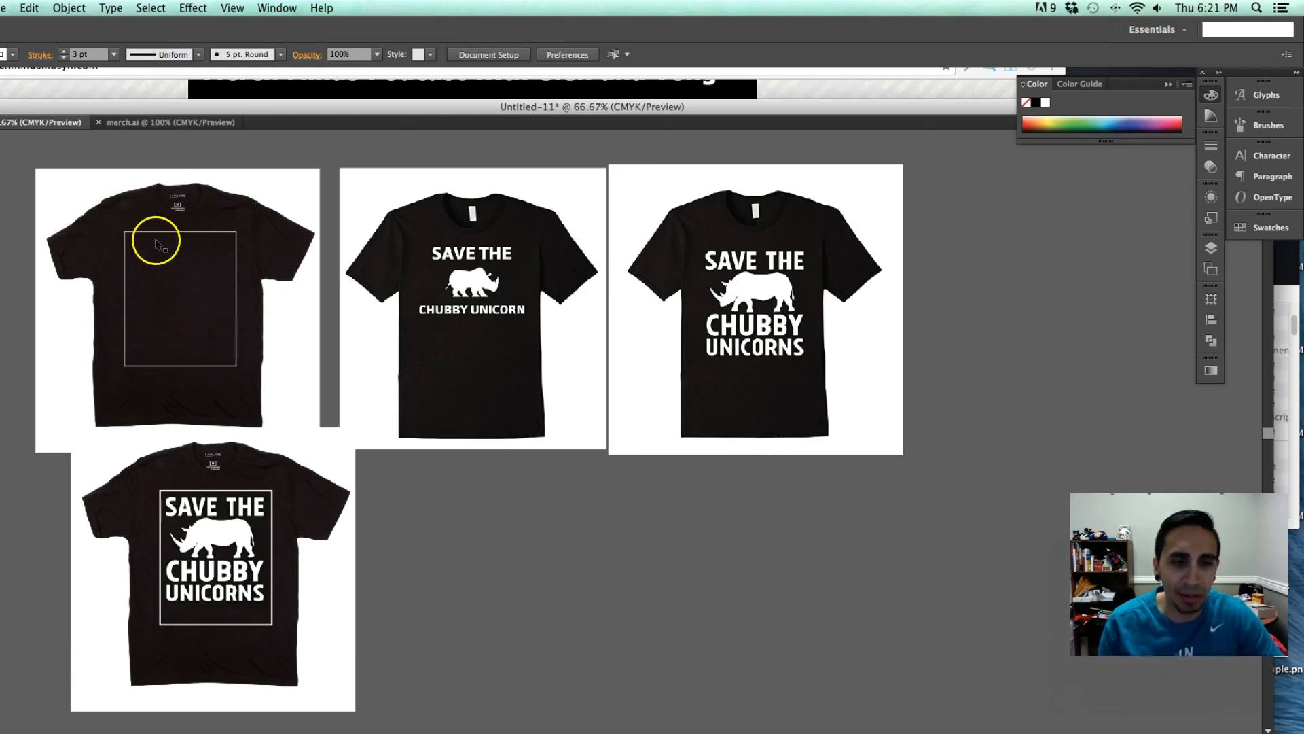
mouse_move(643, 497)
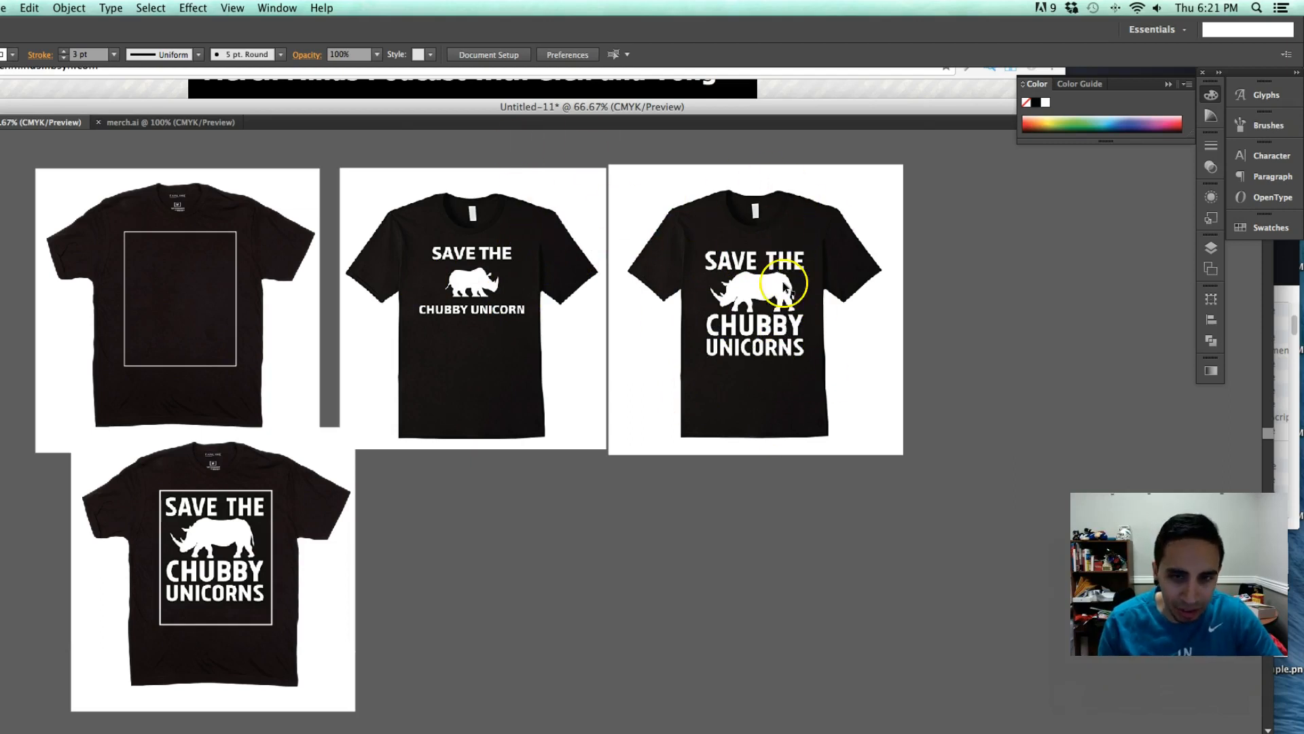
mouse_move(615, 122)
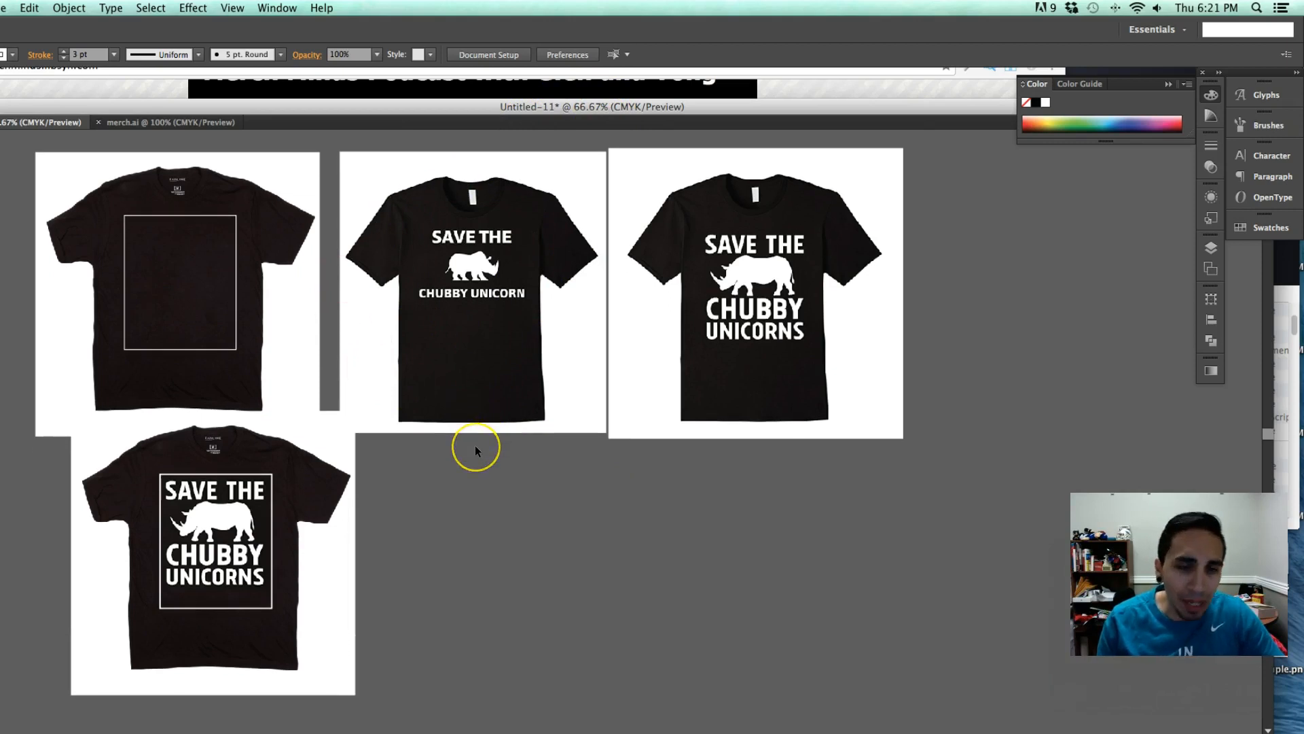
mouse_move(580, 526)
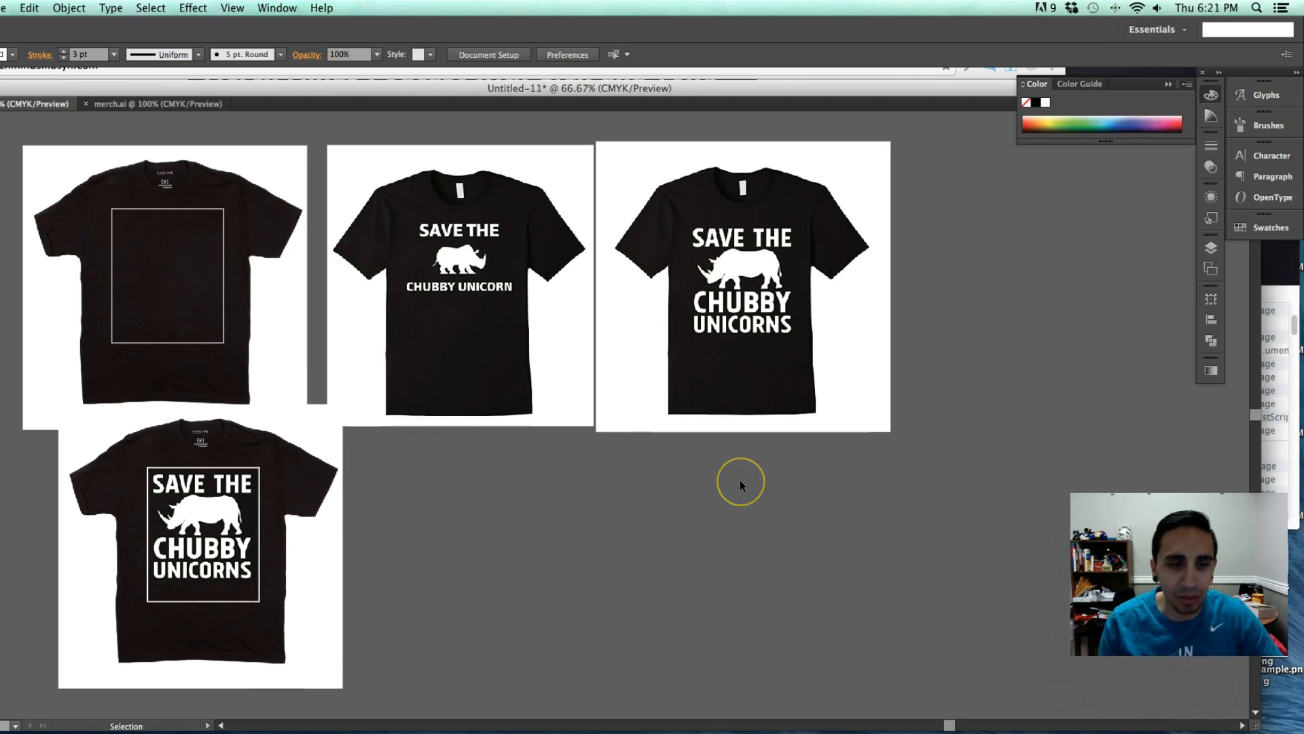
mouse_move(720, 491)
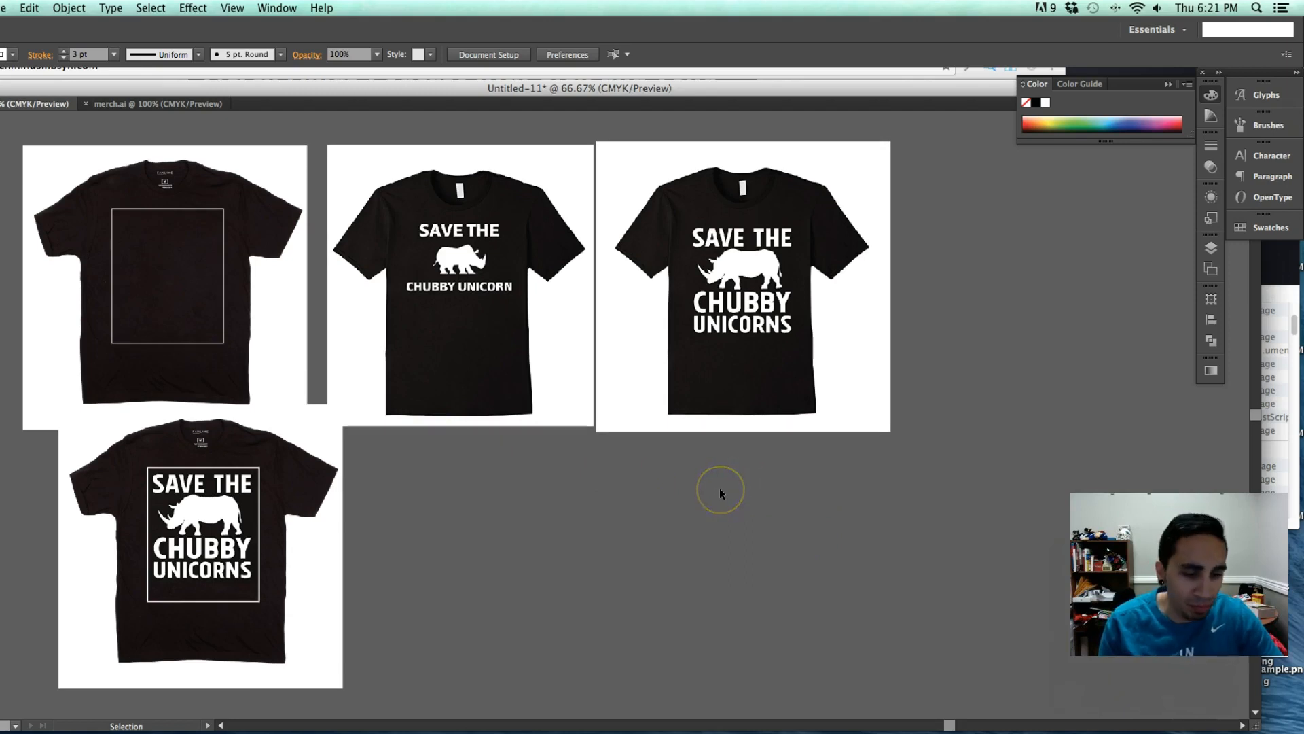
mouse_move(927, 386)
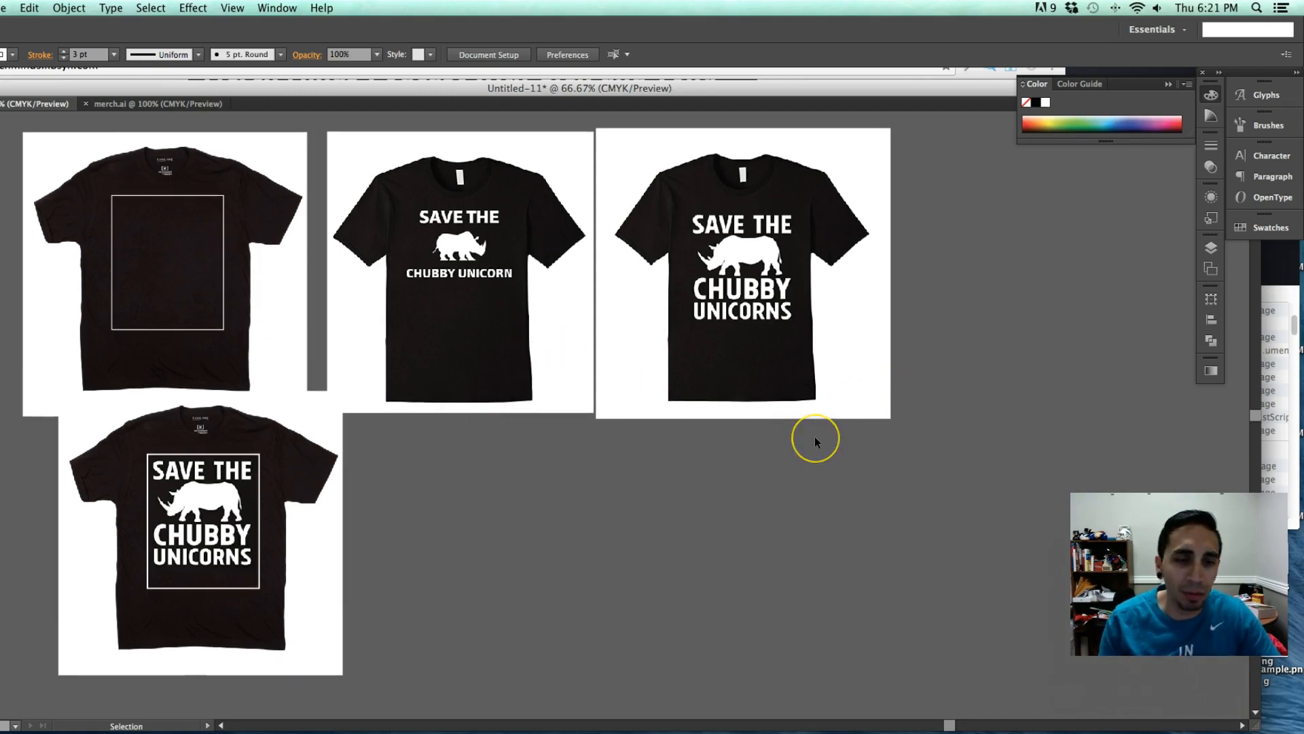
mouse_move(354, 99)
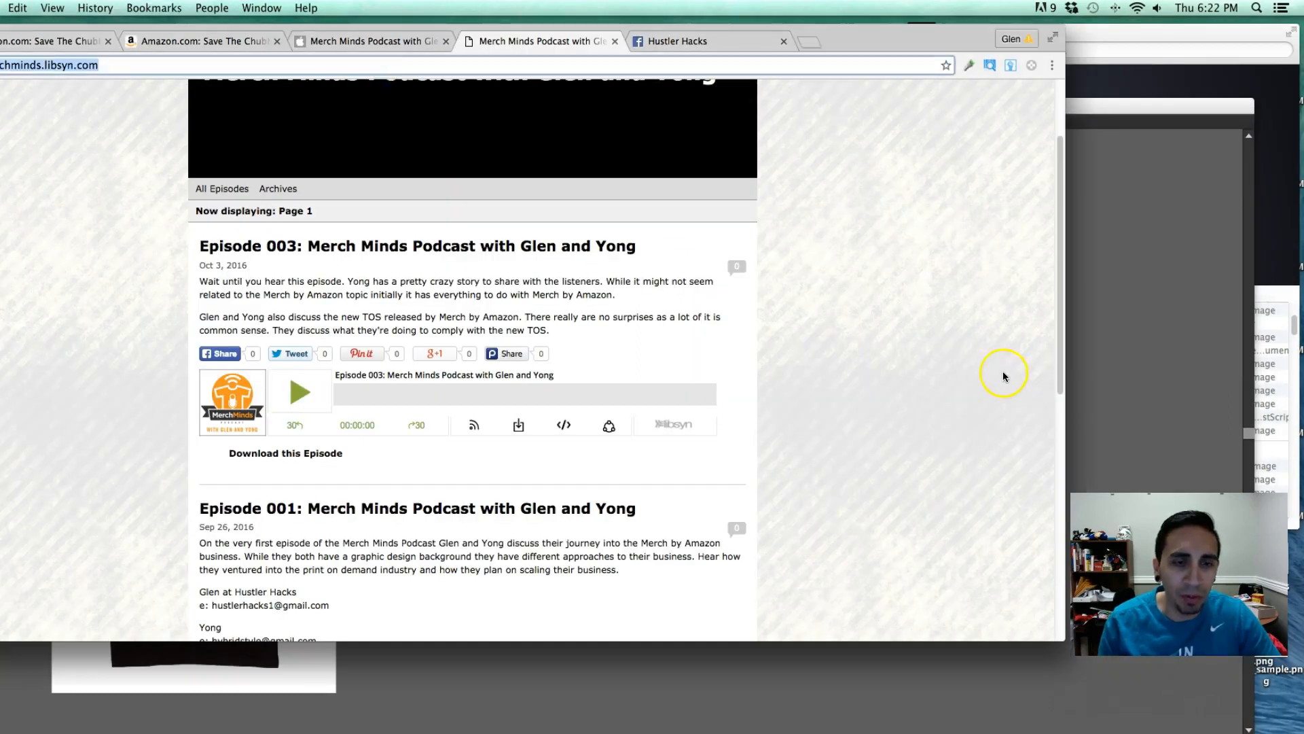
mouse_move(976, 353)
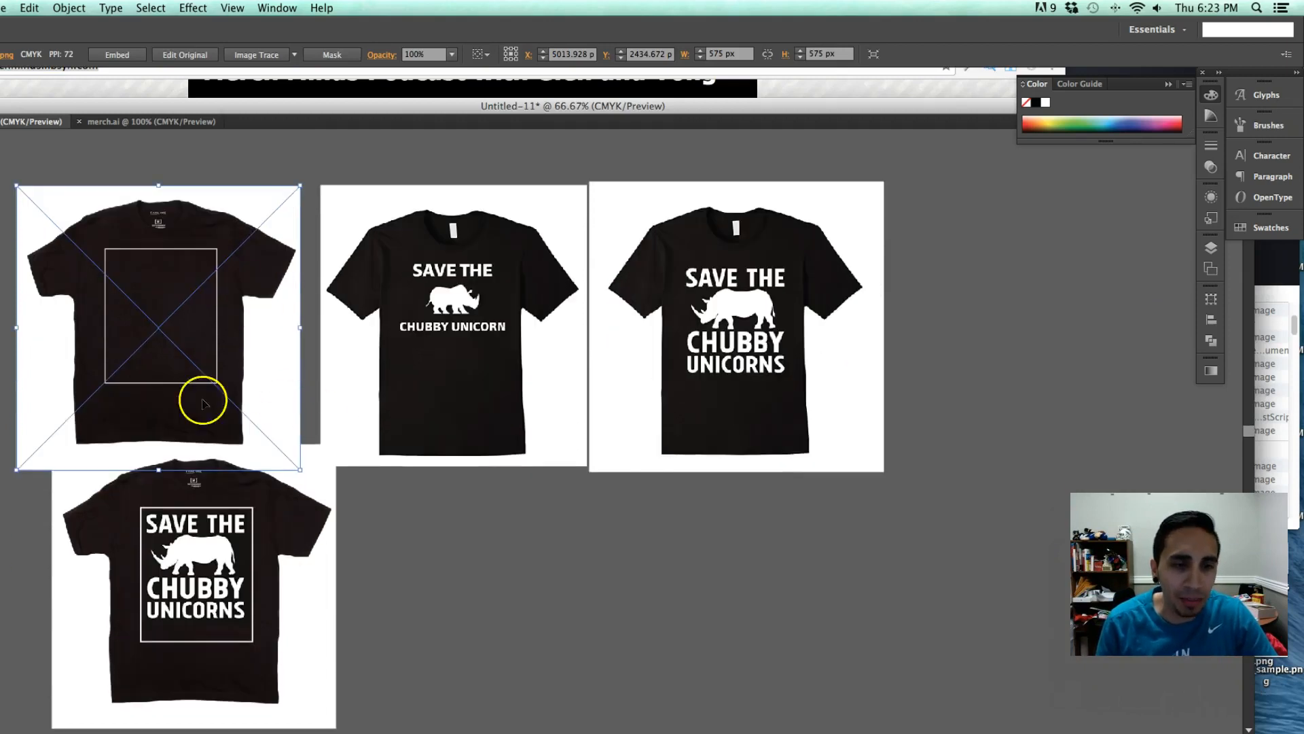
mouse_move(759, 602)
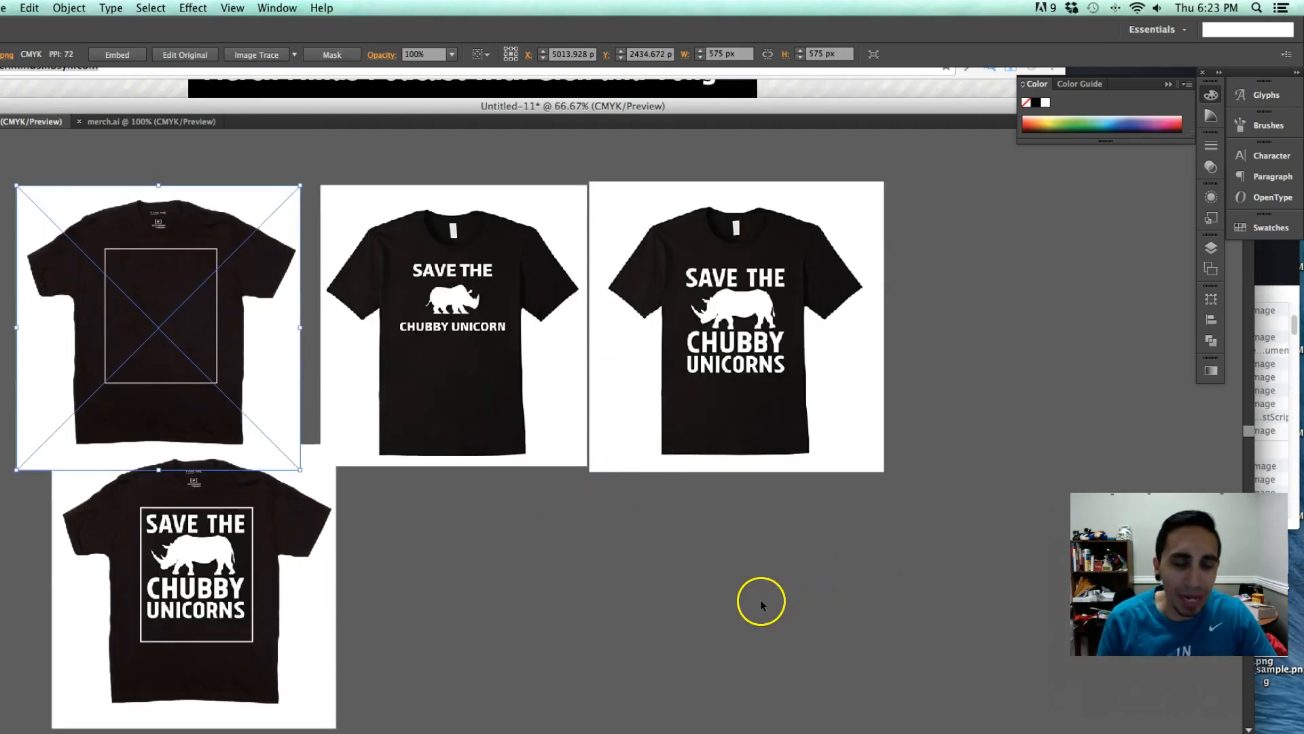